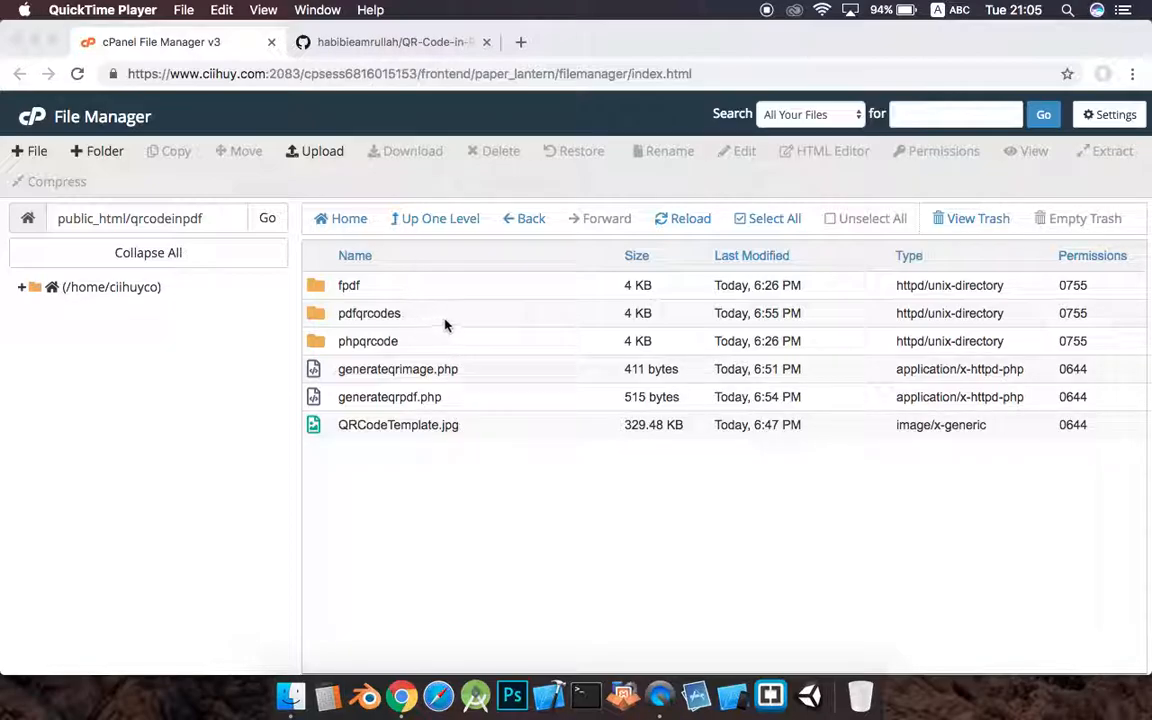
pyautogui.moveTo(456, 329)
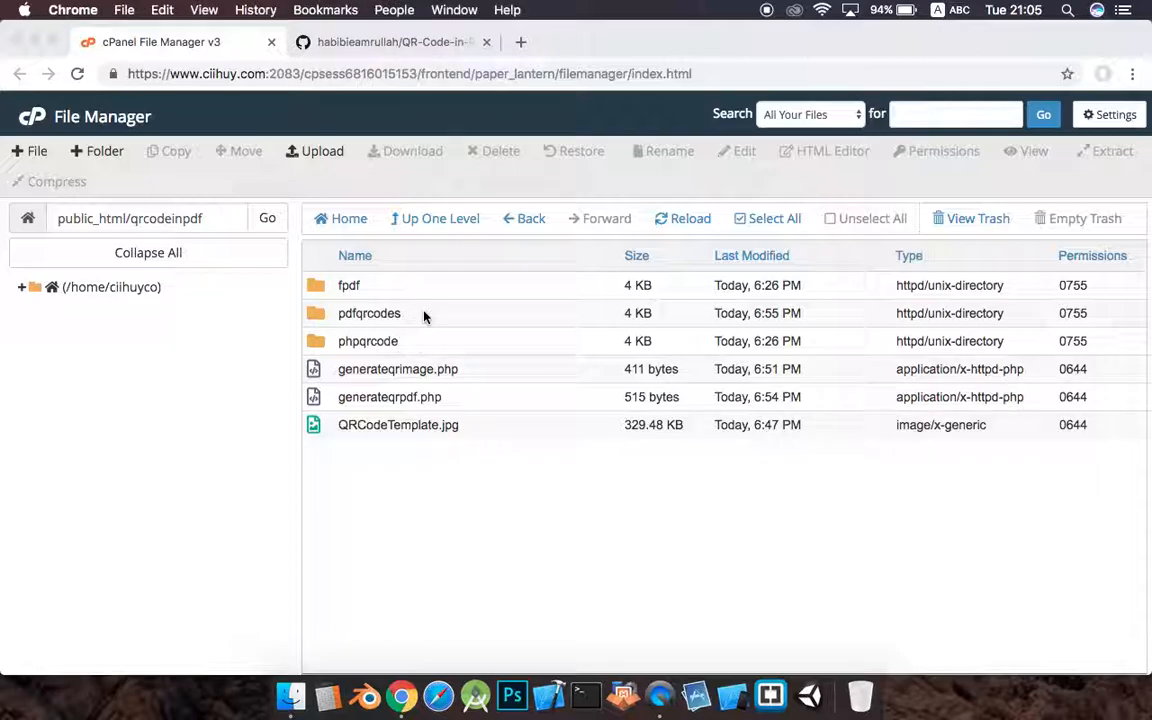
# - Open the phpqrcode library folder within qrcodeinpdf to see its PHP source files
pyautogui.click(369, 313)
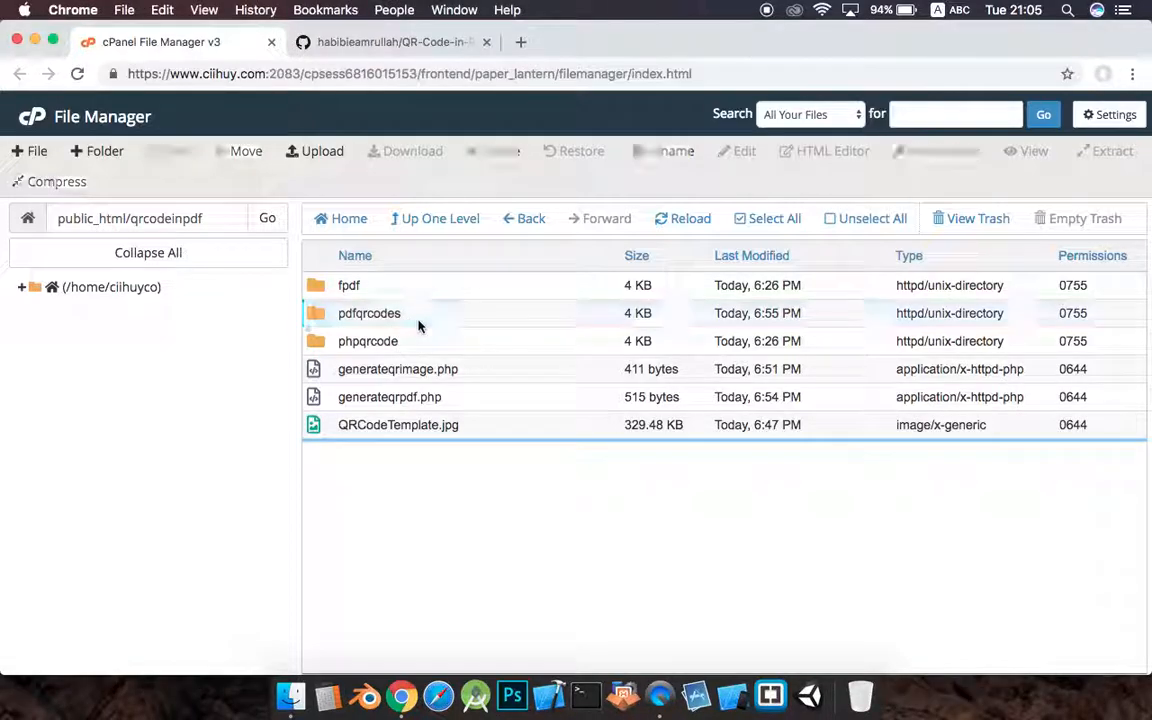
pyautogui.doubleClick(369, 313)
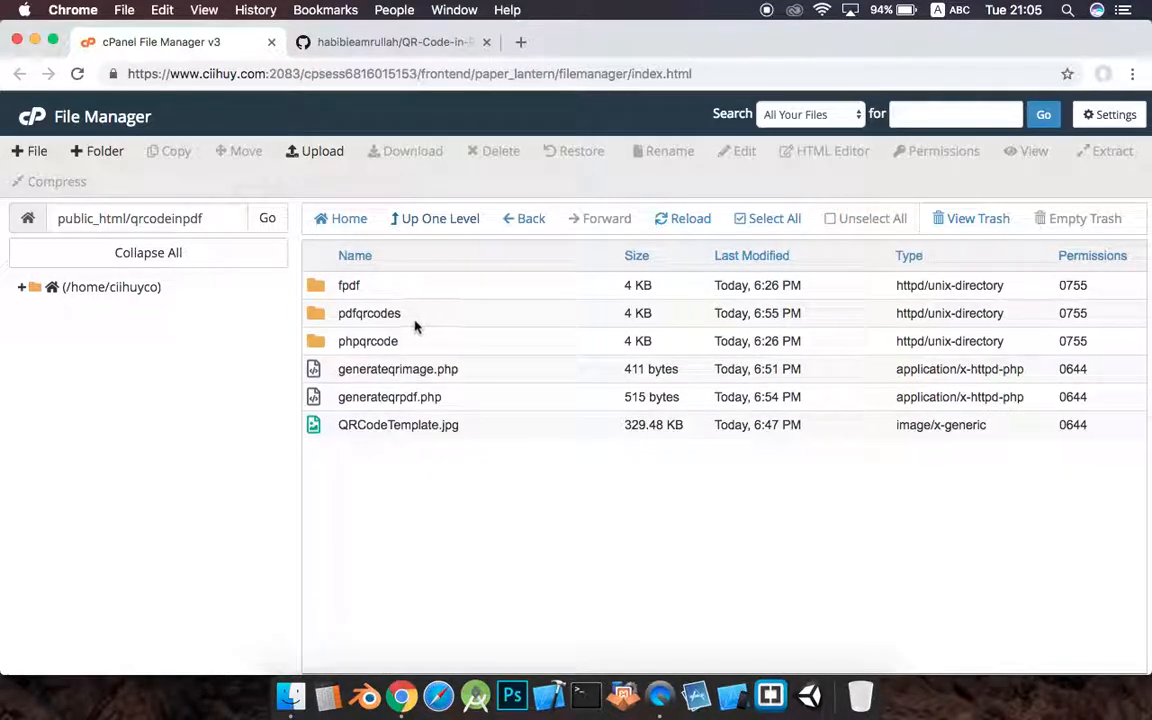
pyautogui.doubleClick(367, 341)
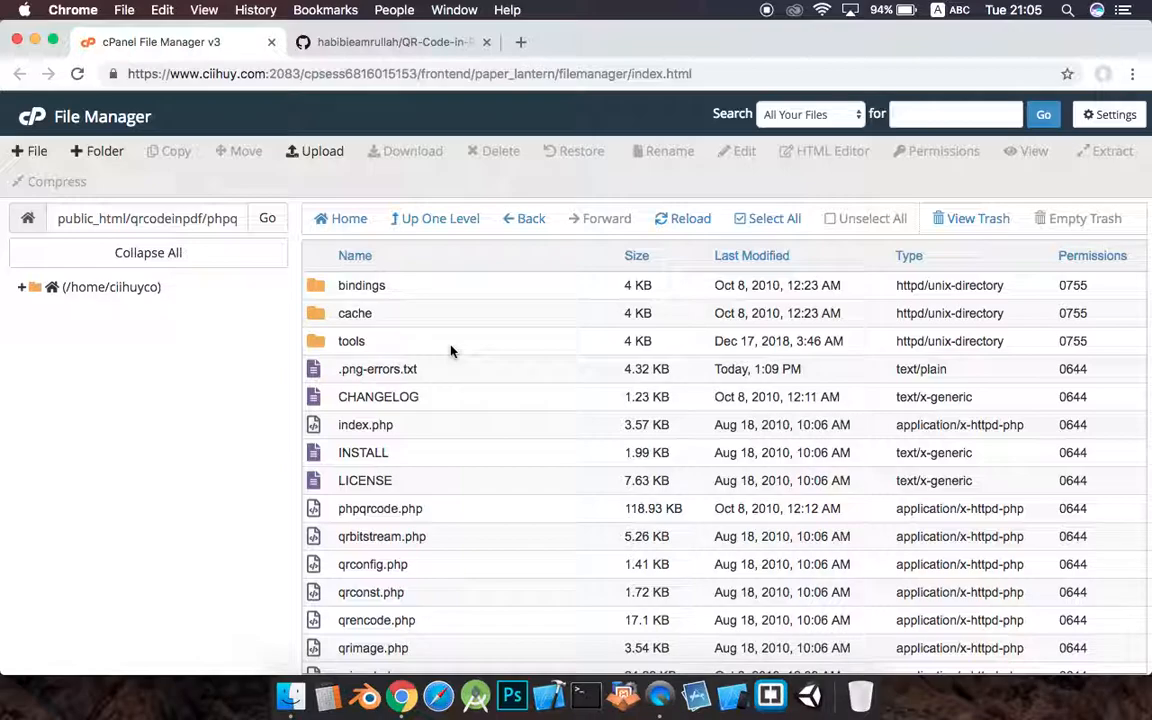
# - Go up to qrcodeinpdf and select generateqrpdf.php, generateqrimage.php and the phpqrcode folder
pyautogui.click(440, 218)
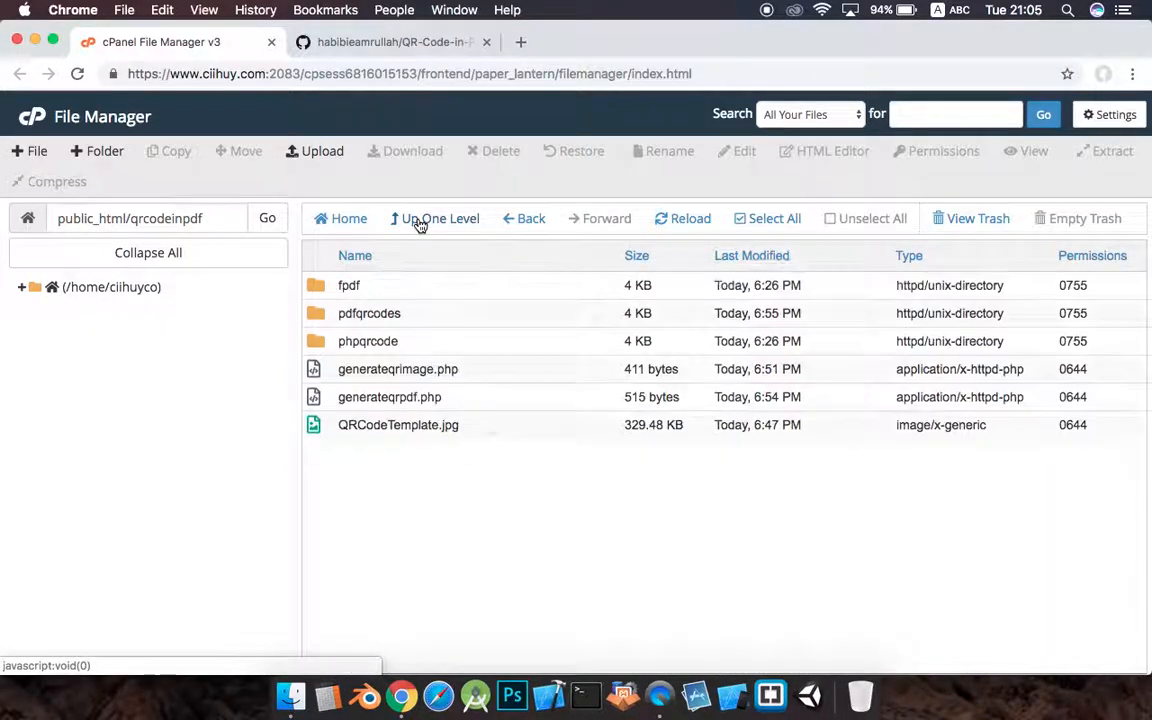
pyautogui.moveTo(508, 417)
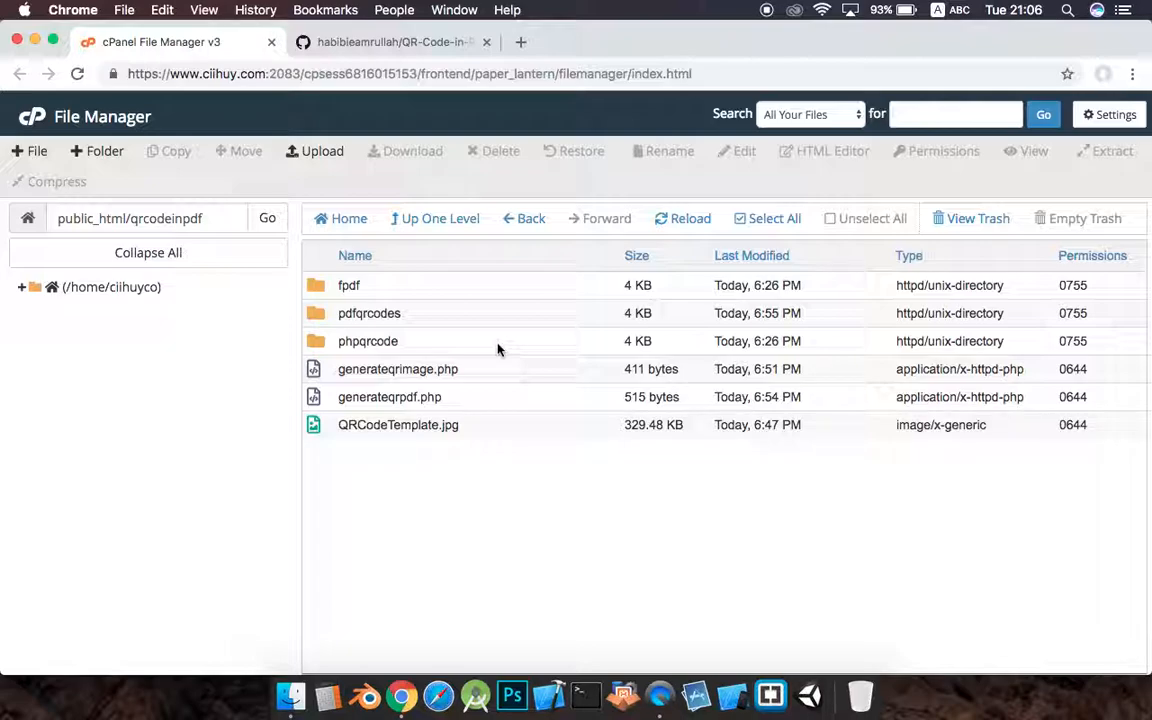
pyautogui.moveTo(510, 381)
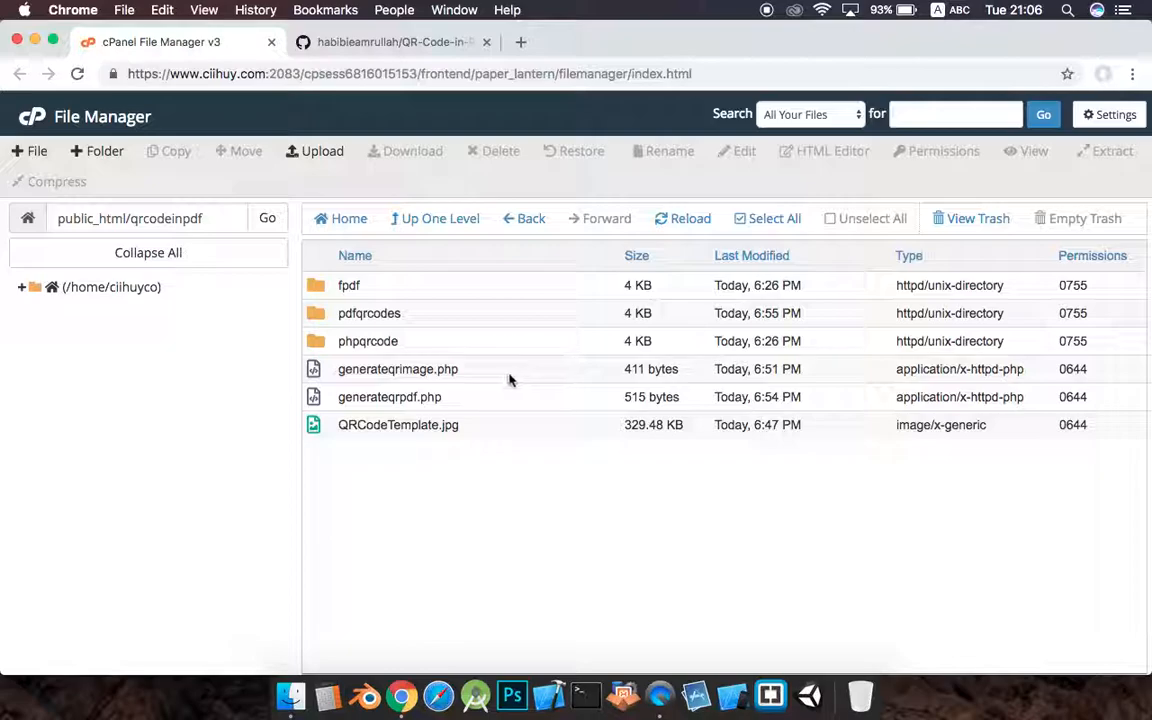
pyautogui.click(389, 396)
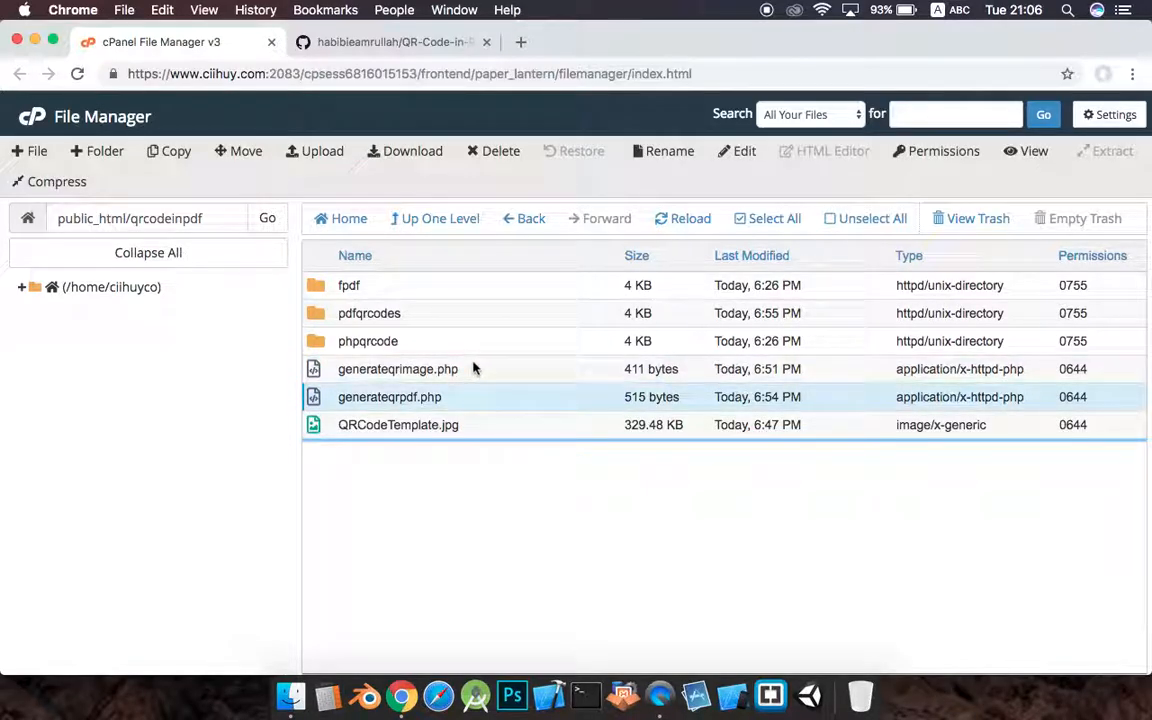
pyautogui.moveTo(470, 380)
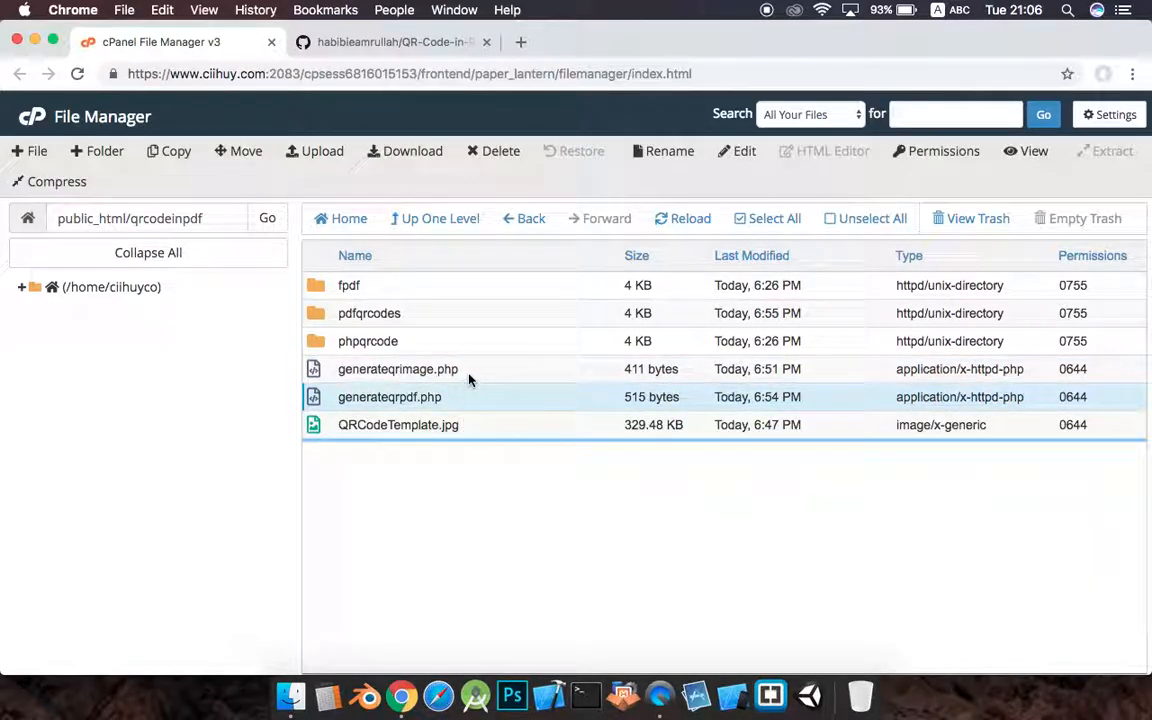
pyautogui.click(397, 369)
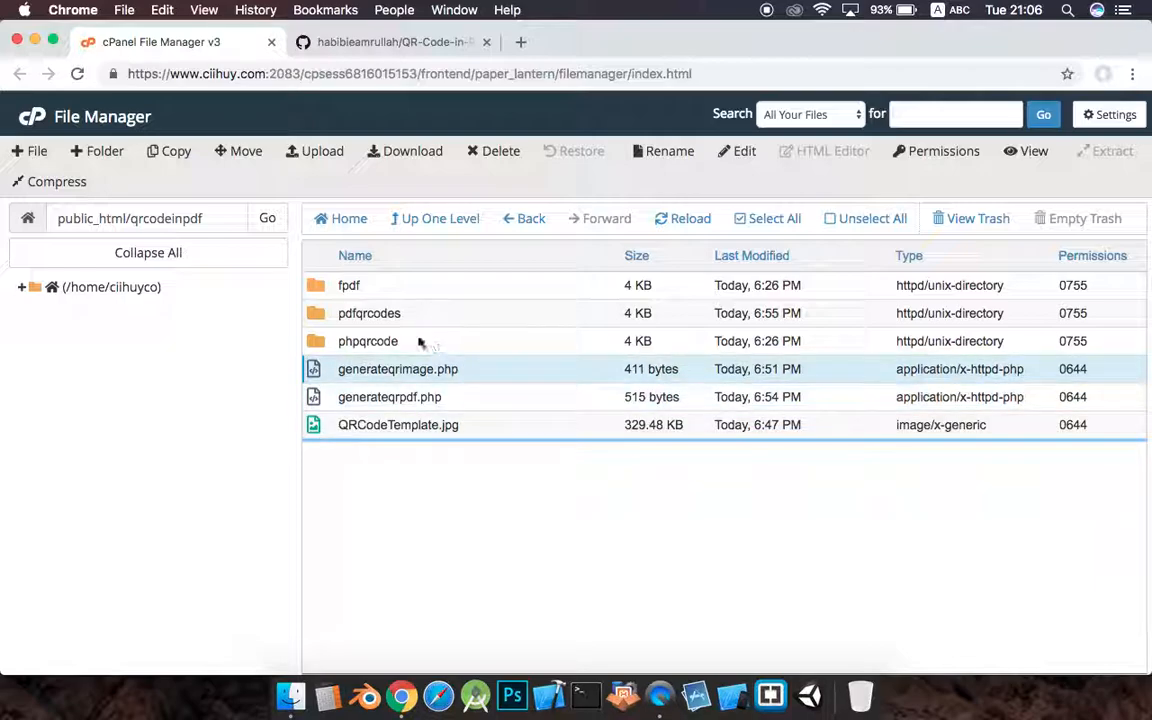
pyautogui.click(368, 341)
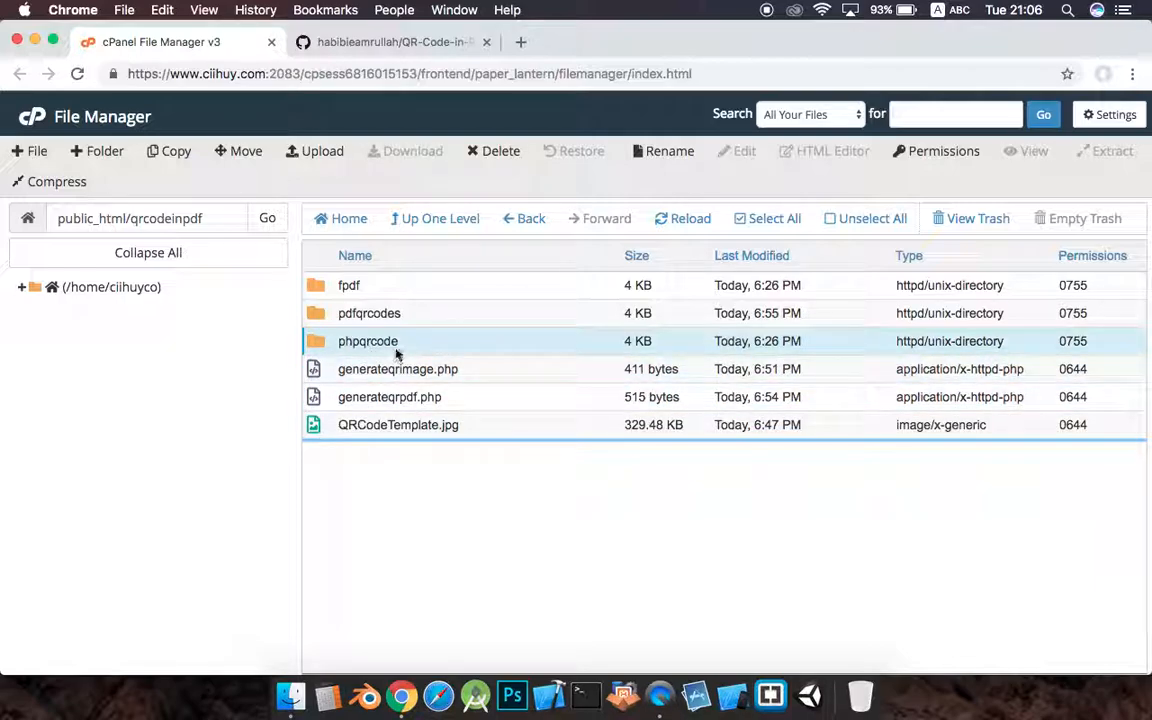
pyautogui.doubleClick(367, 341)
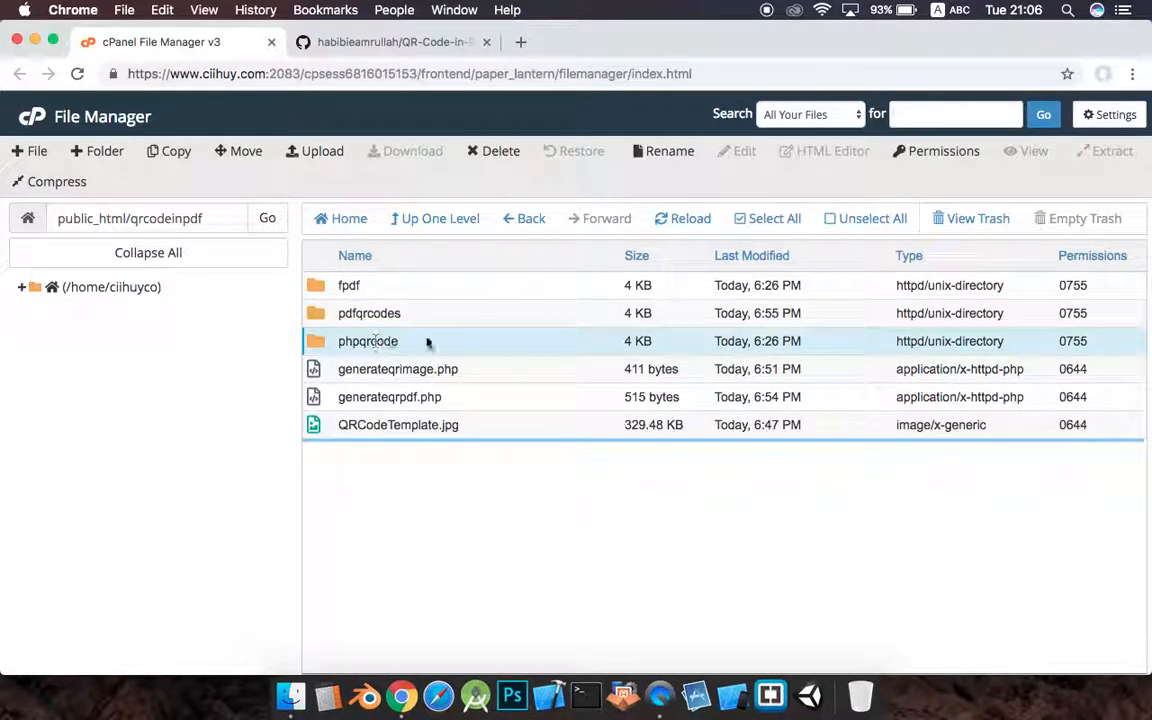
pyautogui.moveTo(403, 356)
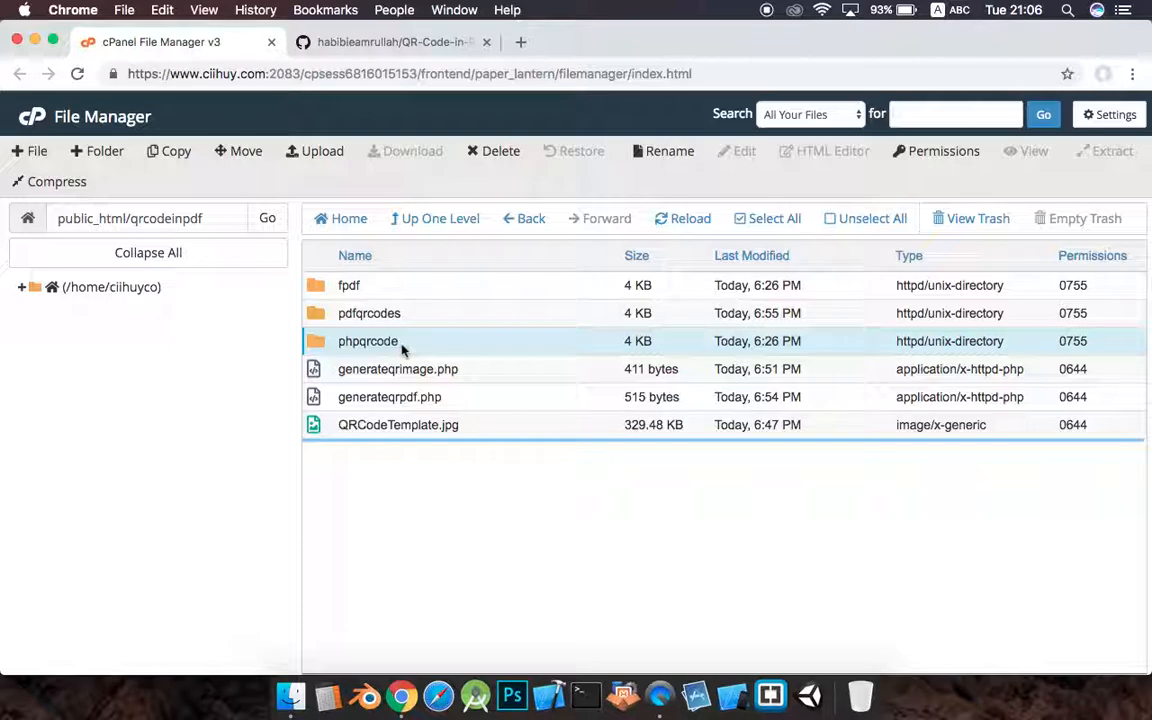
pyautogui.moveTo(404, 333)
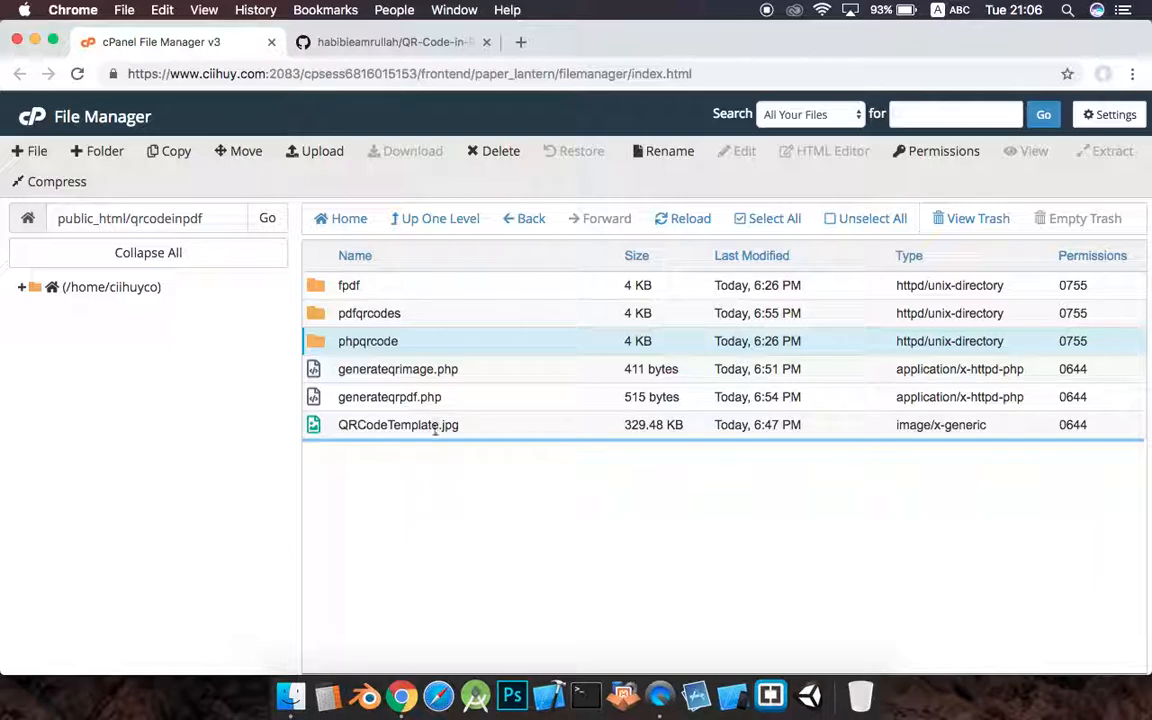
pyautogui.click(348, 285)
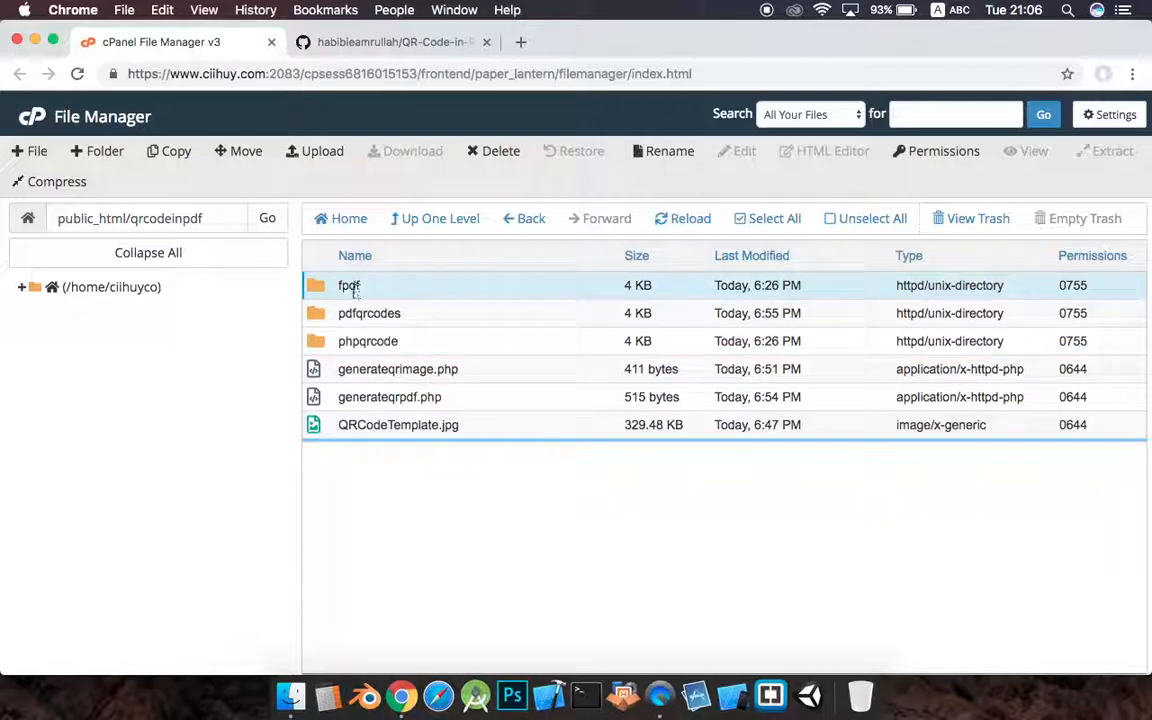
pyautogui.moveTo(330, 298)
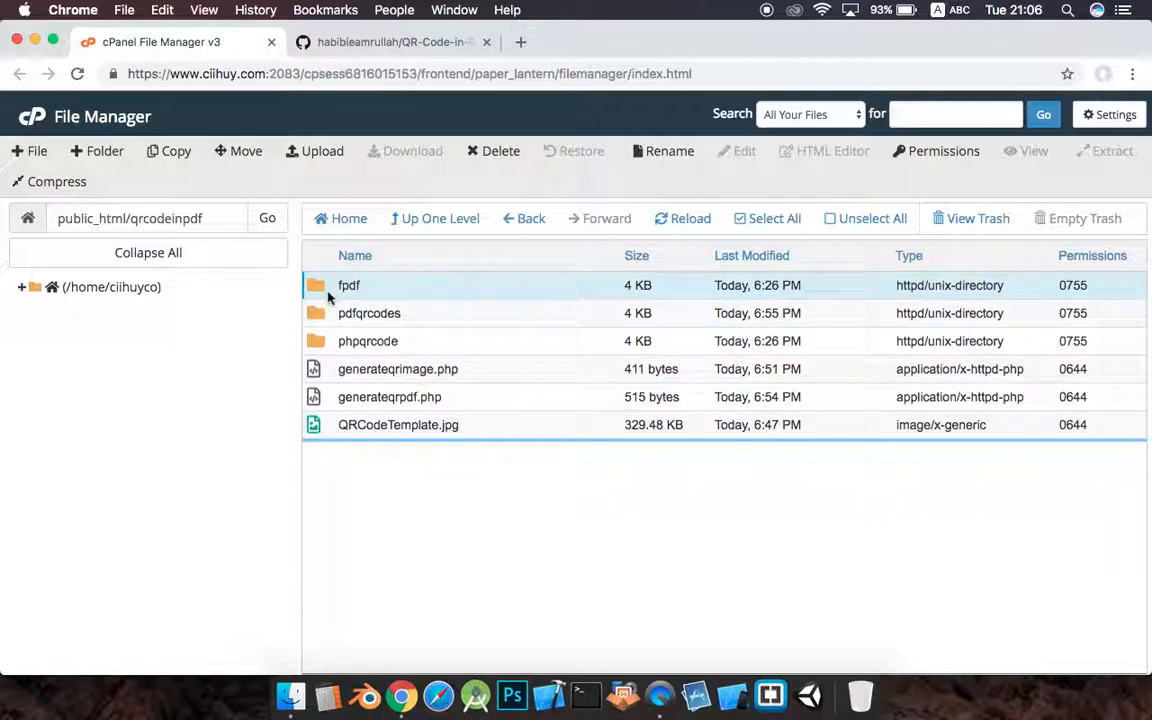
pyautogui.doubleClick(349, 285)
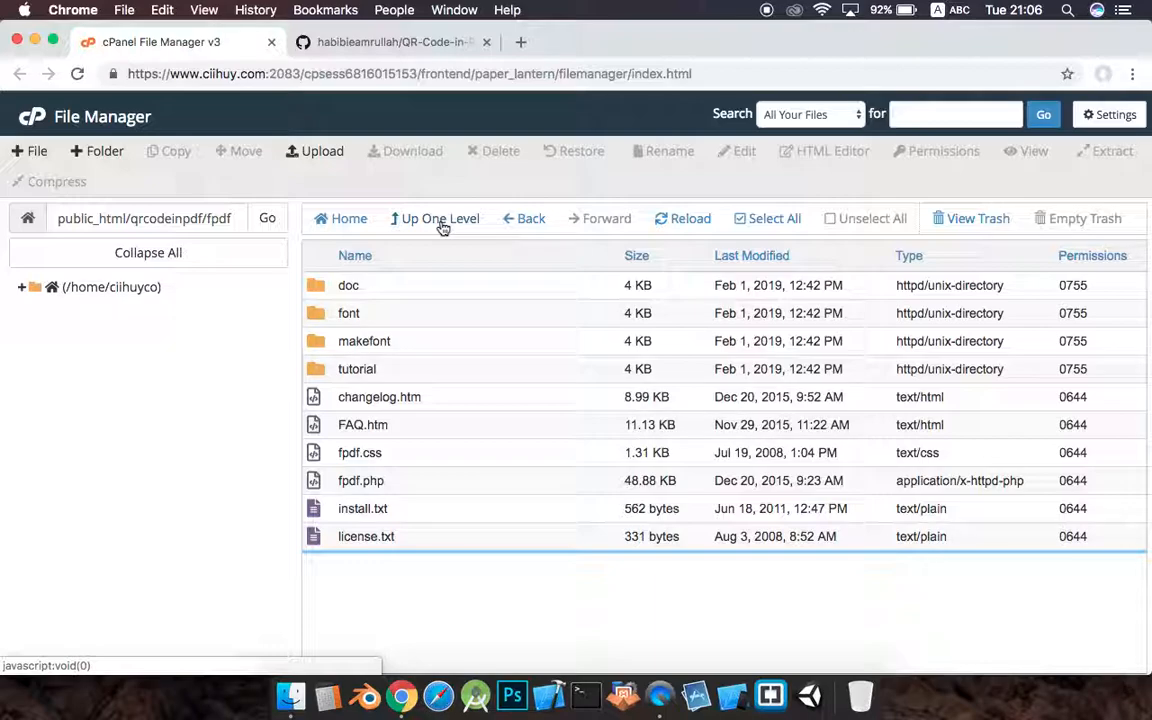
pyautogui.click(440, 218)
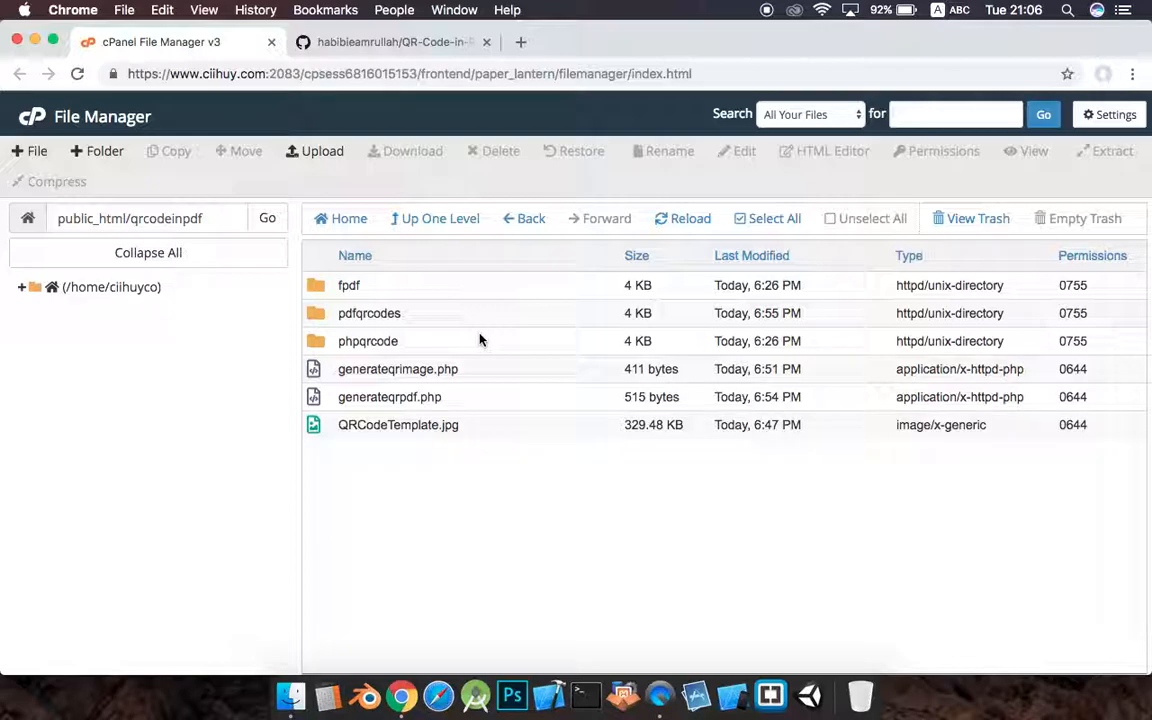
pyautogui.moveTo(433, 547)
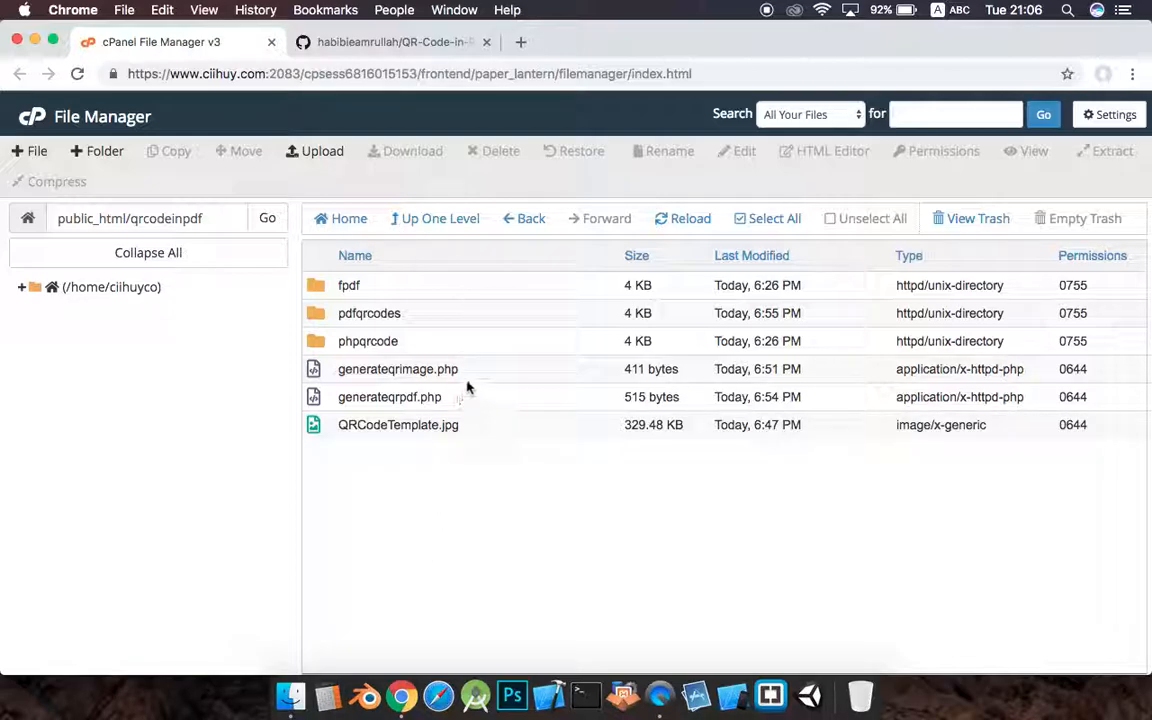
pyautogui.moveTo(475, 360)
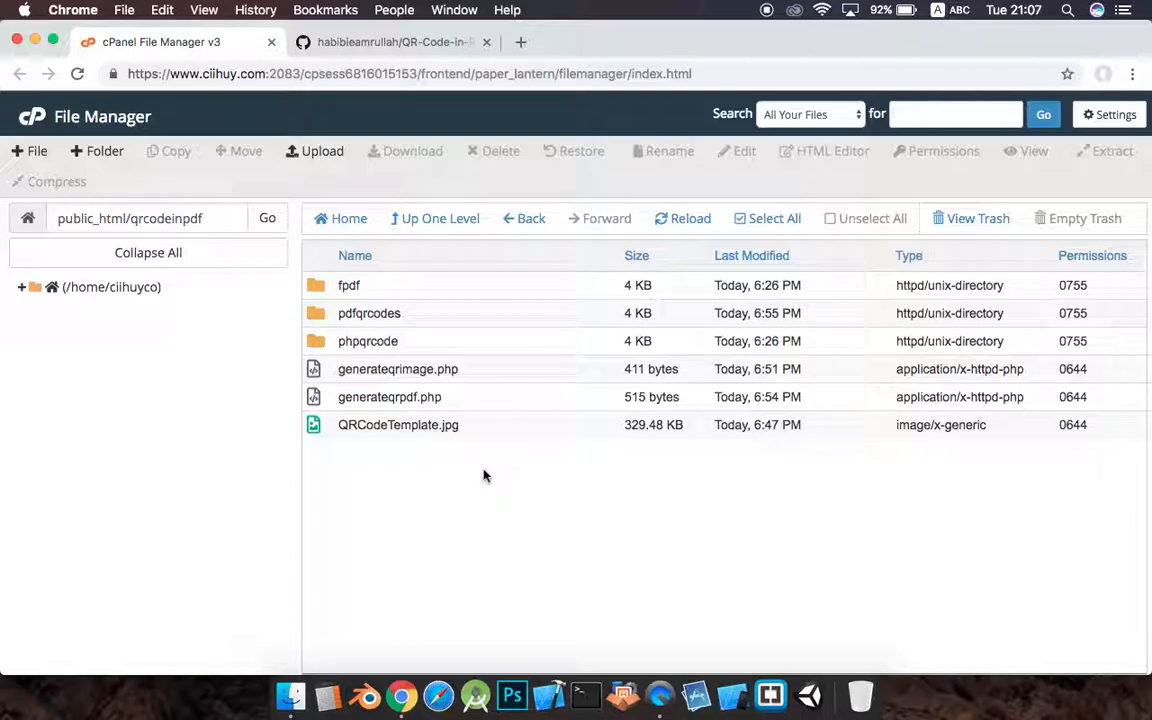
# - Open generateqrimage.php in the cPanel code editor and confirm the Edit dialog
pyautogui.click(398, 369)
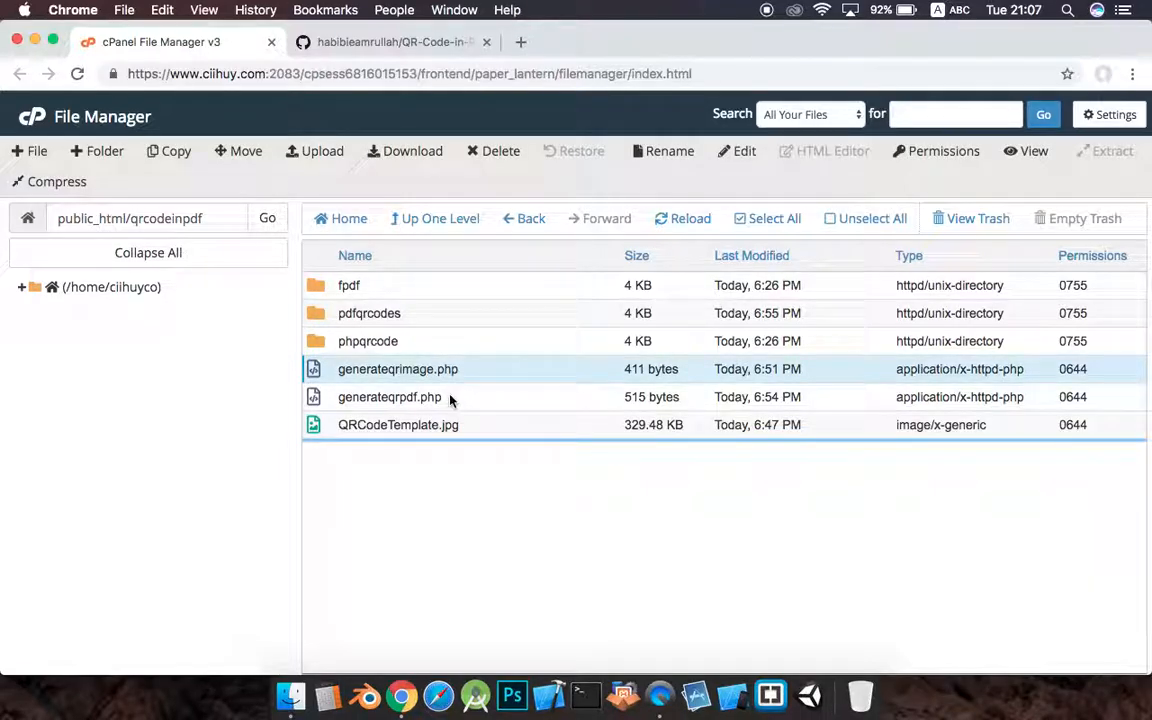
pyautogui.click(389, 397)
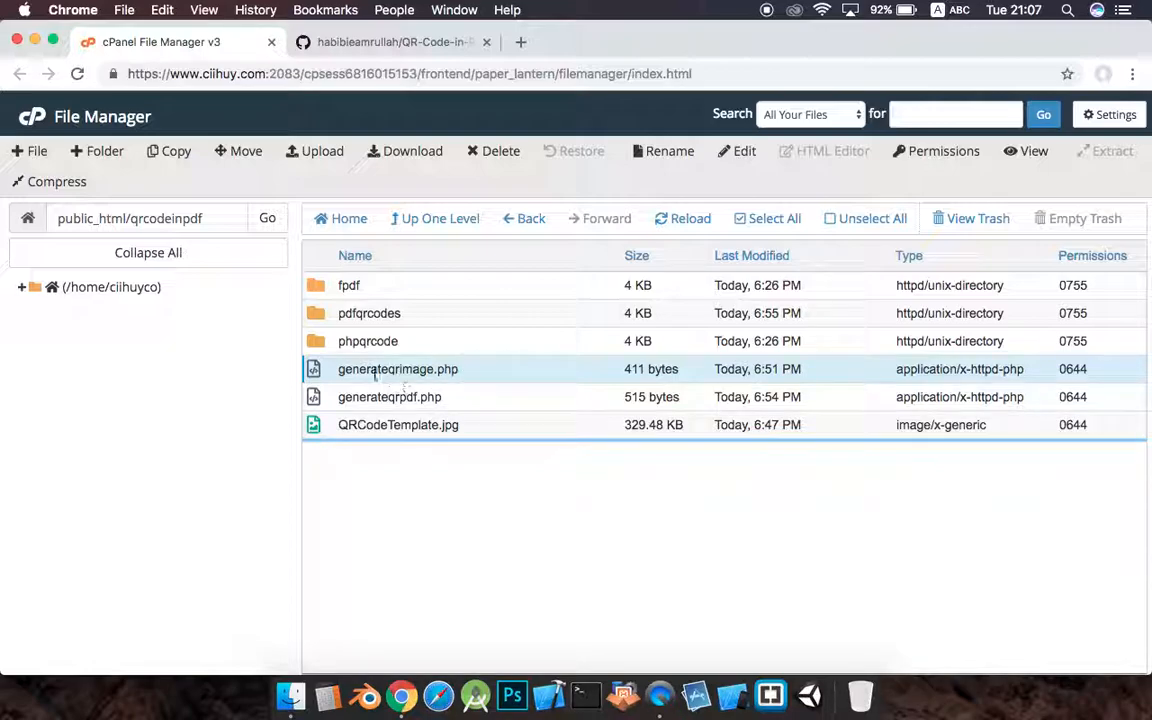
pyautogui.rightClick(398, 369)
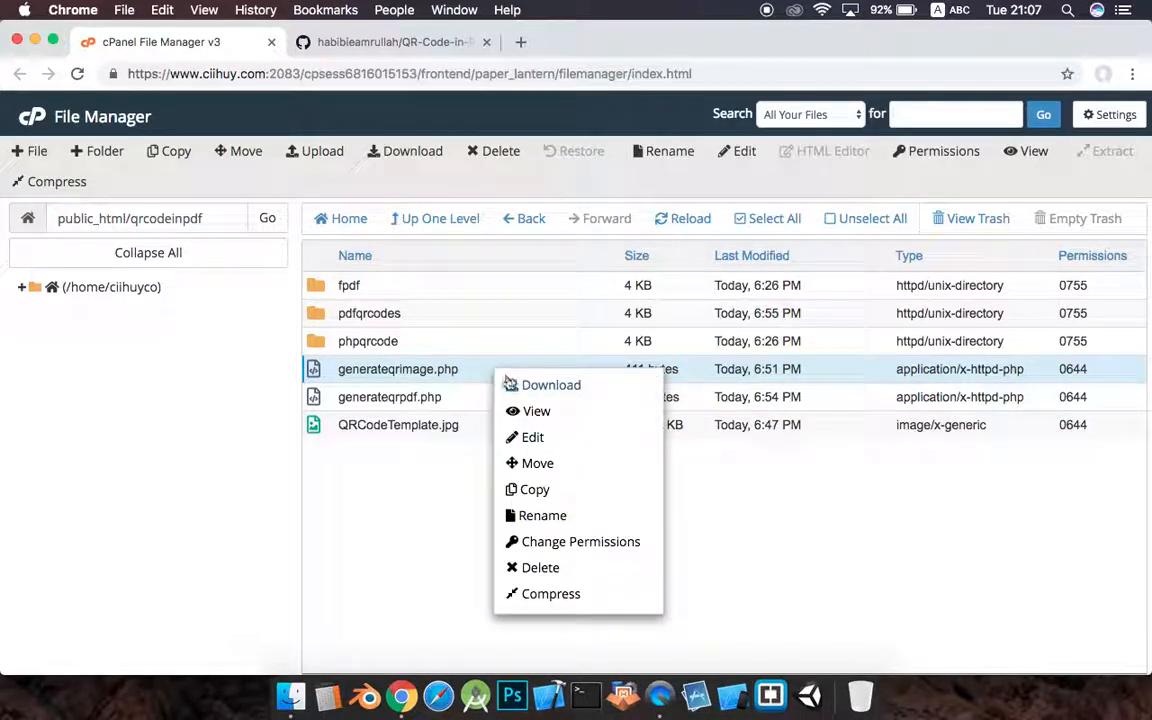
pyautogui.click(532, 445)
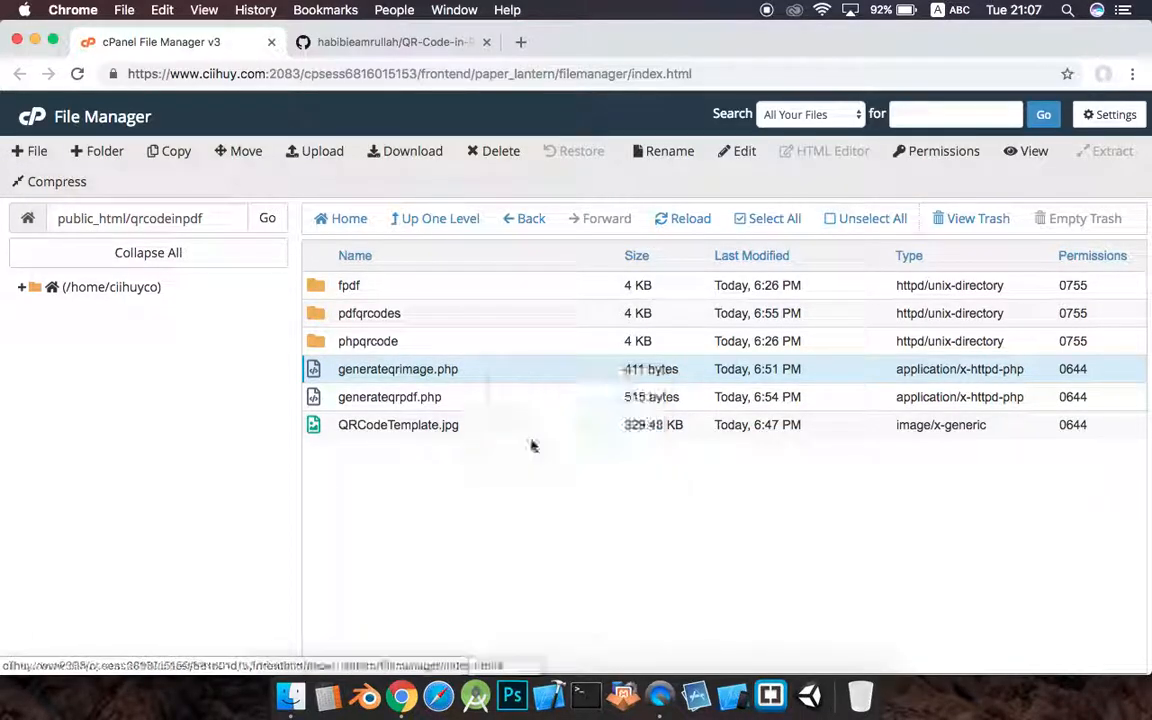
pyautogui.click(744, 151)
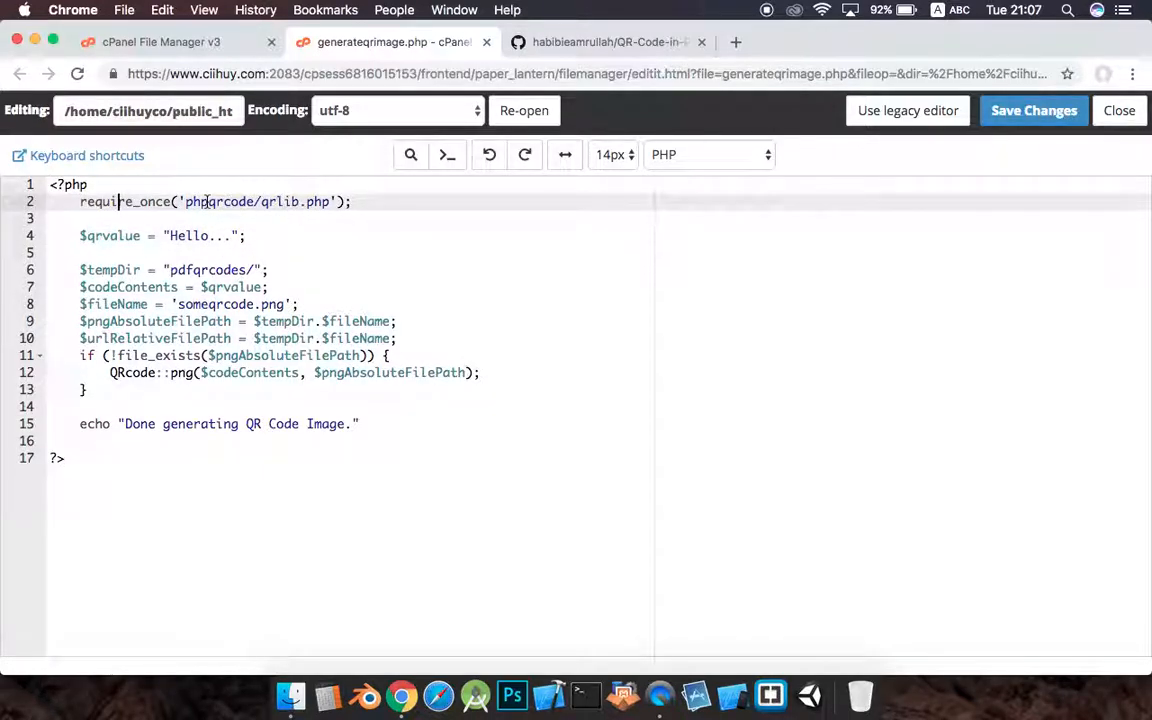
pyautogui.doubleClick(280, 201)
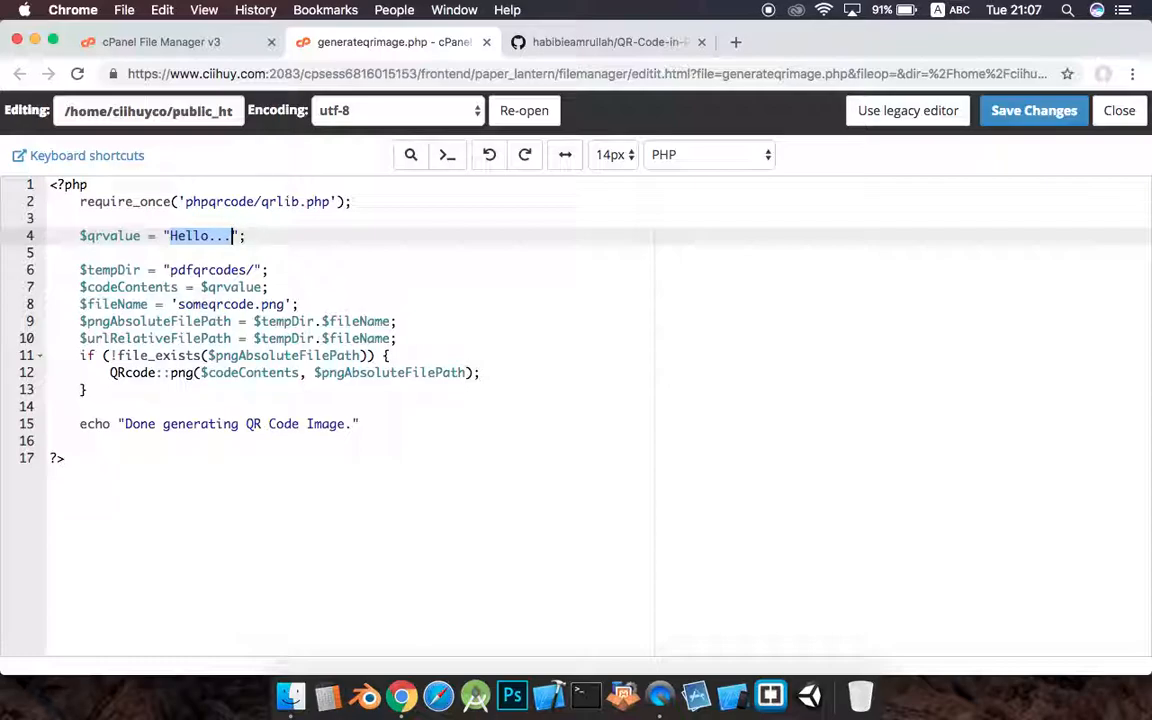
pyautogui.write('Habibie')
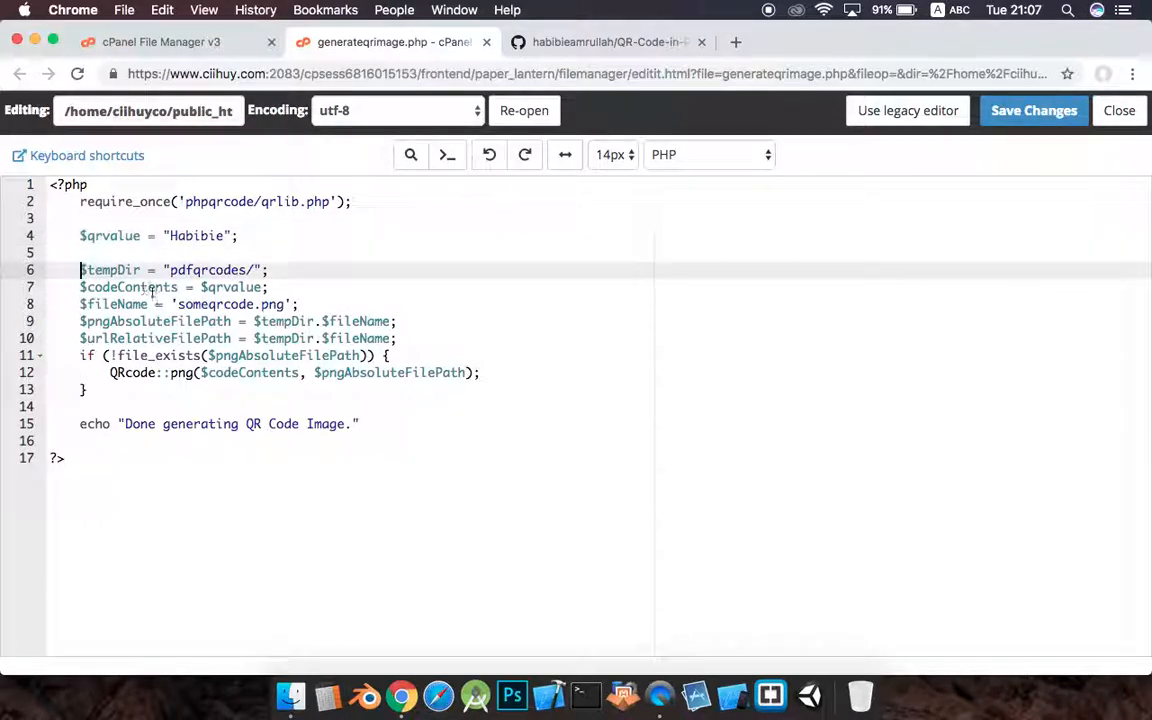
pyautogui.moveTo(81, 269); pyautogui.dragTo(81, 372)
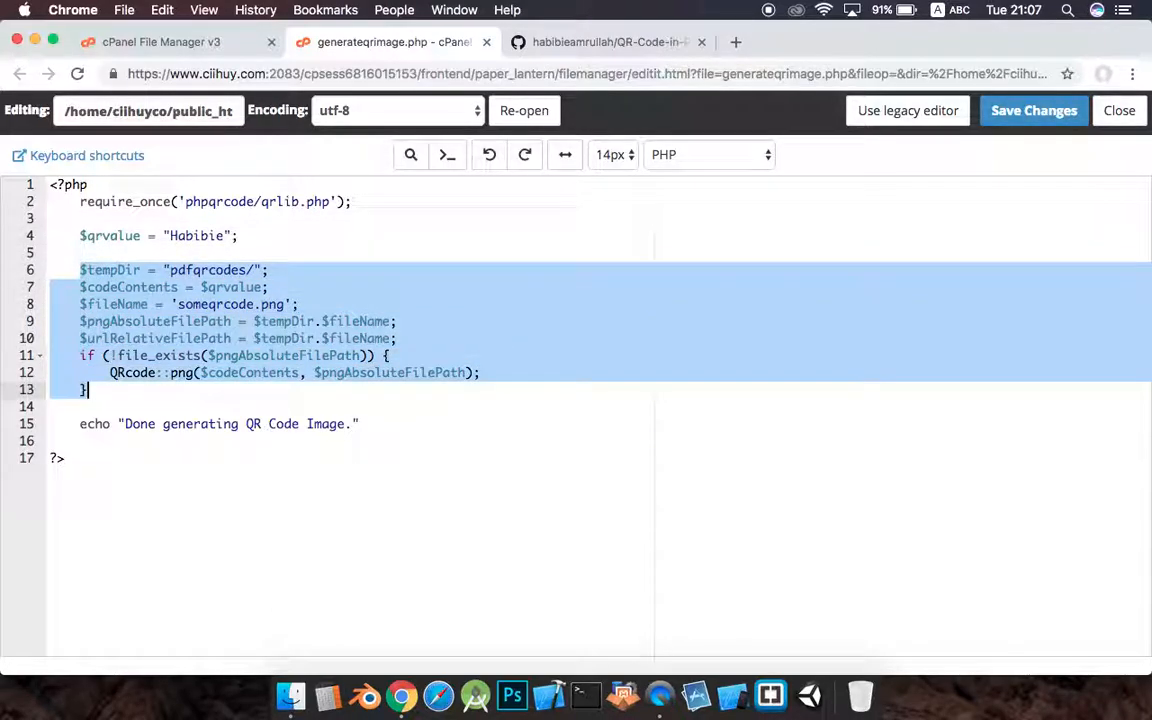
pyautogui.click(82, 270)
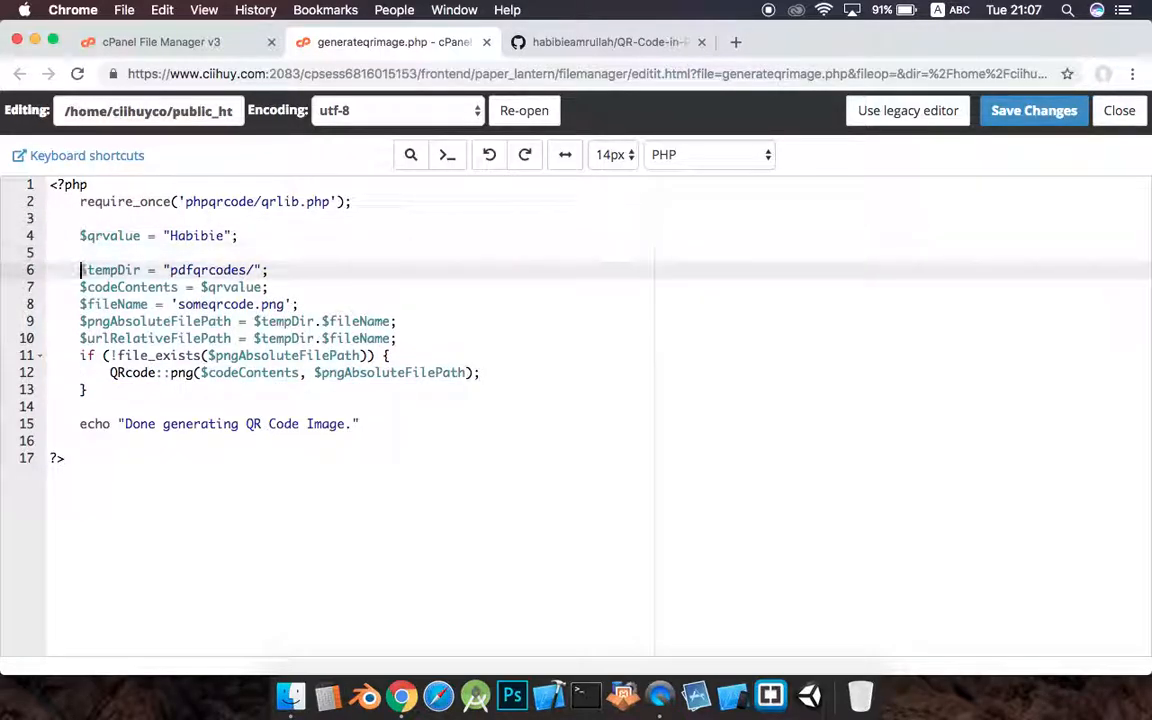
pyautogui.moveTo(80, 269); pyautogui.dragTo(88, 389)
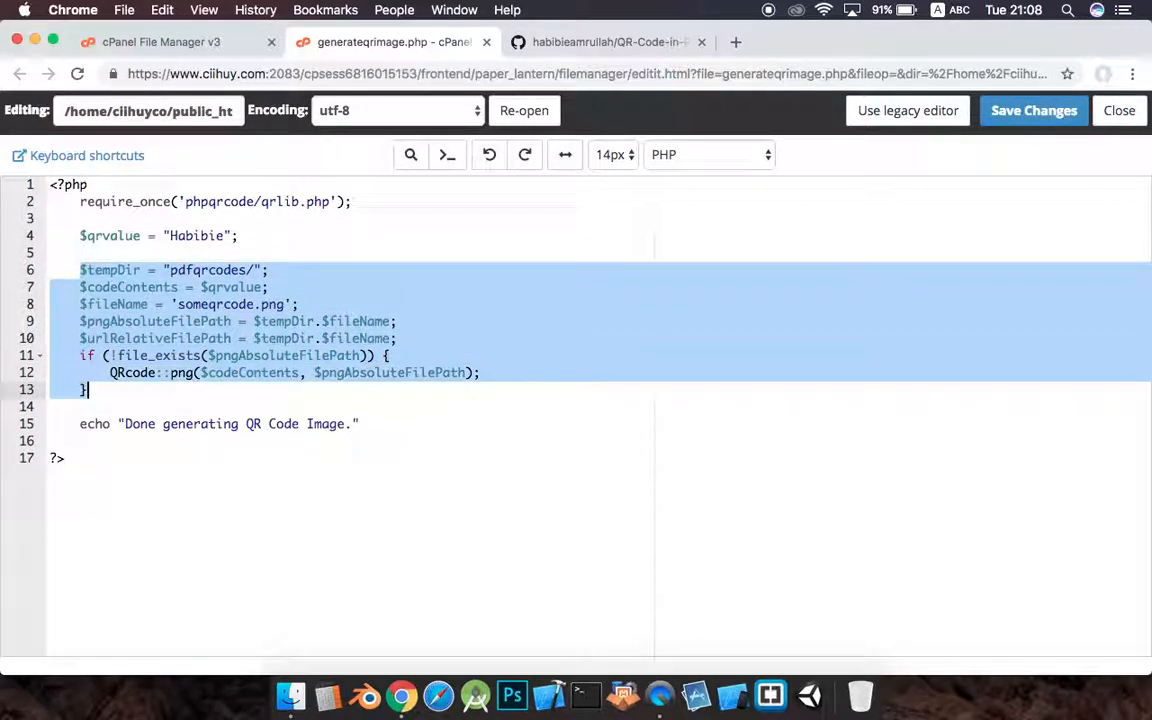
pyautogui.click(122, 389)
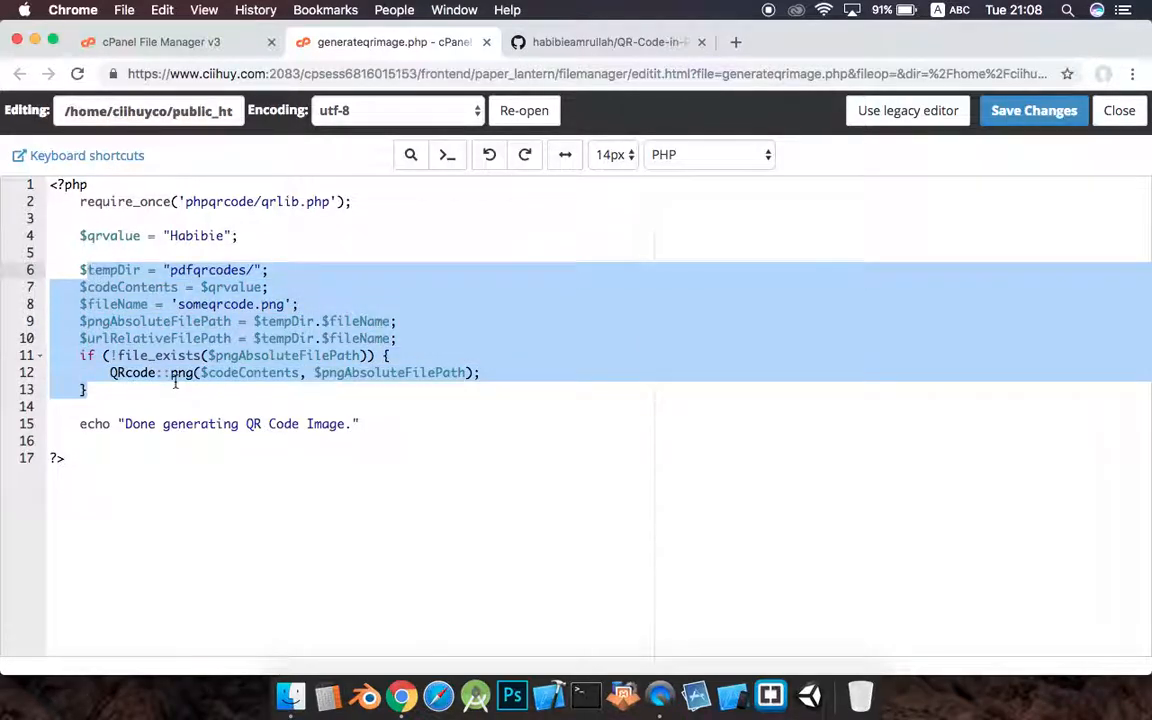
pyautogui.click(128, 423)
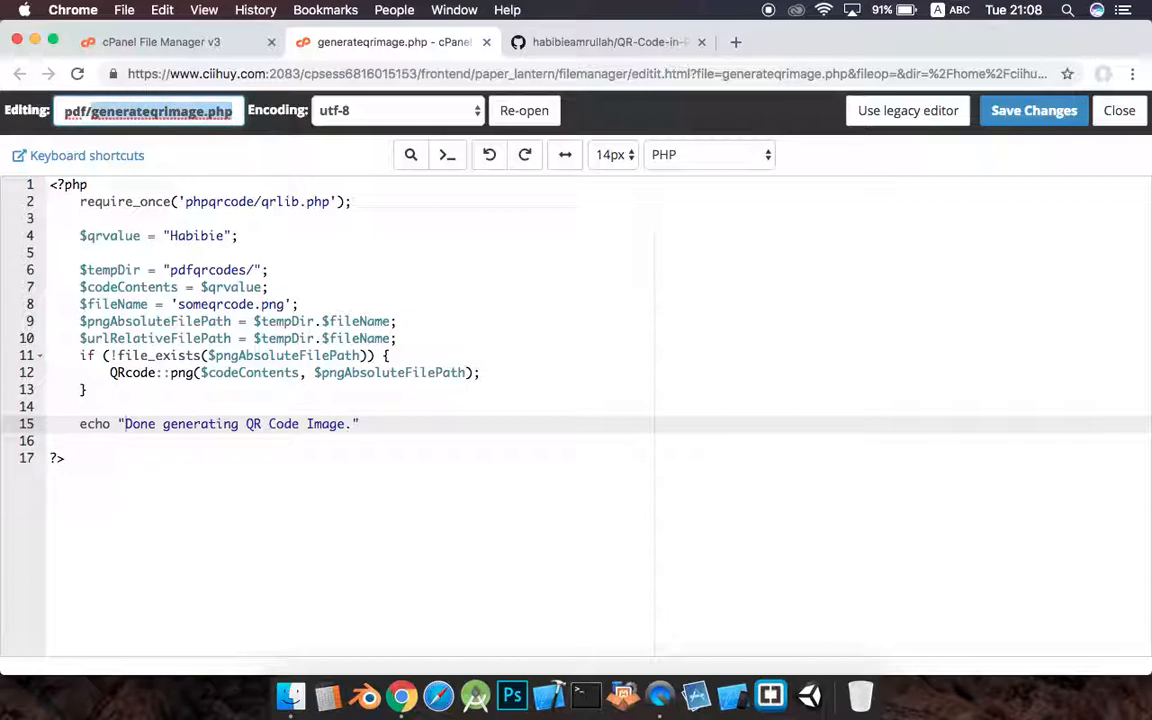
pyautogui.click(147, 111)
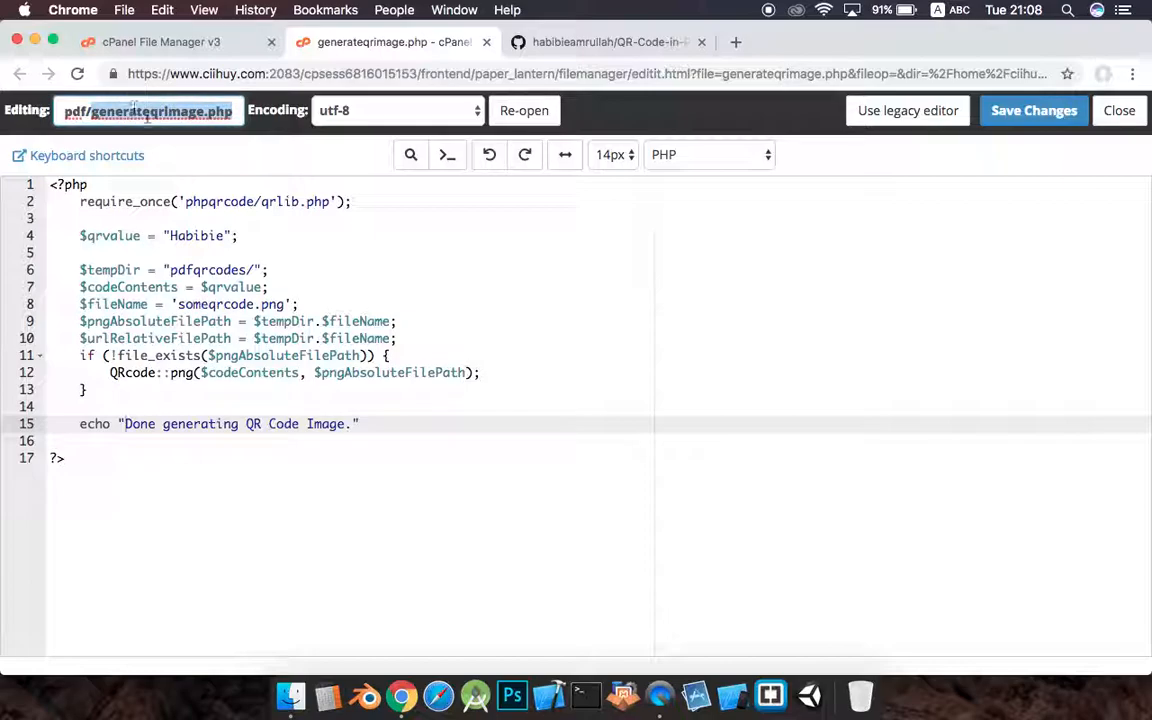
pyautogui.rightClick(147, 110)
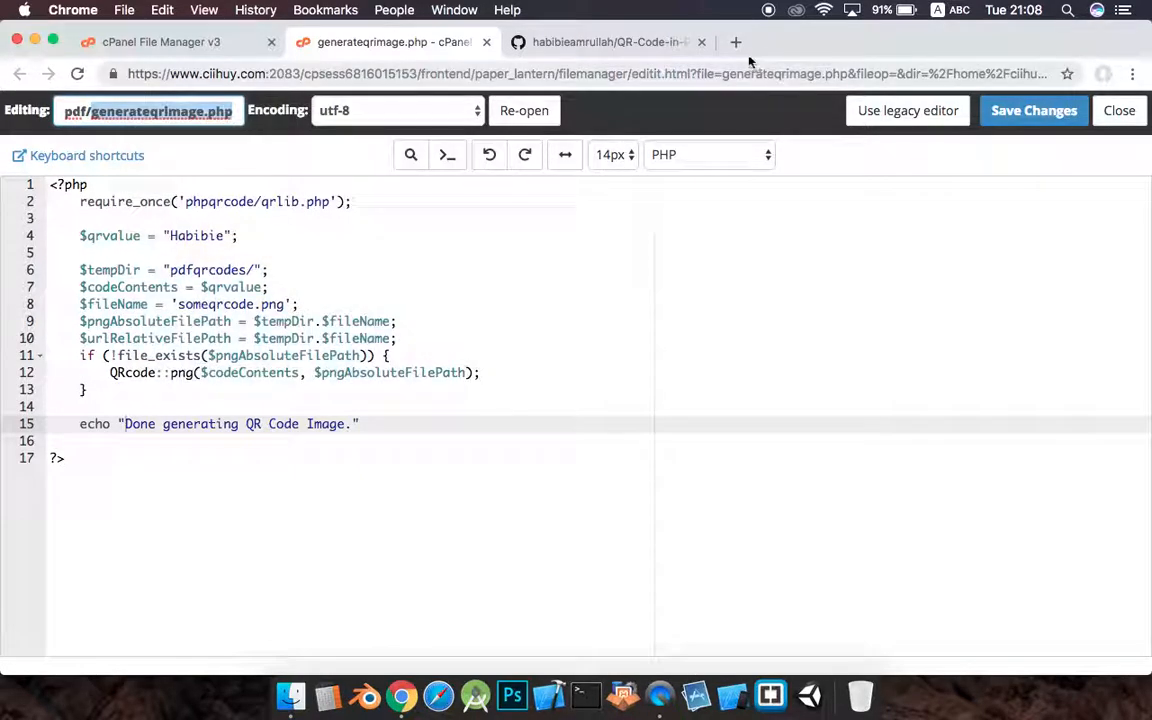
pyautogui.click(735, 42)
pyautogui.write('https')
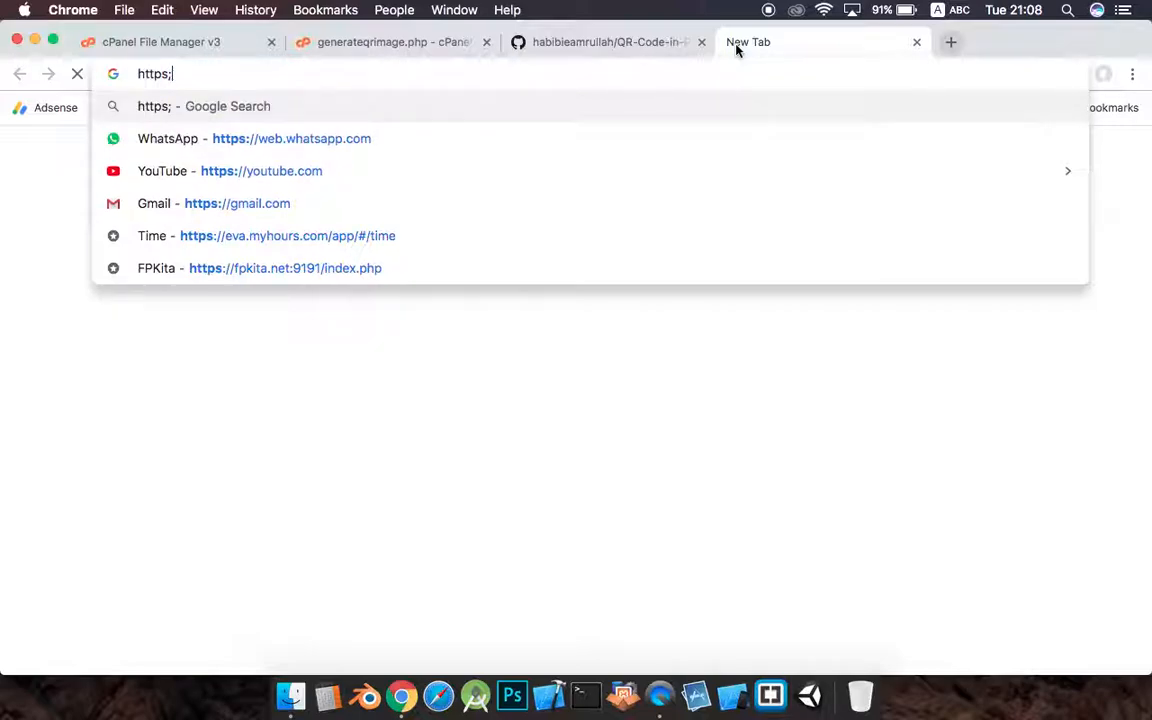
pyautogui.write(';')
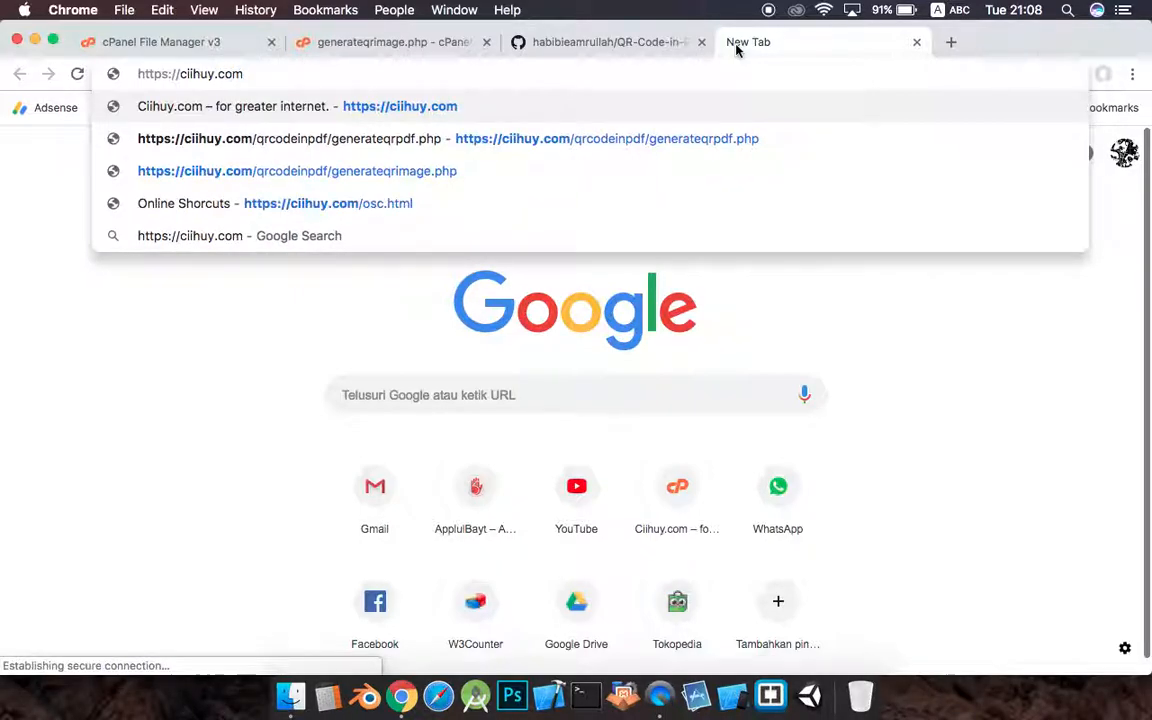
pyautogui.write('/qr')
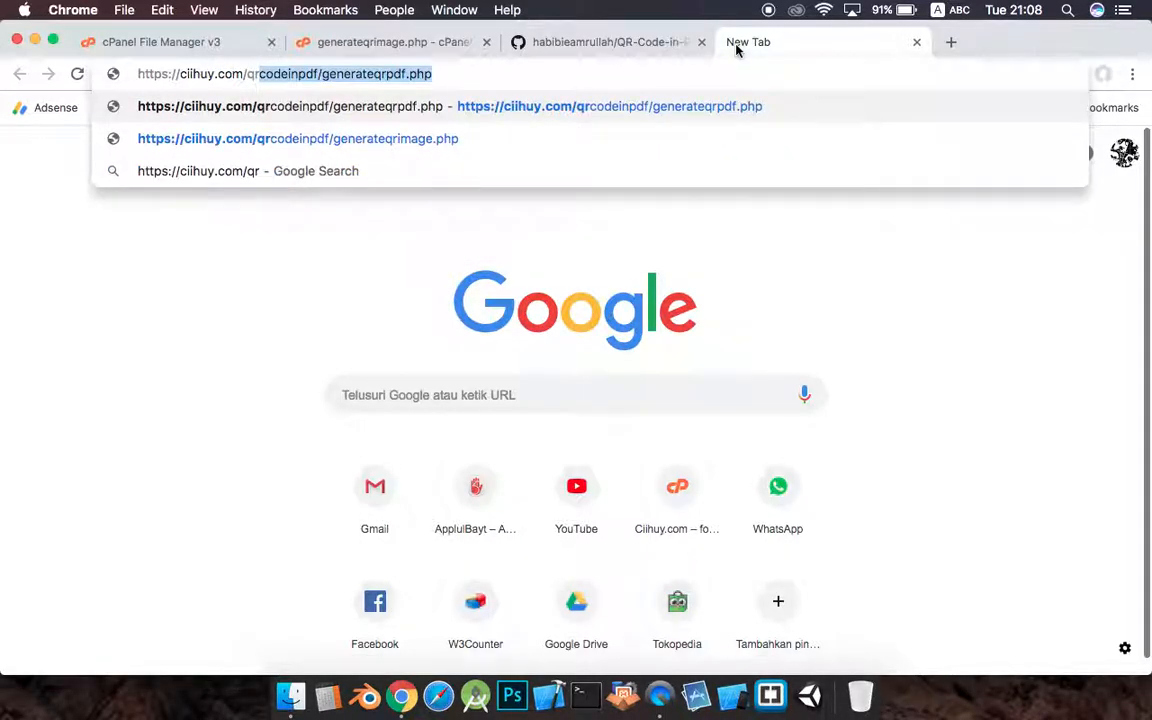
pyautogui.click(298, 138)
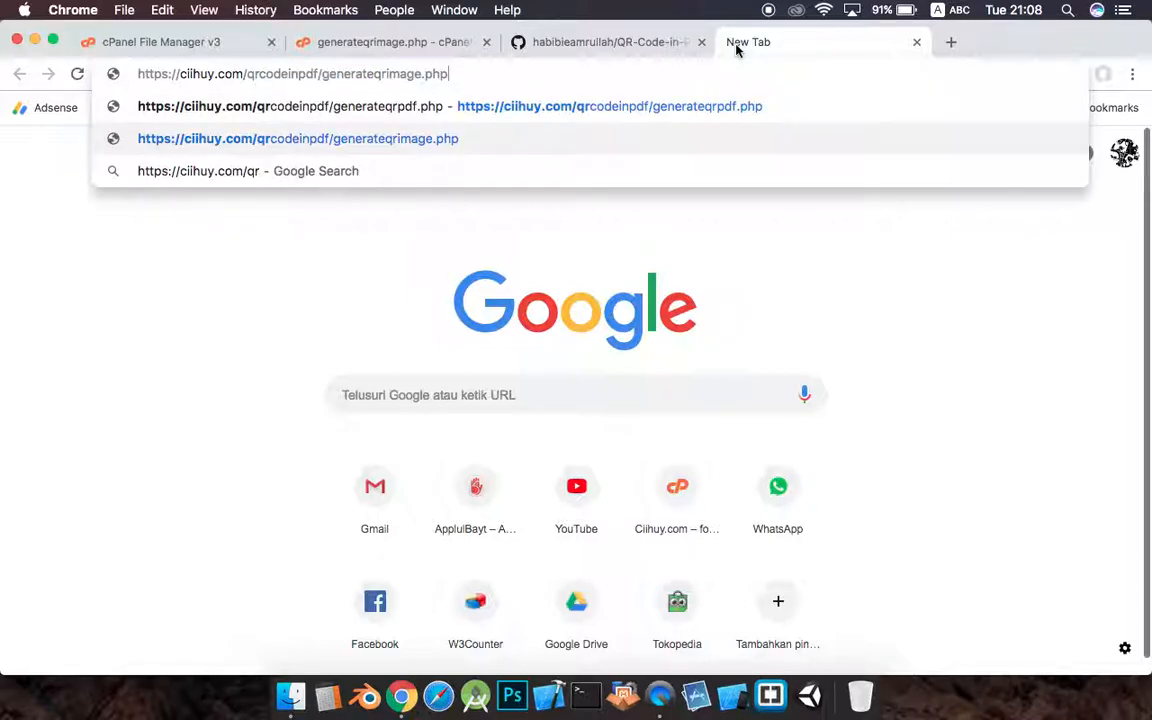
pyautogui.press('cmd+a')
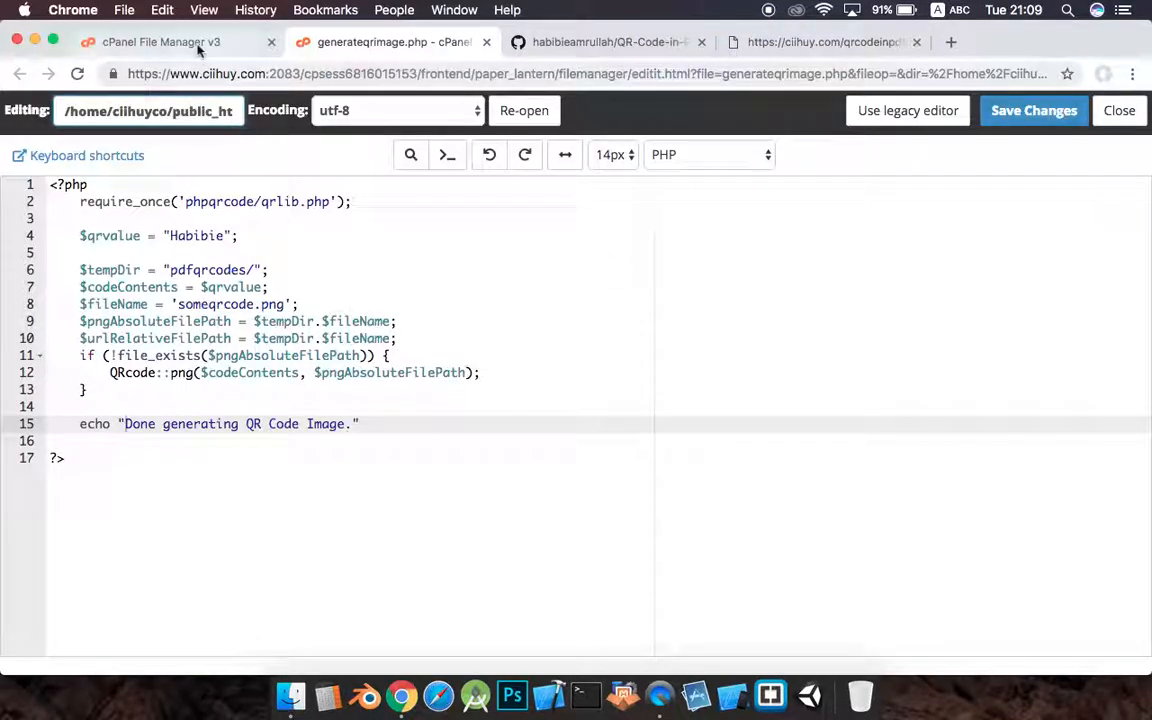
# - Switch between the File Manager and the generateqrimage.php editor to compare them
pyautogui.click(1119, 110)
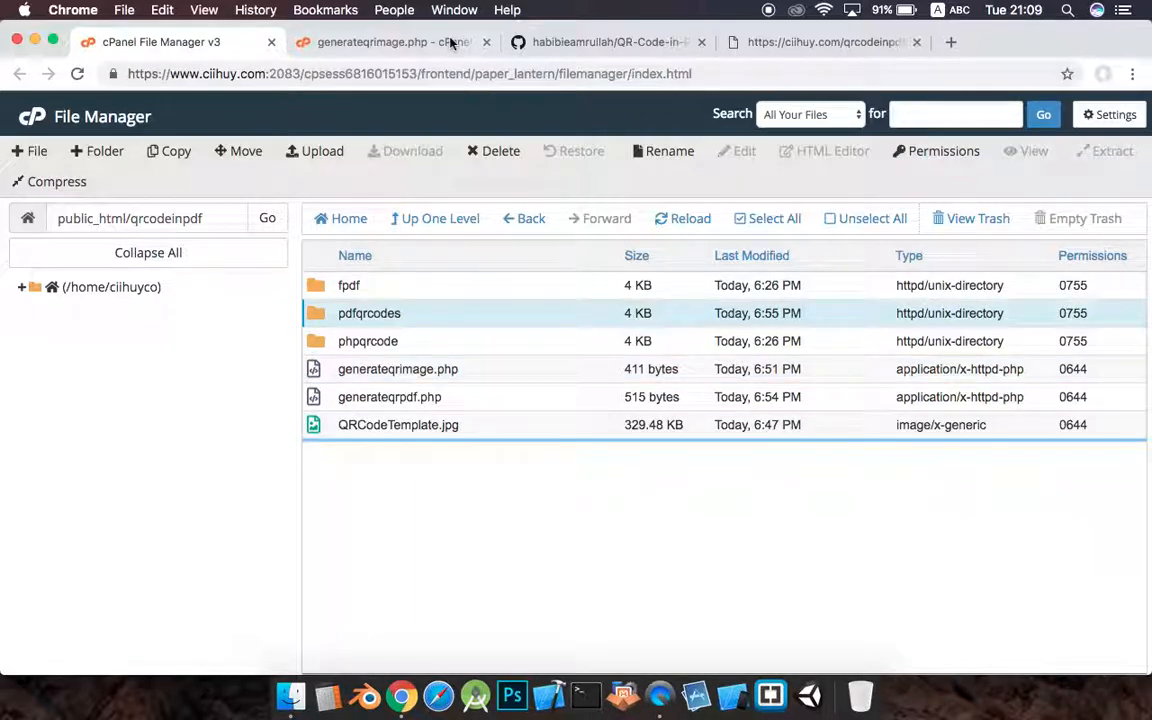
pyautogui.doubleClick(397, 368)
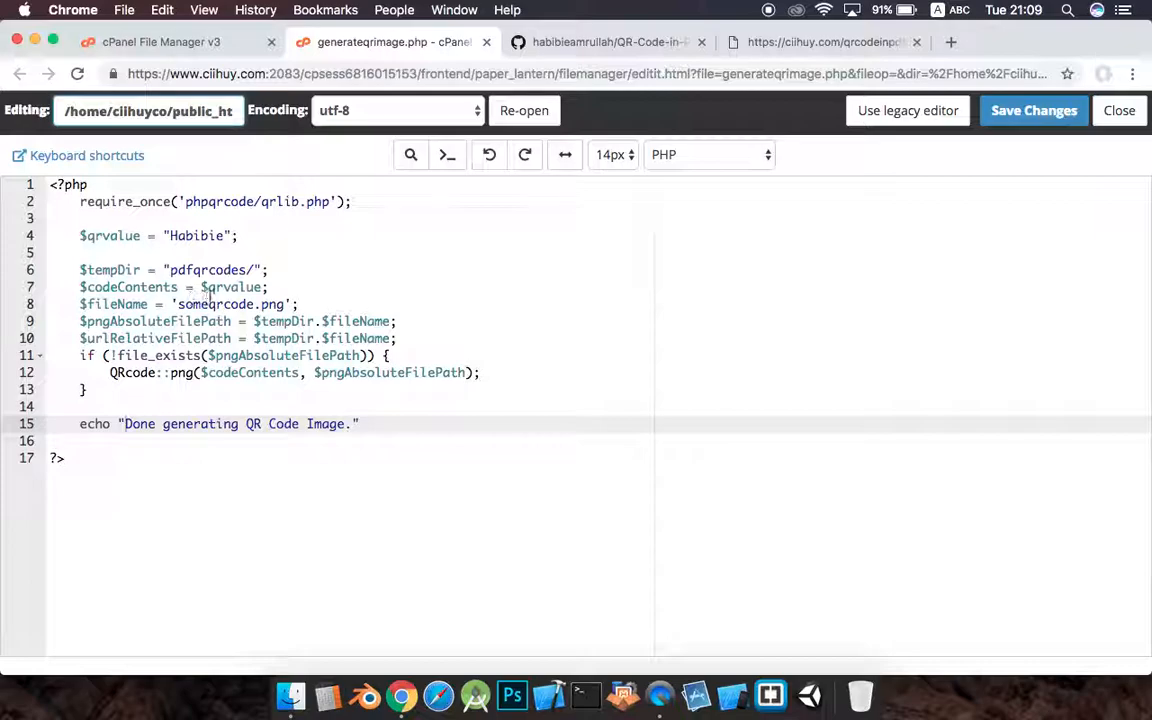
pyautogui.doubleClick(208, 270)
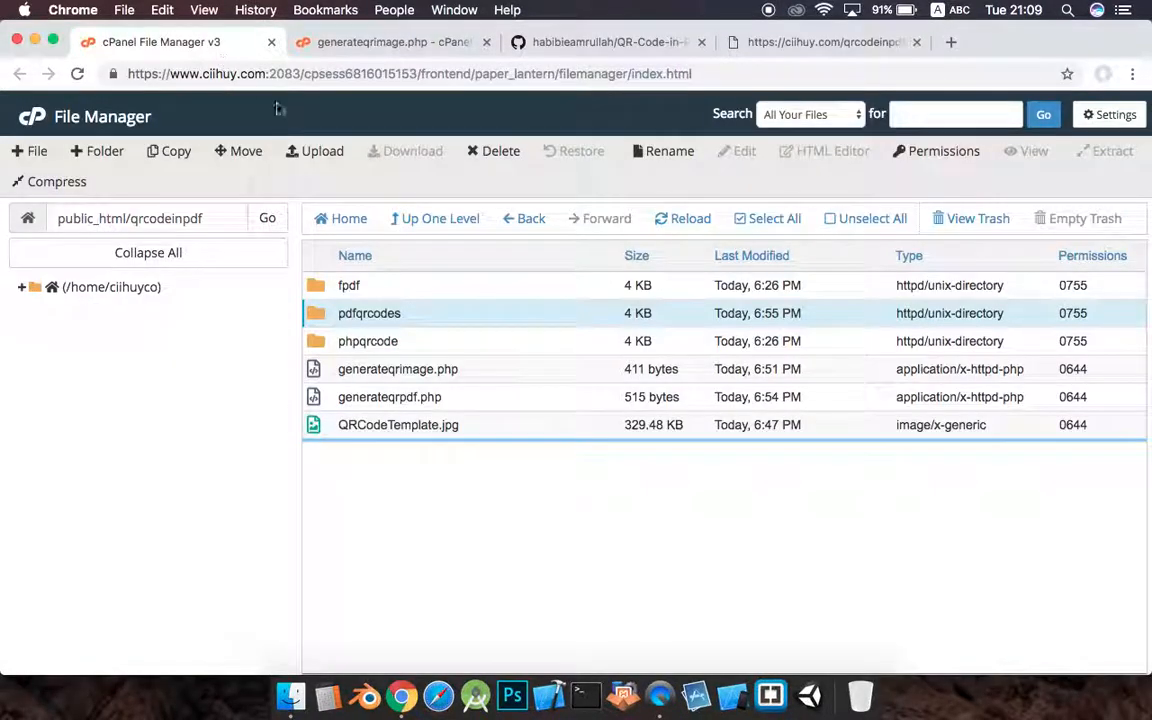
# - Open pdfqrcodes, view the generated someqrcode.png image, then return to File Manager
pyautogui.doubleClick(369, 313)
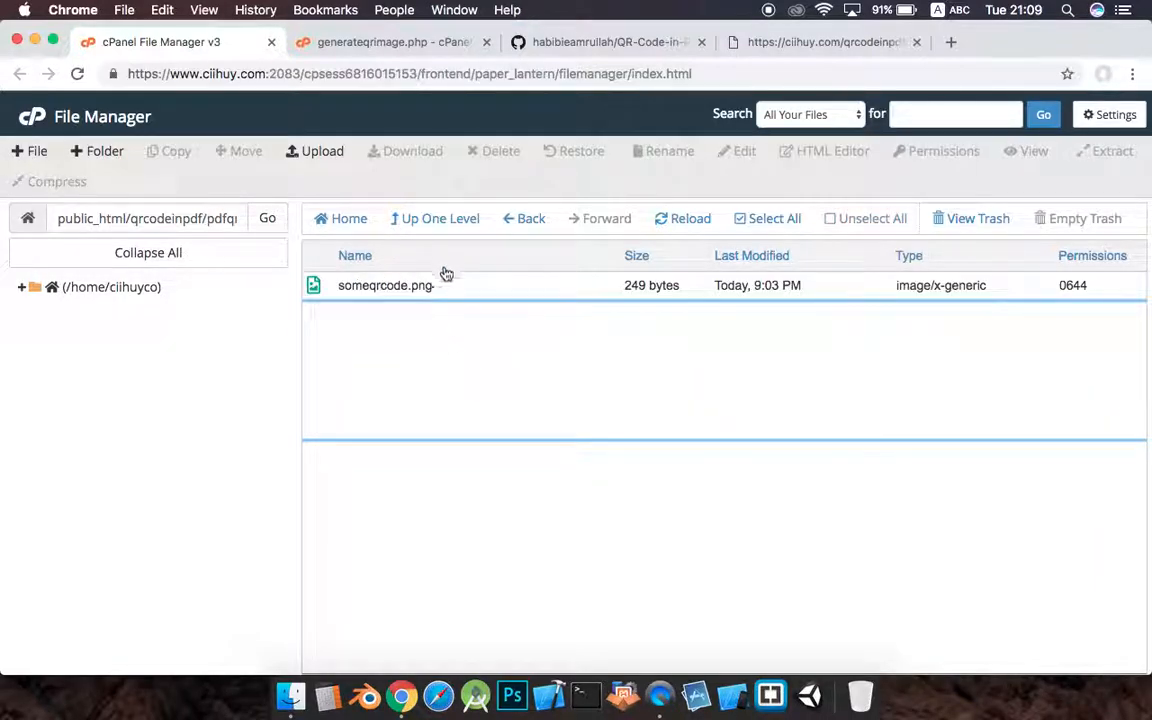
pyautogui.click(385, 285)
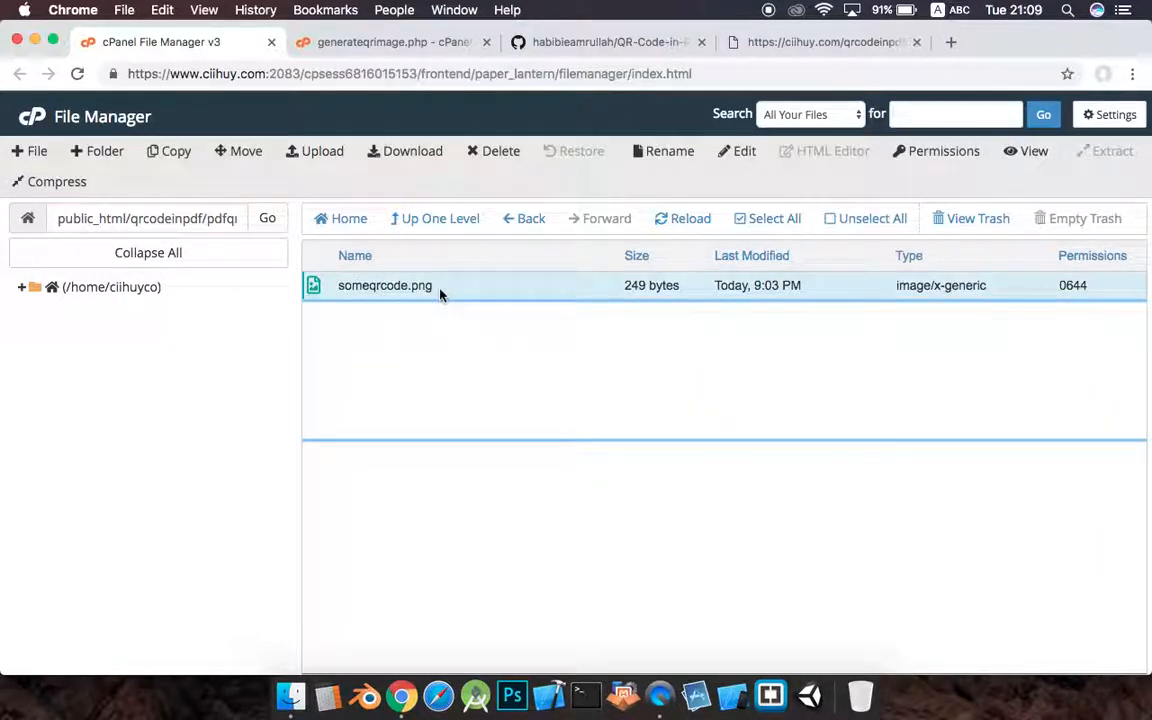
pyautogui.rightClick(384, 285)
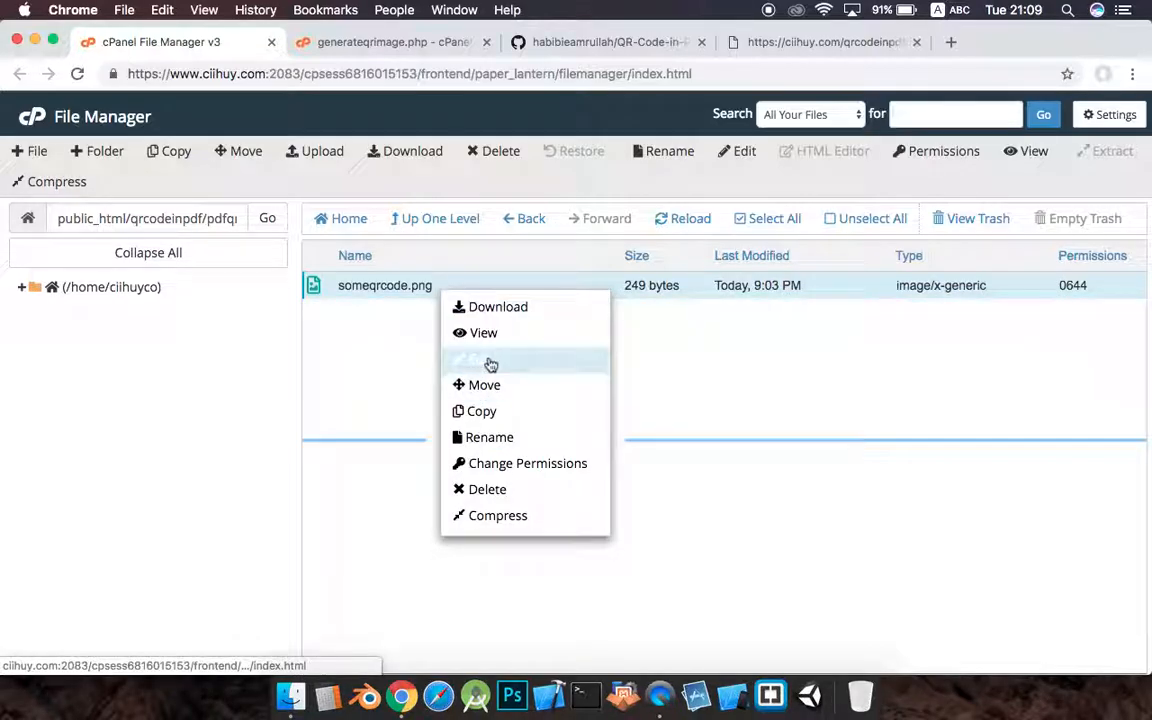
pyautogui.moveTo(483, 365)
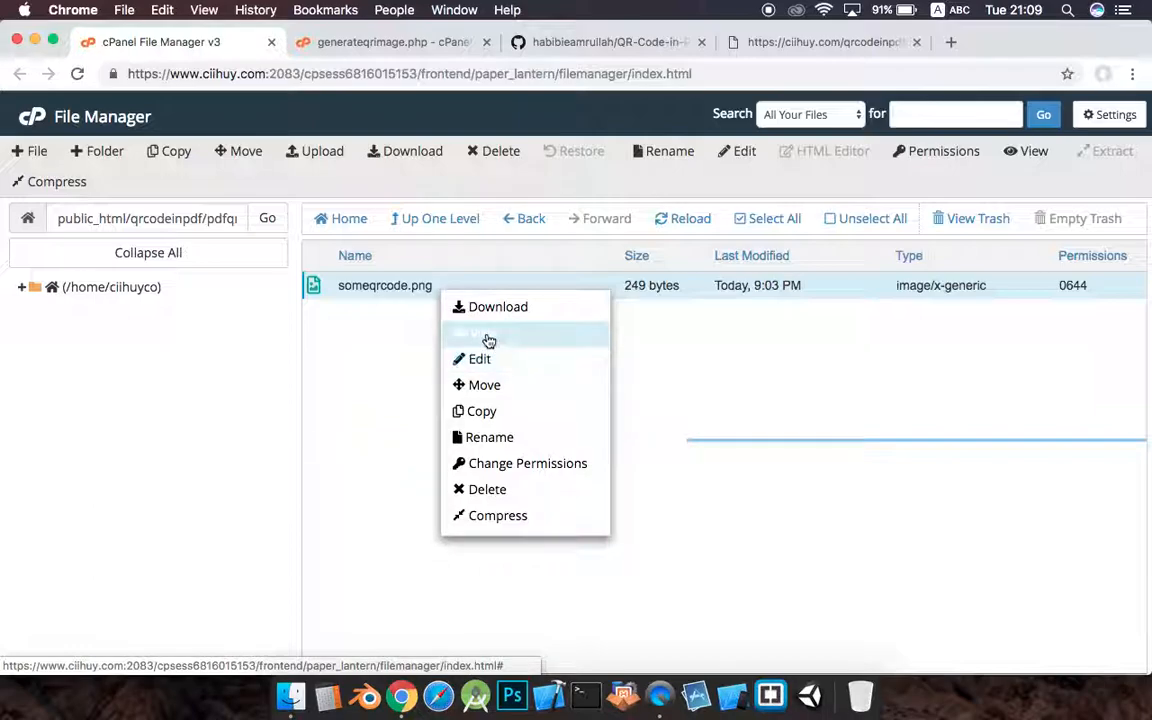
pyautogui.click(476, 333)
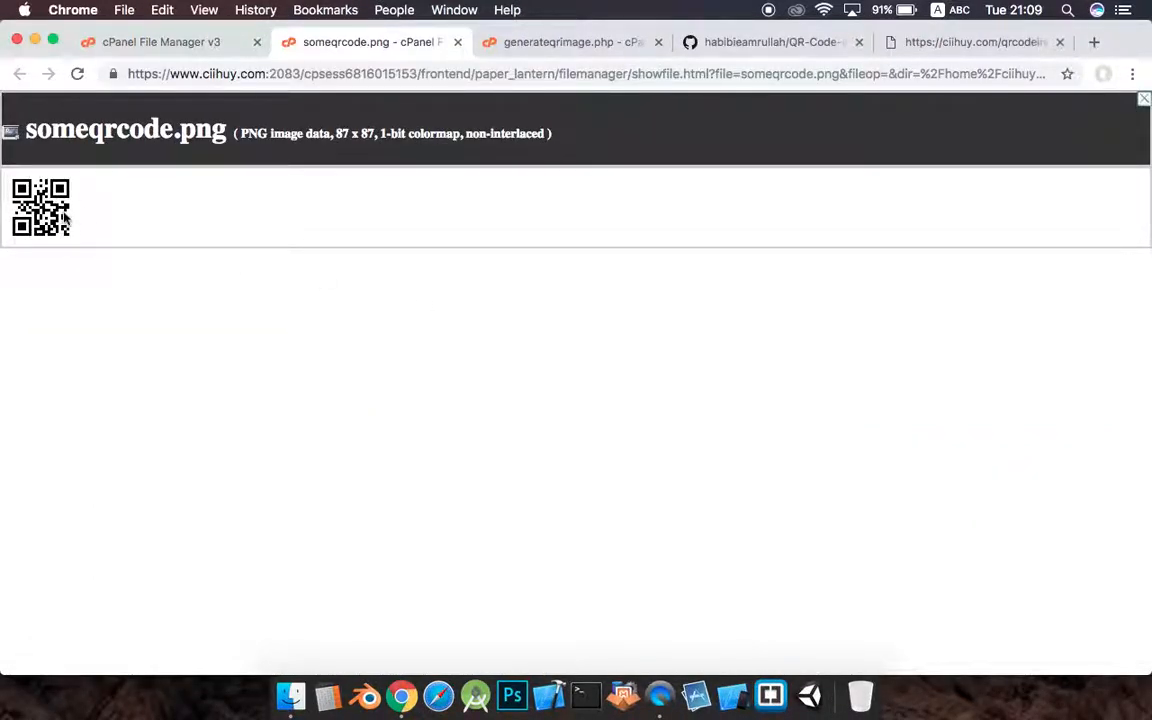
pyautogui.moveTo(205, 311)
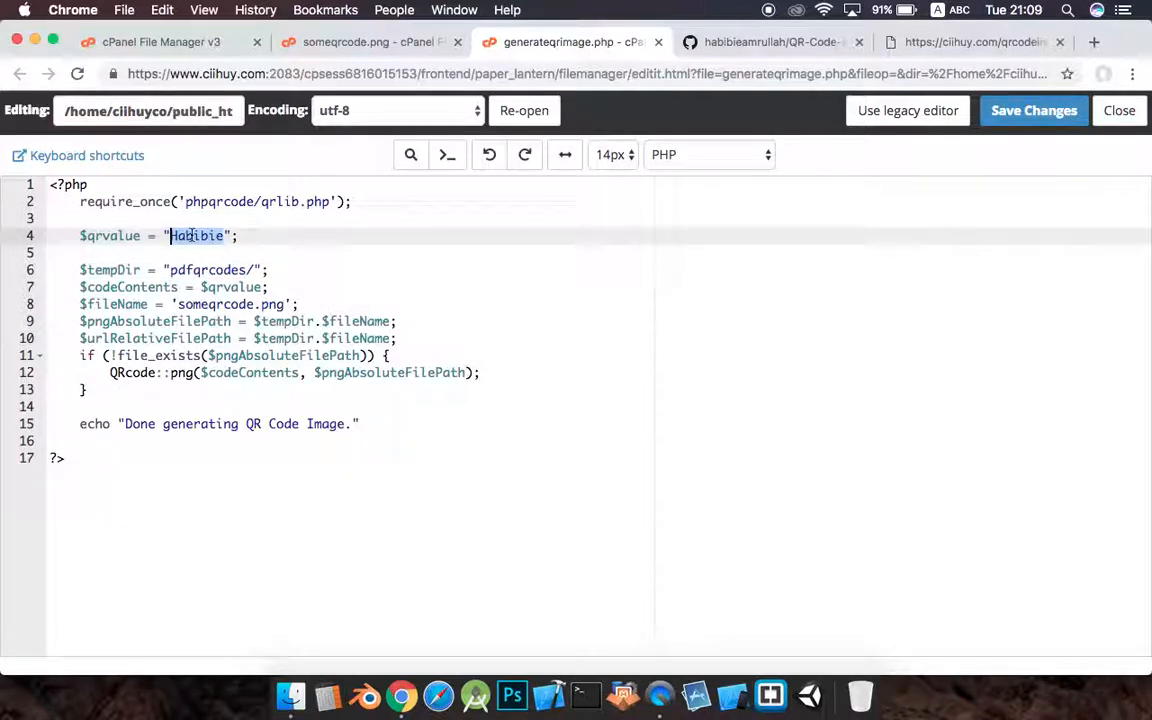
pyautogui.click(372, 42)
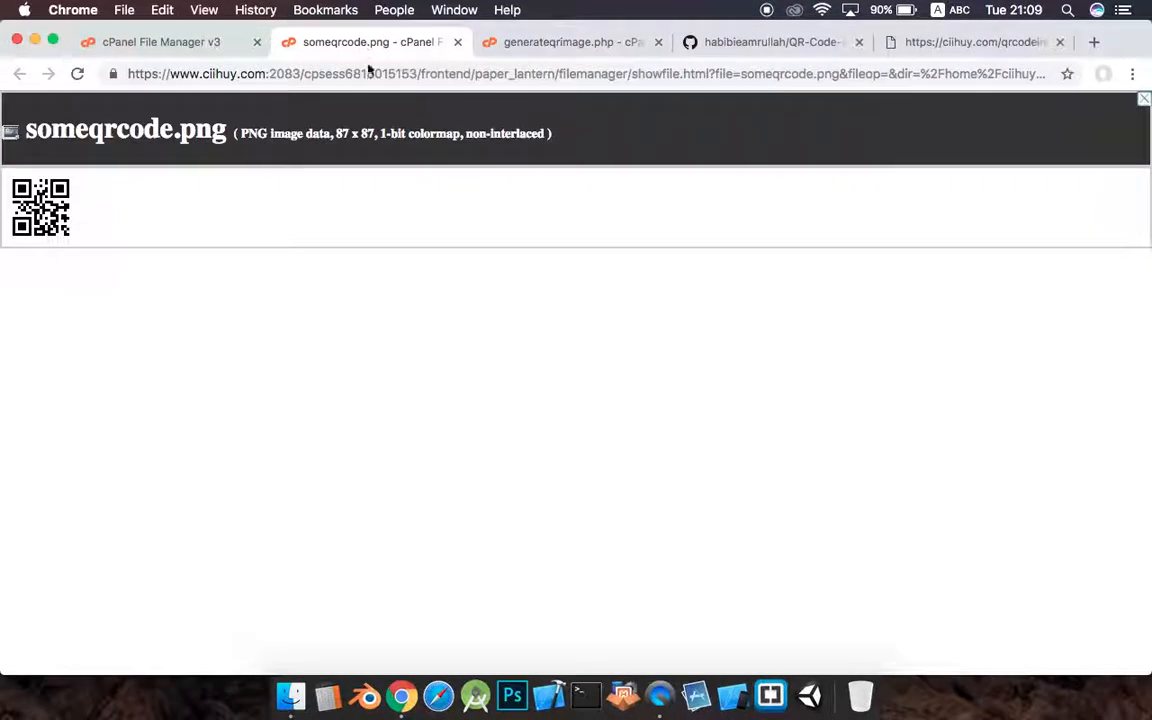
pyautogui.click(160, 42)
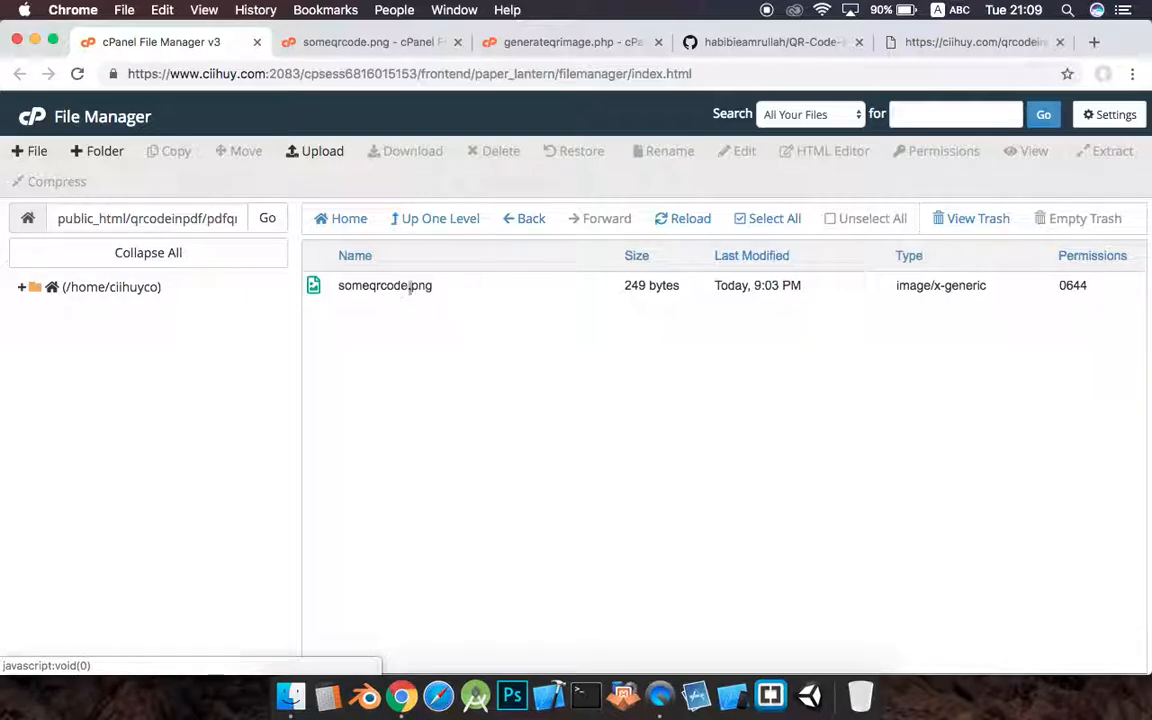
# - Go up to qrcodeinpdf and preview QRCodeTemplate.jpg, scrolling its 'QR Code in PDF' design
pyautogui.click(384, 285)
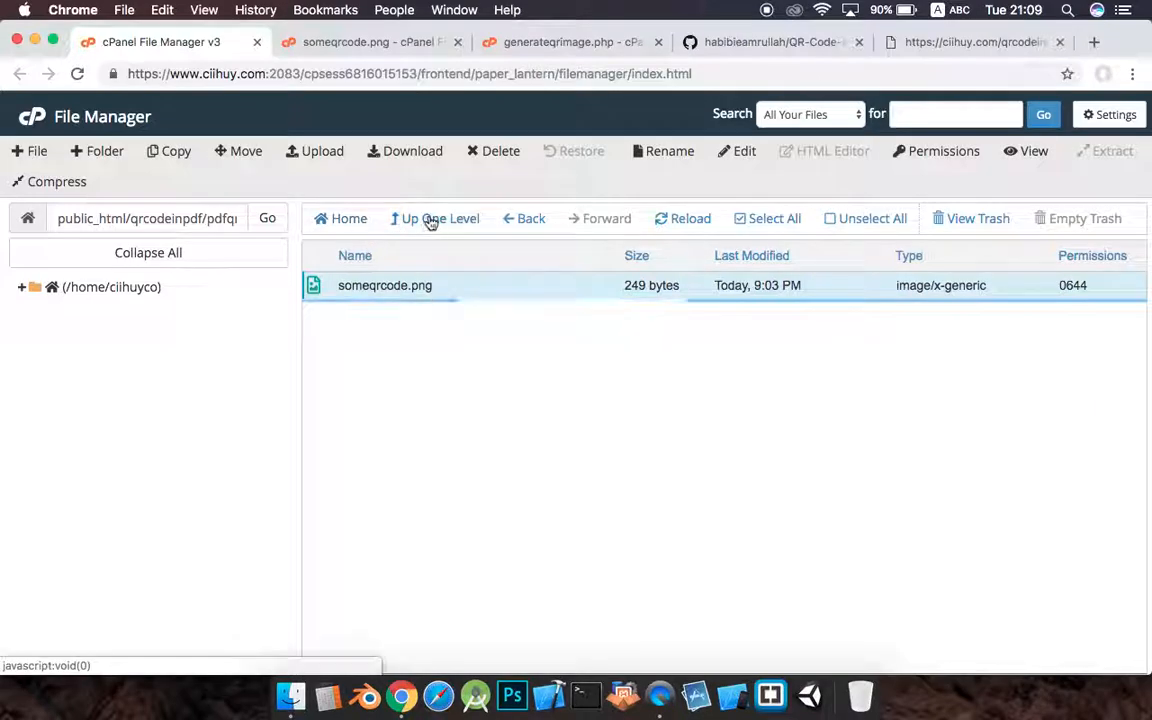
pyautogui.click(440, 218)
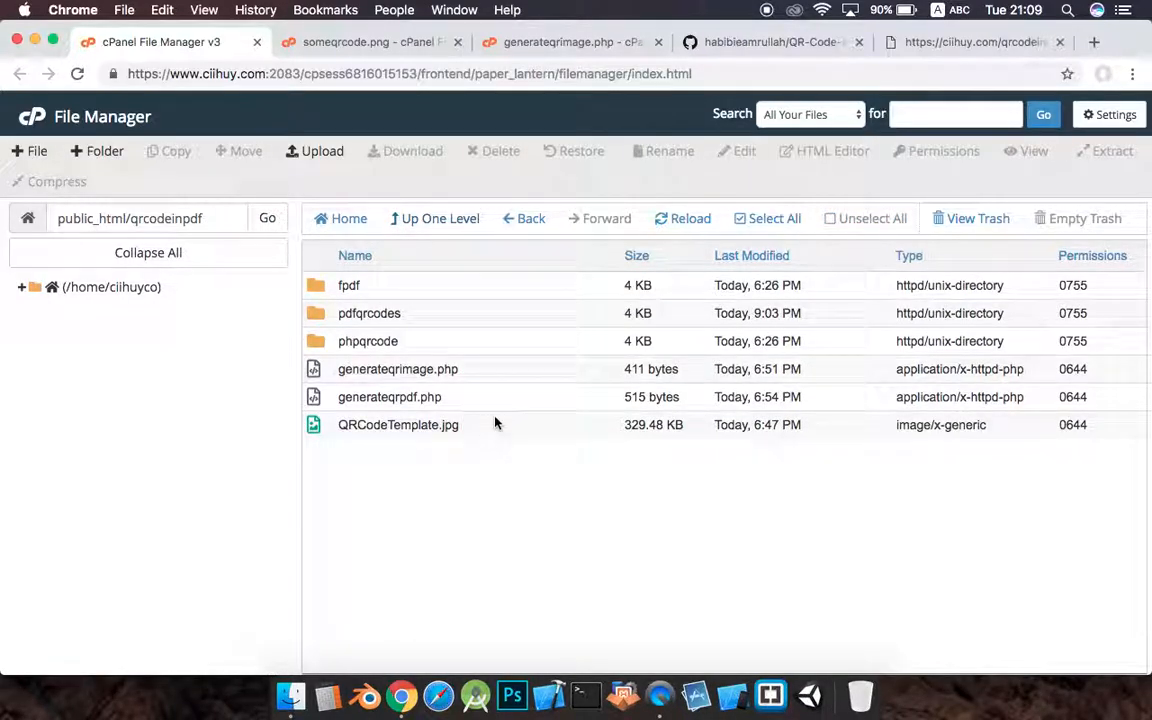
pyautogui.click(398, 424)
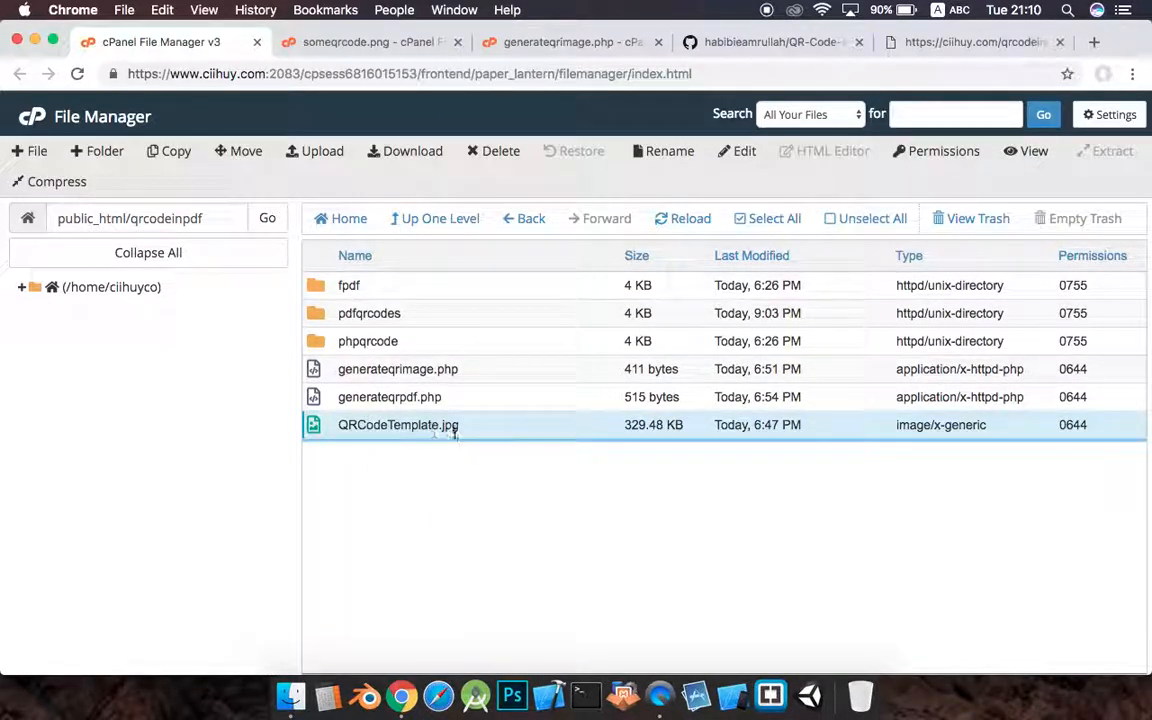
pyautogui.rightClick(398, 424)
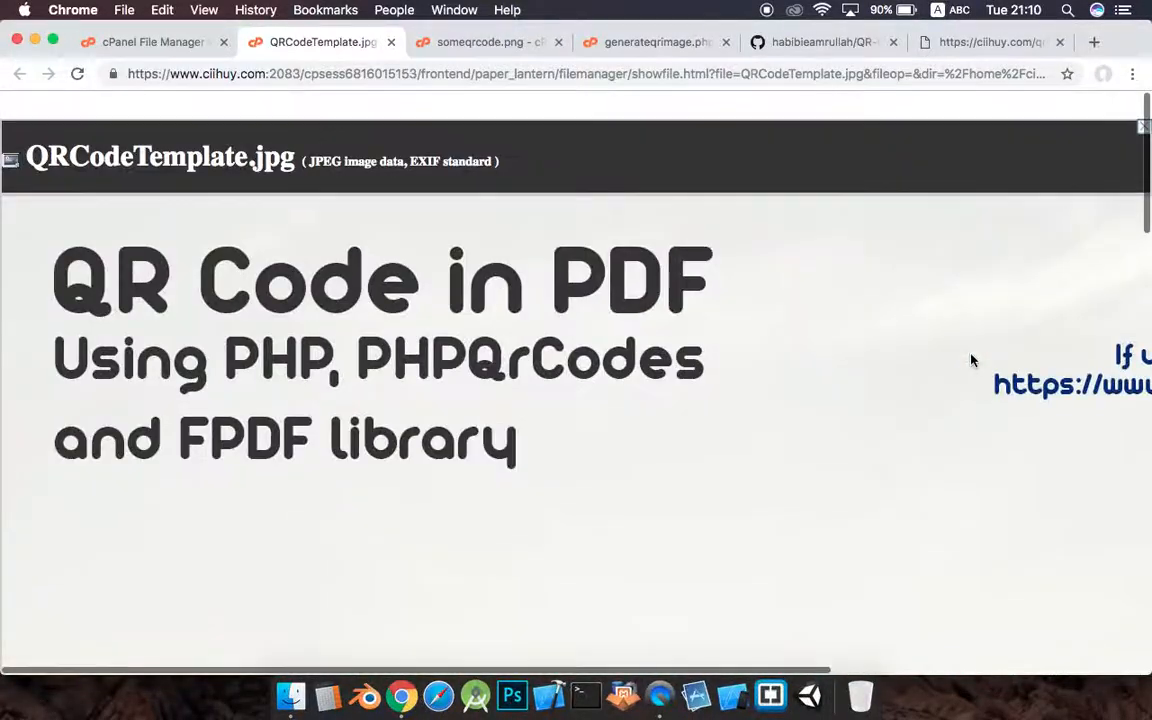
pyautogui.scroll(-3)
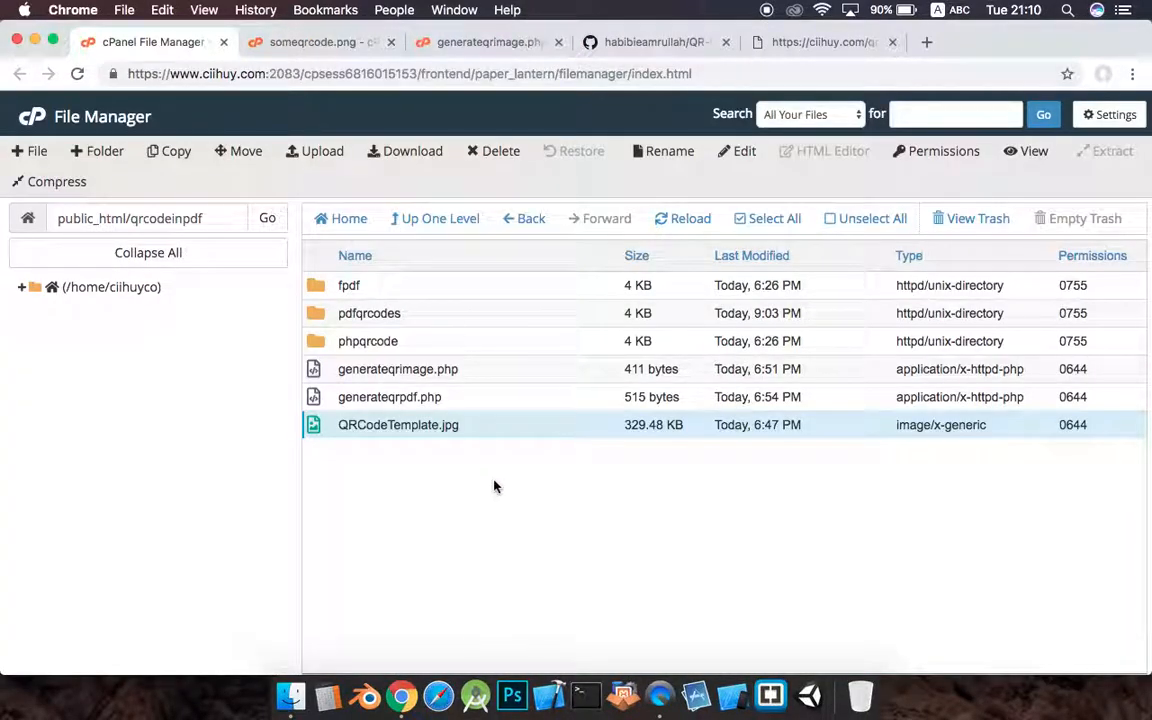
pyautogui.click(389, 397)
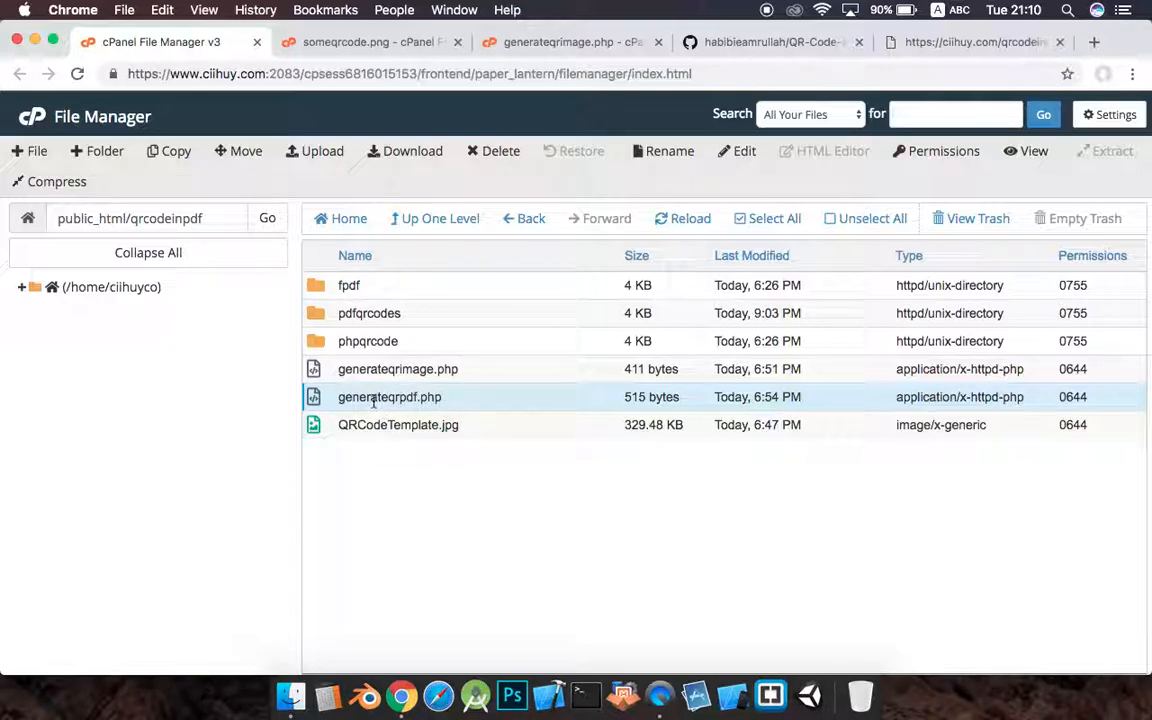
pyautogui.doubleClick(389, 397)
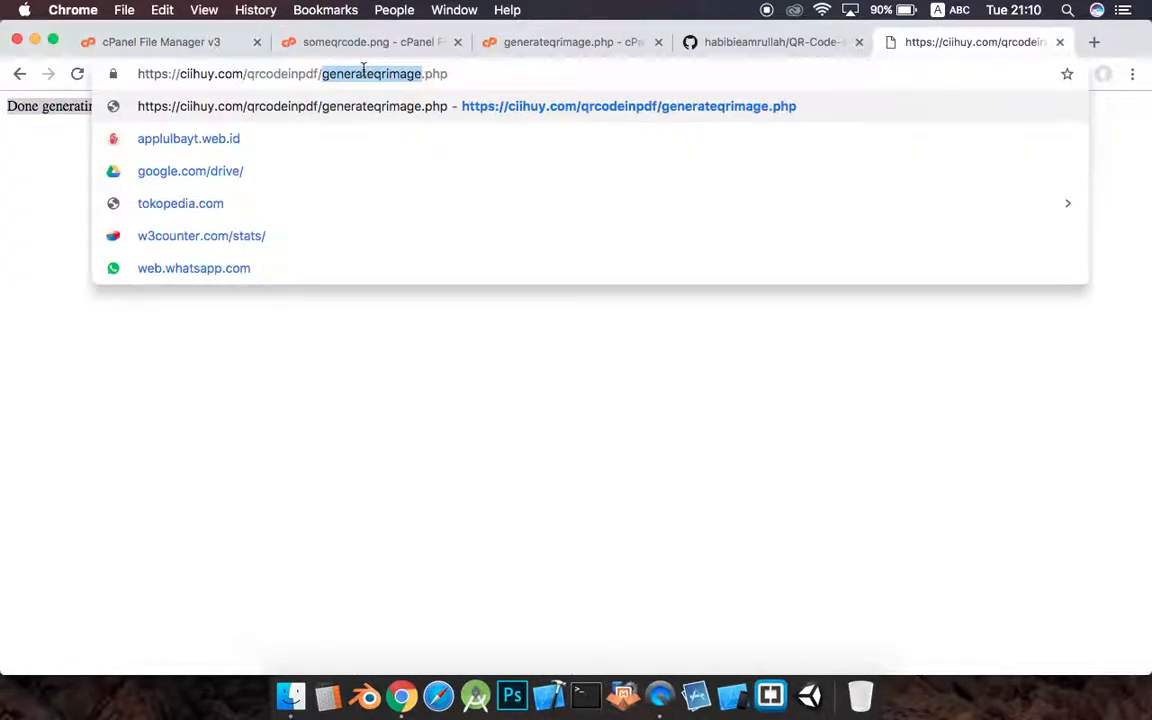
pyautogui.click(365, 73)
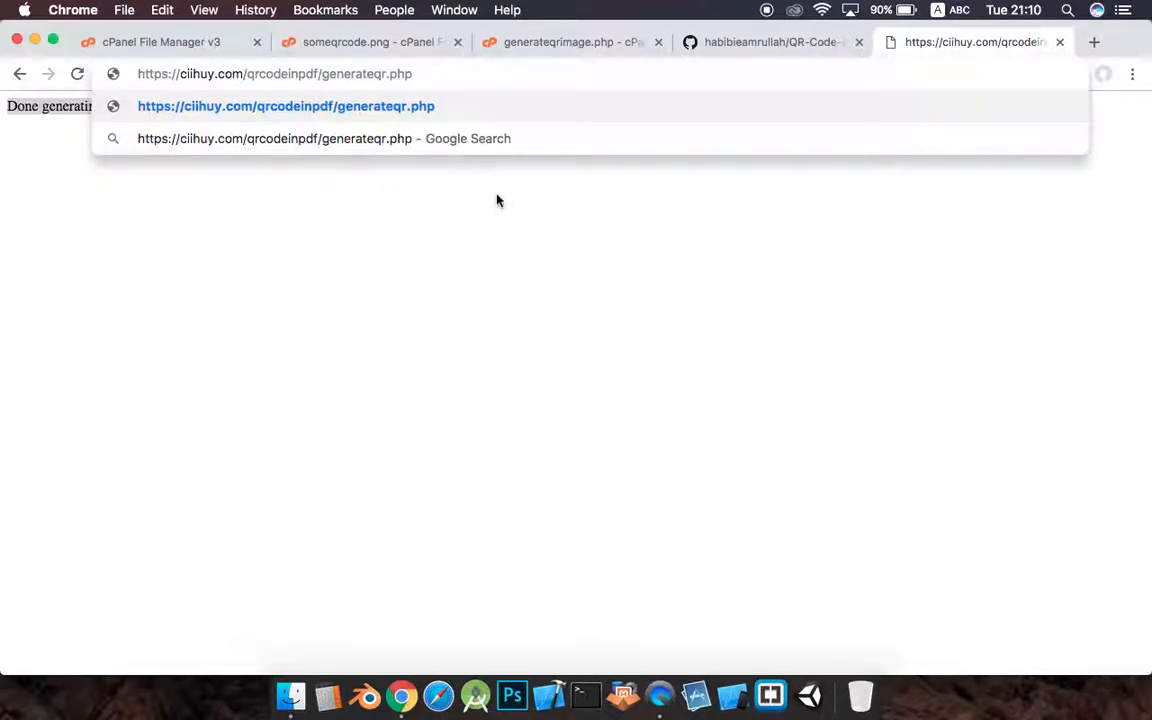
pyautogui.write('o')
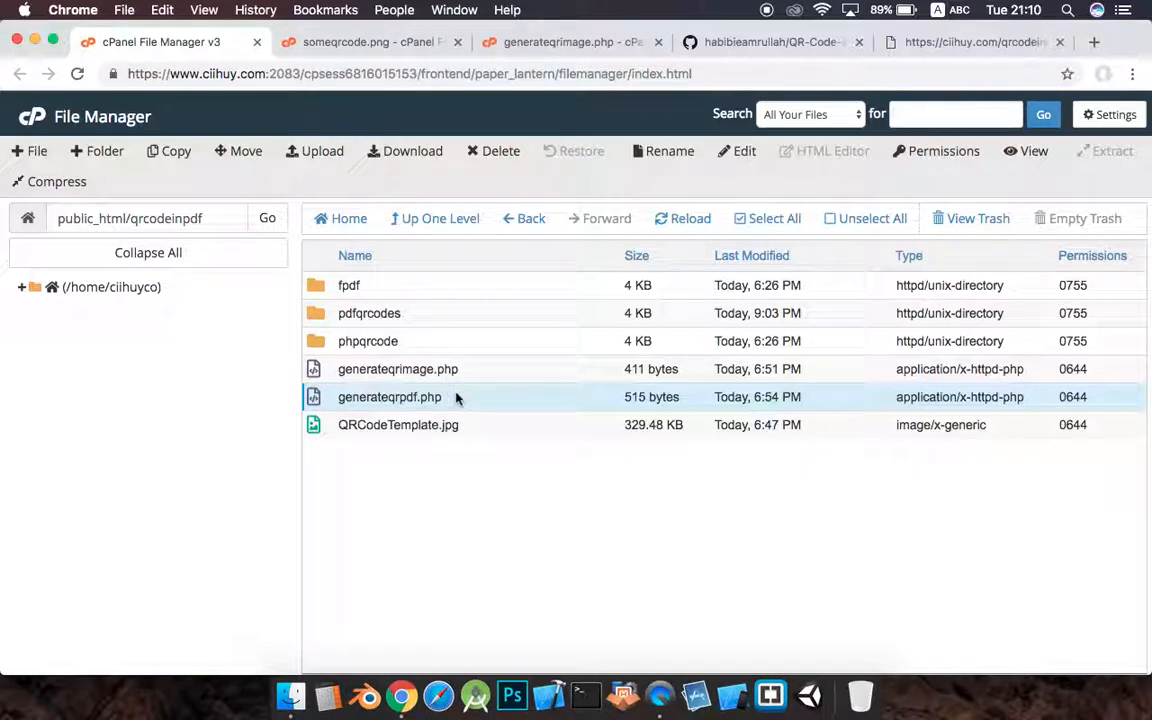
# - Open generateqrpdf.php in the editor, highlighting the pdfqrcodes path and QRCodeTemplate name
pyautogui.rightClick(389, 397)
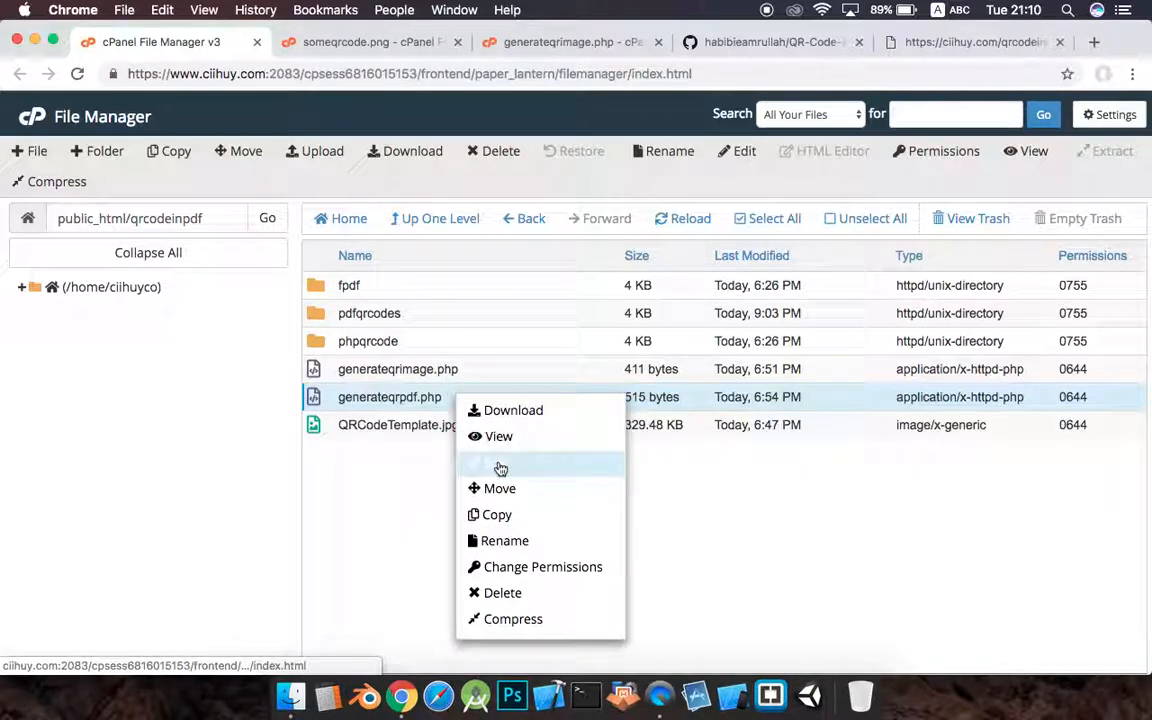
pyautogui.click(500, 466)
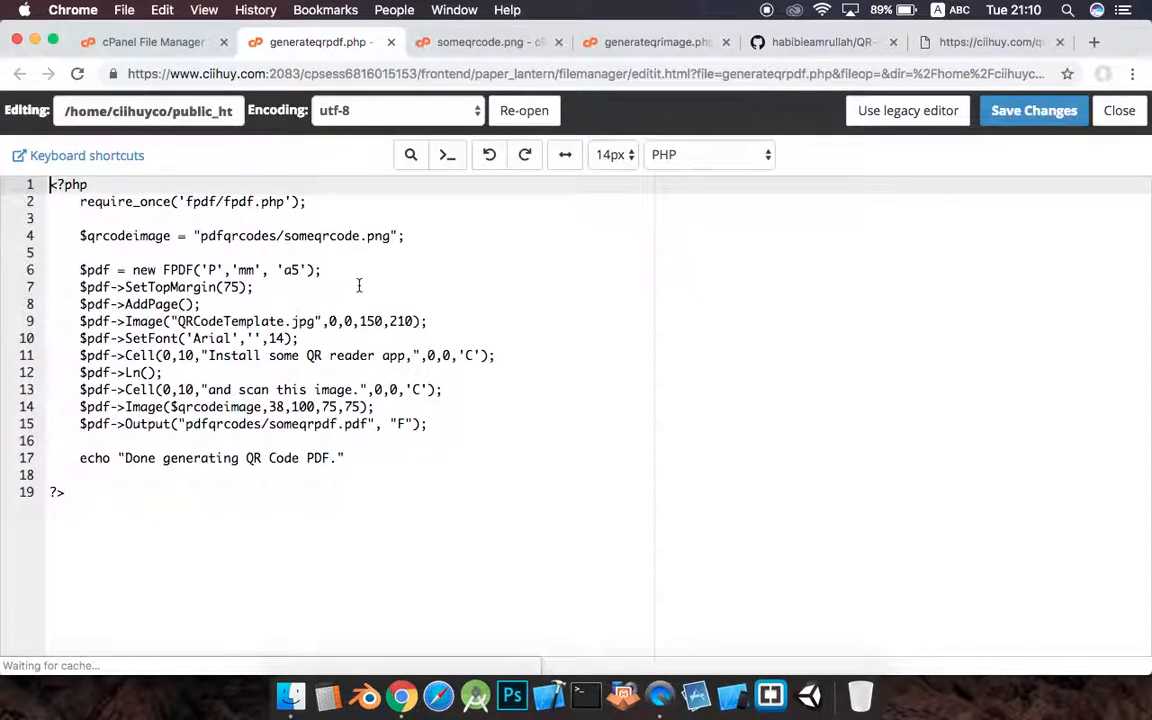
pyautogui.doubleClick(200, 201)
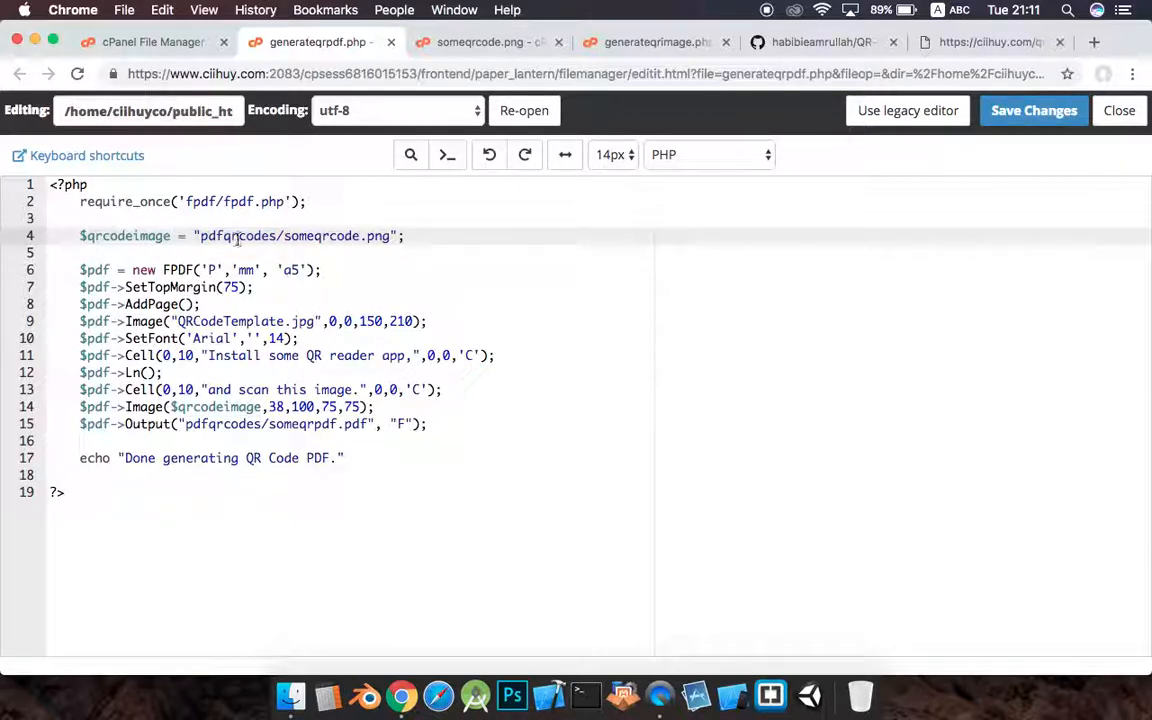
pyautogui.doubleClick(318, 235)
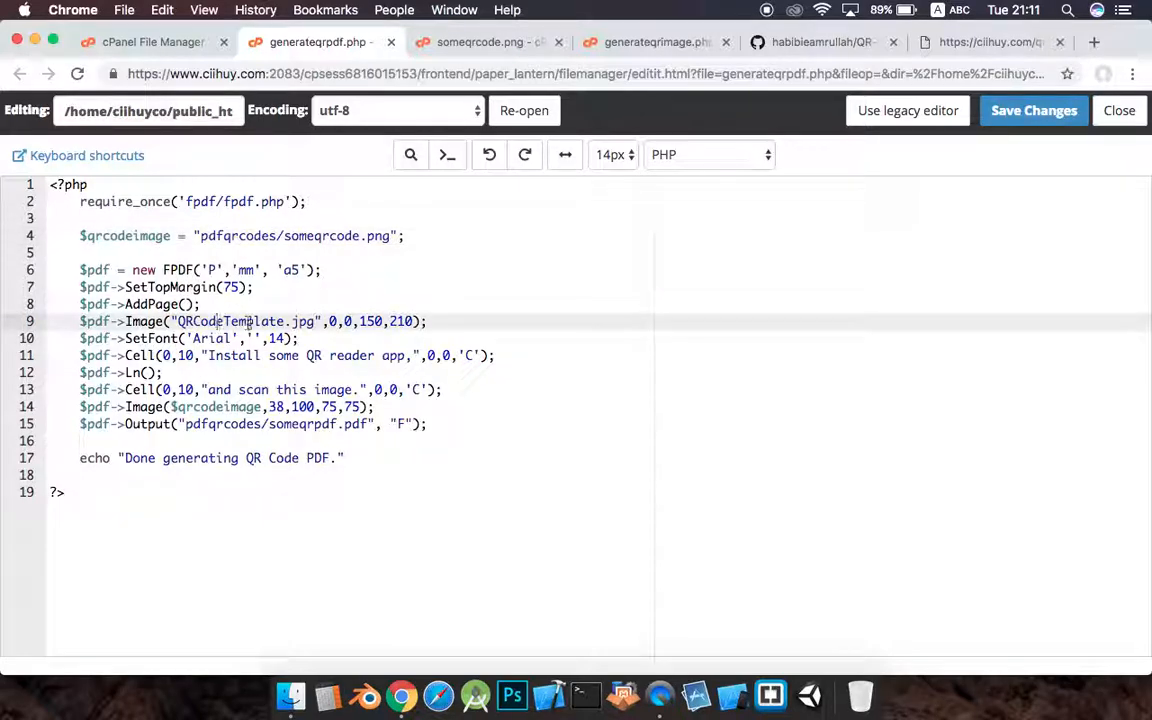
pyautogui.doubleClick(230, 321)
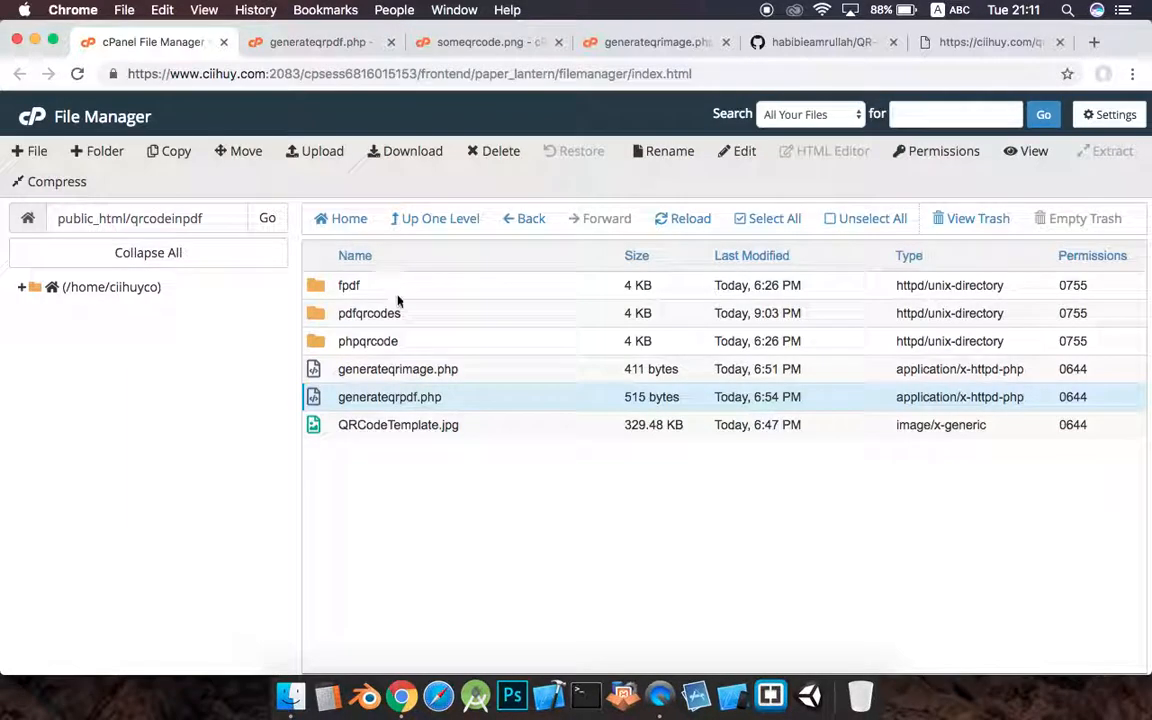
# - Point the ciihuy.com tab to ciihuy.com/qrcodeinpdf/generateqrpdf.php to run the PDF script
pyautogui.click(398, 424)
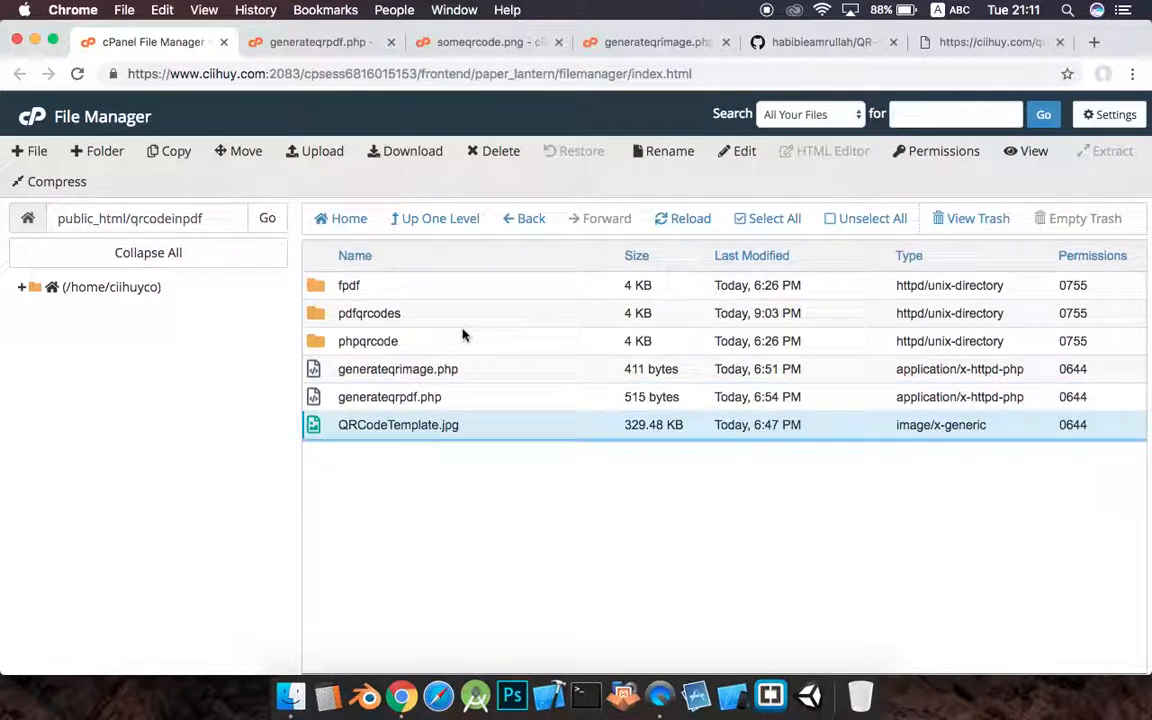
pyautogui.click(990, 42)
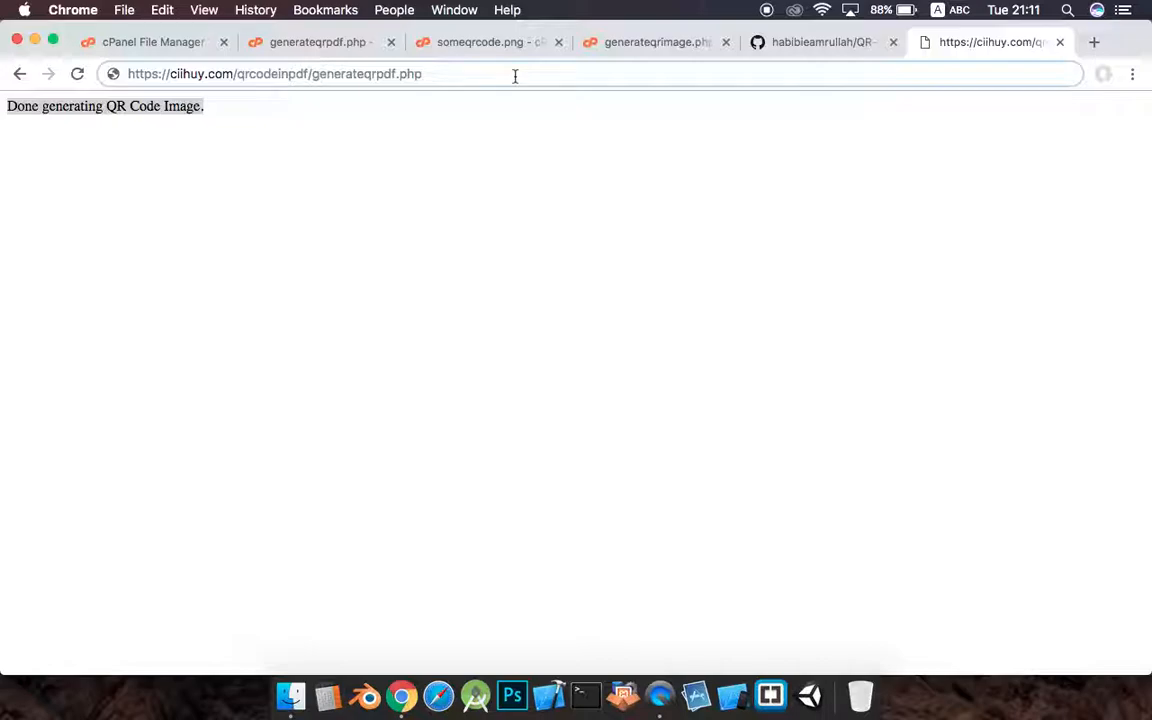
pyautogui.click(152, 42)
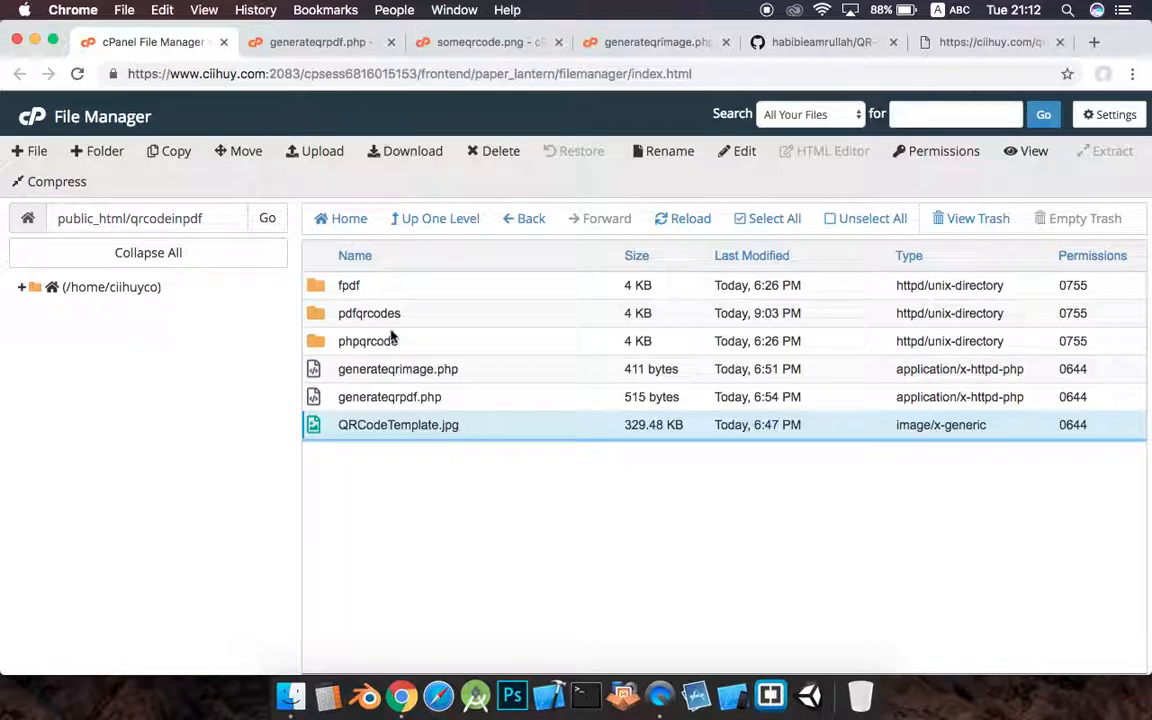
# - Open pdfqrcodes and bring up the context menu for the new someqrpdf.pdf (331.64 KB)
pyautogui.doubleClick(369, 313)
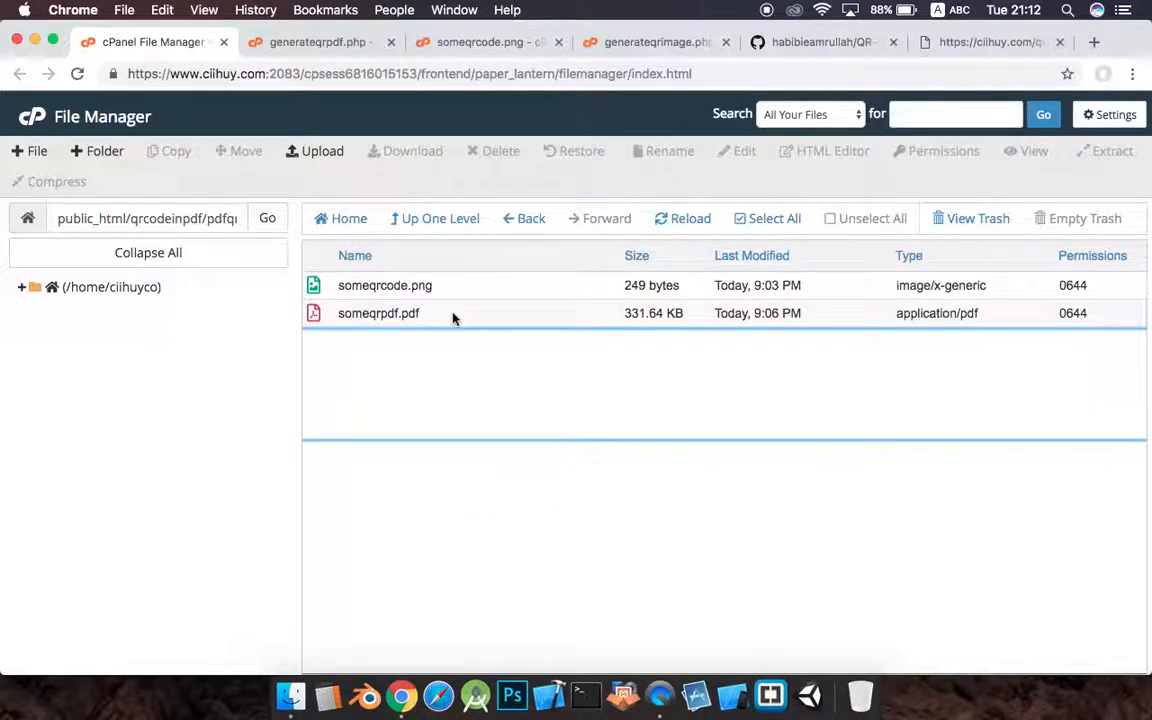
pyautogui.click(378, 313)
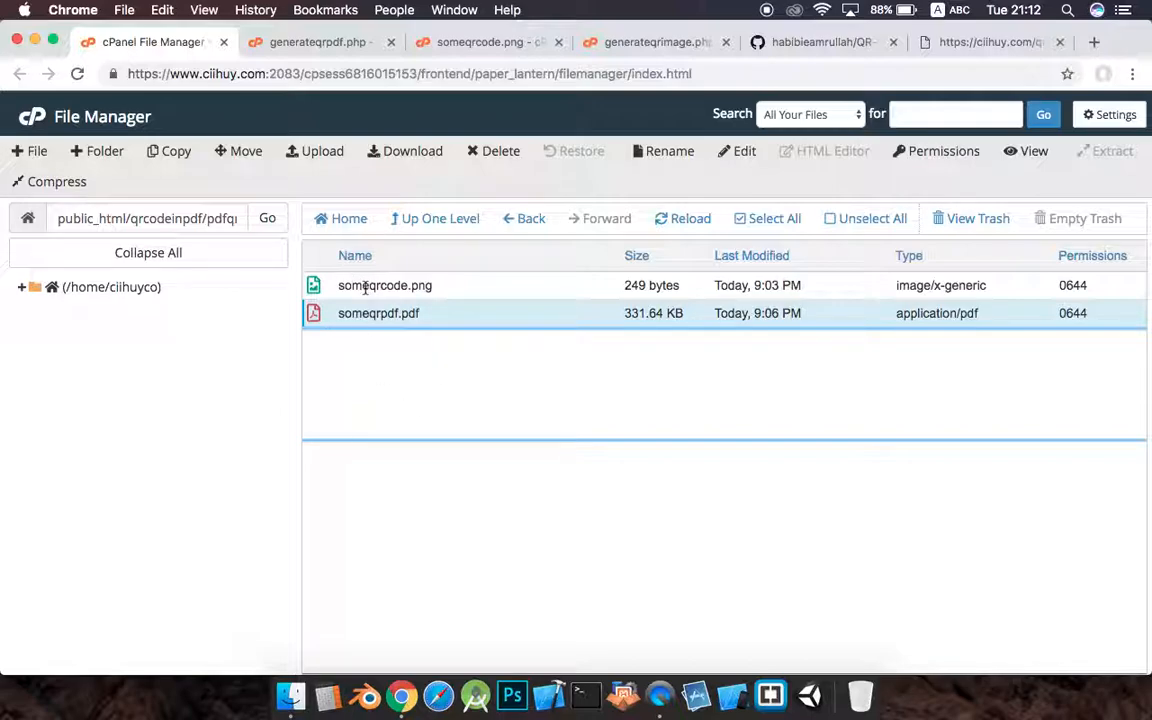
pyautogui.rightClick(378, 313)
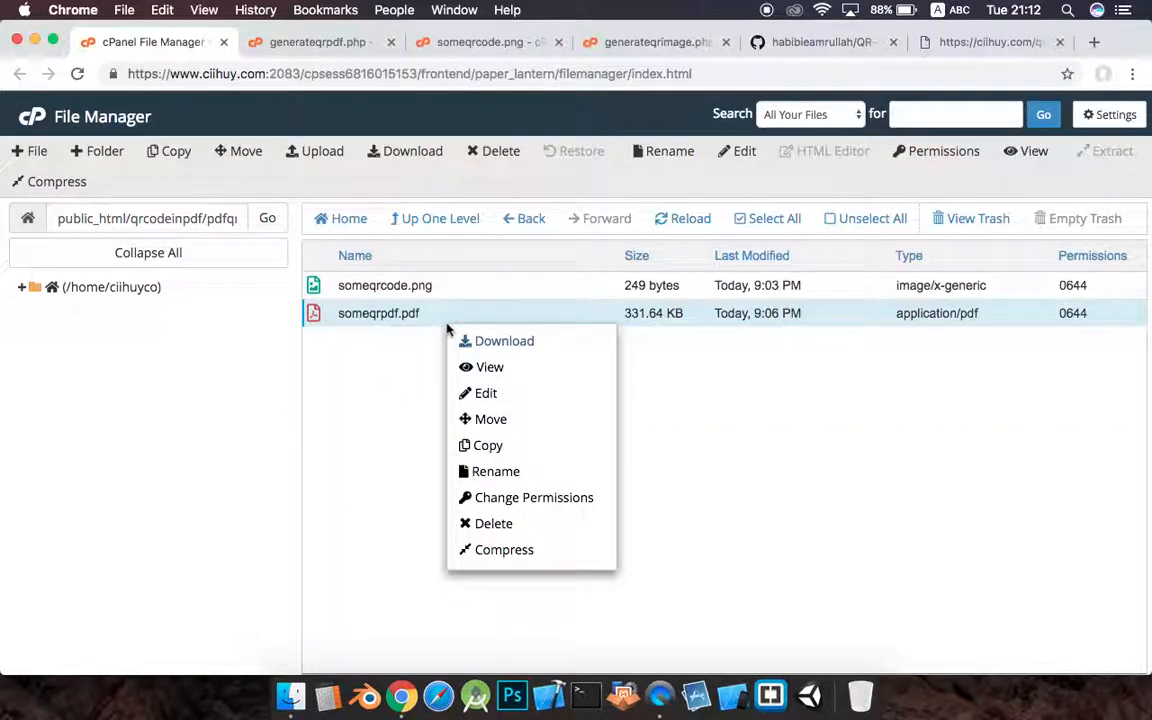
# - View someqrpdf.pdf, scrolling to check the QR code on the template, then show someqrcode.png
pyautogui.click(489, 367)
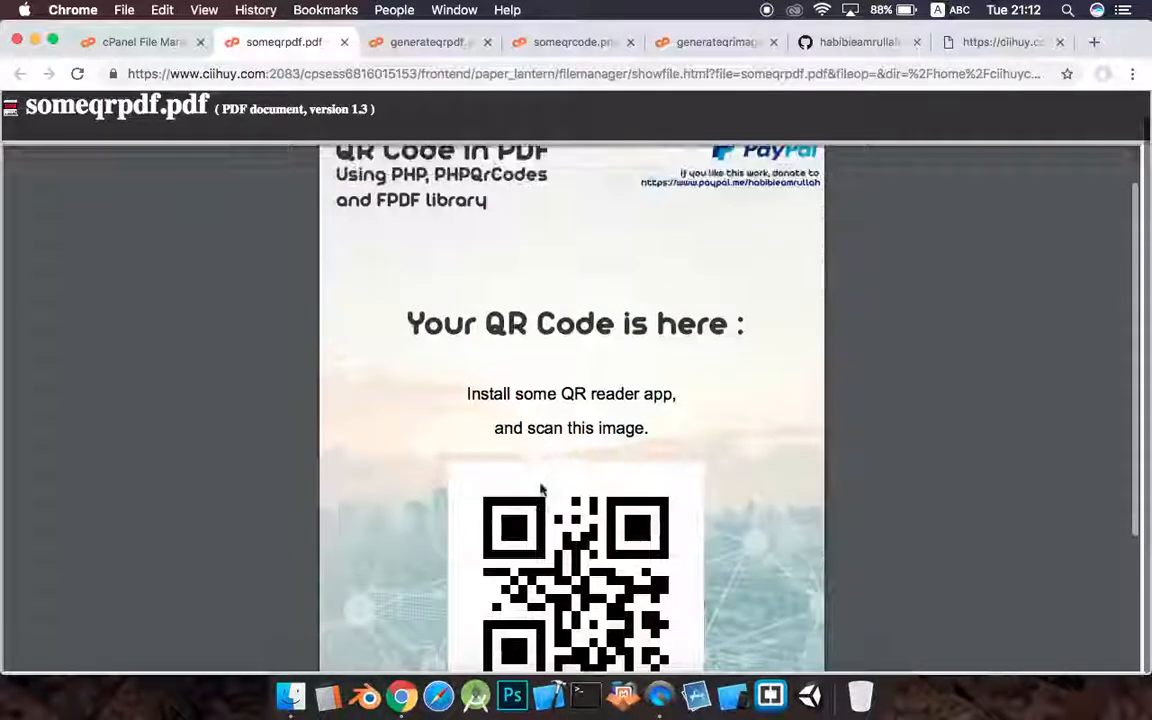
pyautogui.scroll(-3)
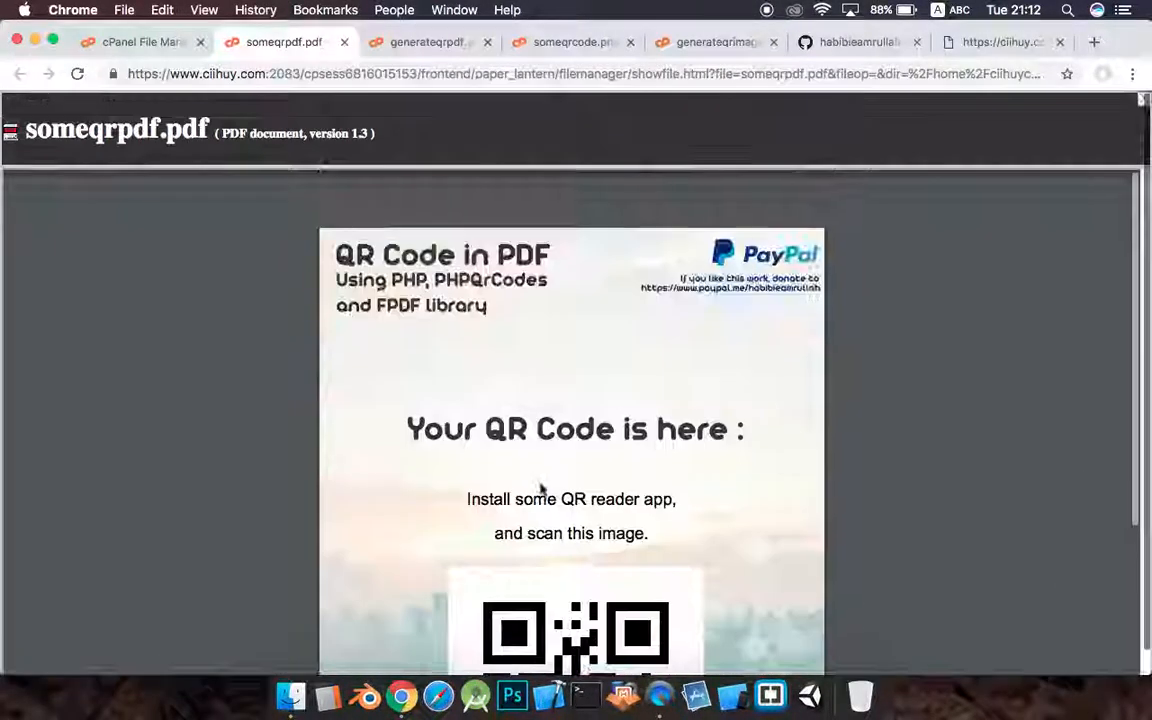
pyautogui.scroll(-3)
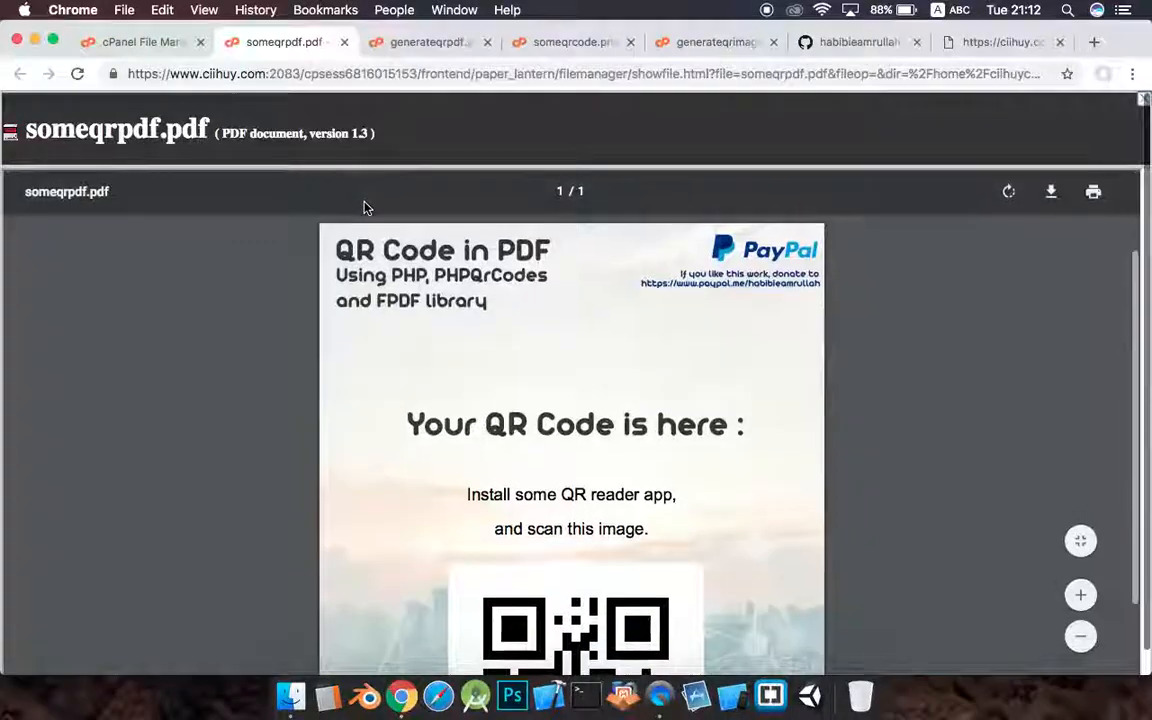
pyautogui.scroll(-3)
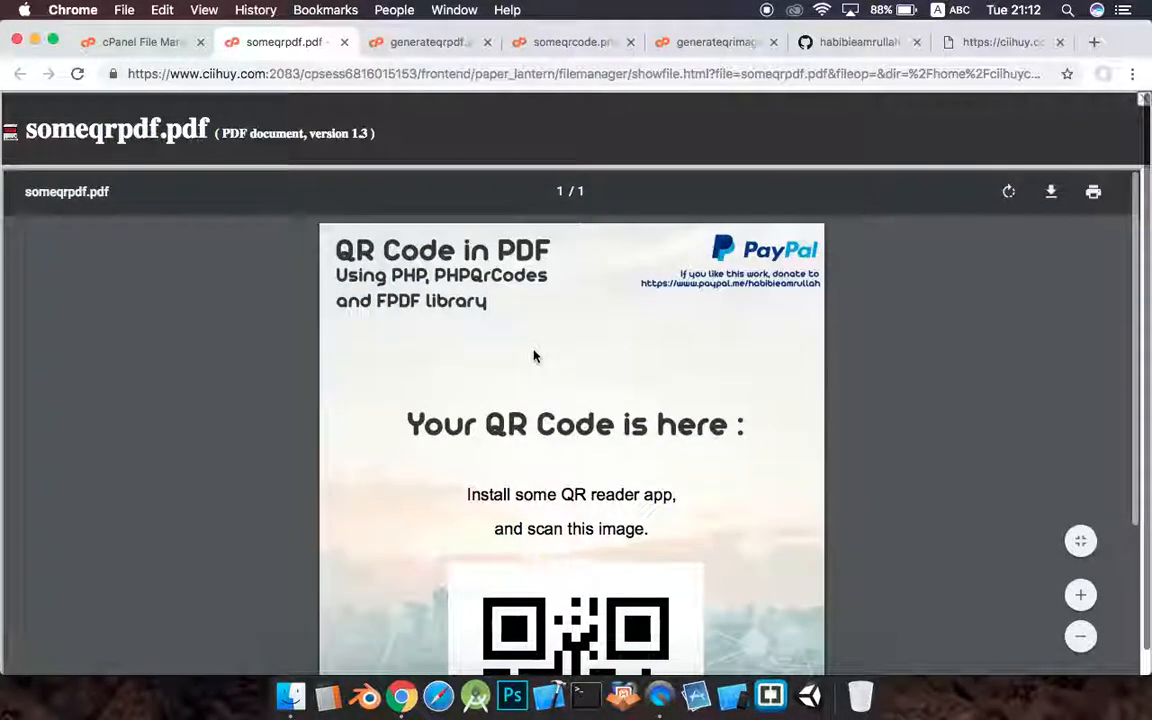
pyautogui.scroll(-3)
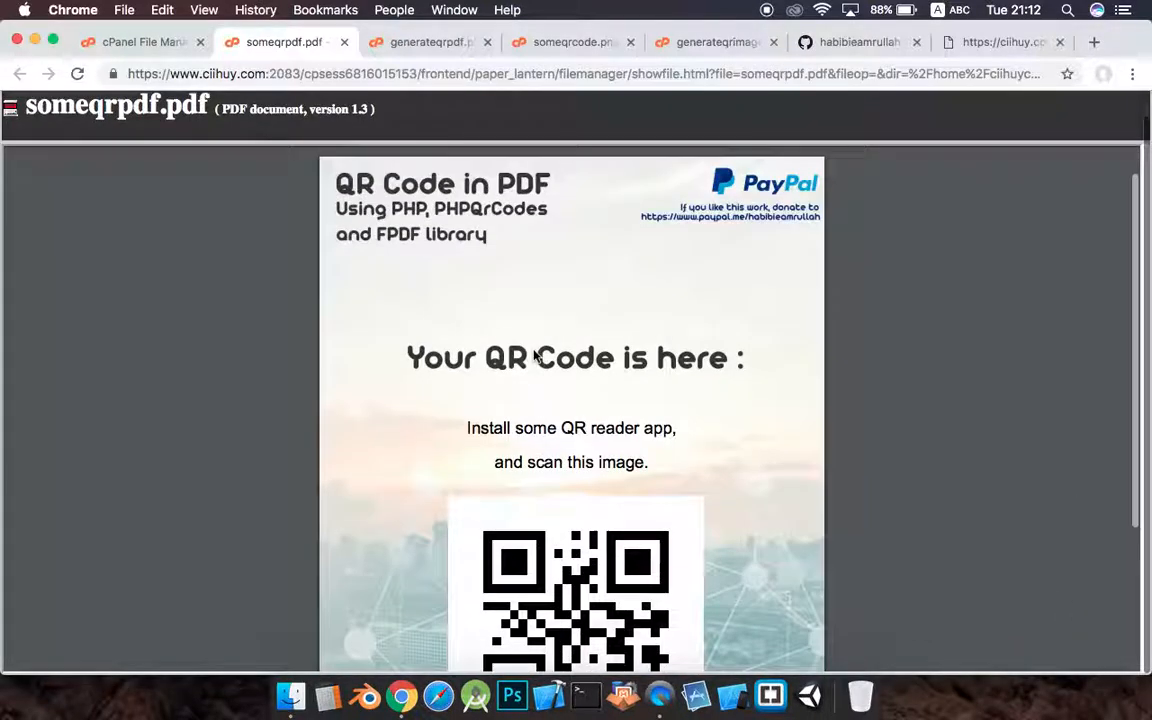
pyautogui.scroll(-3)
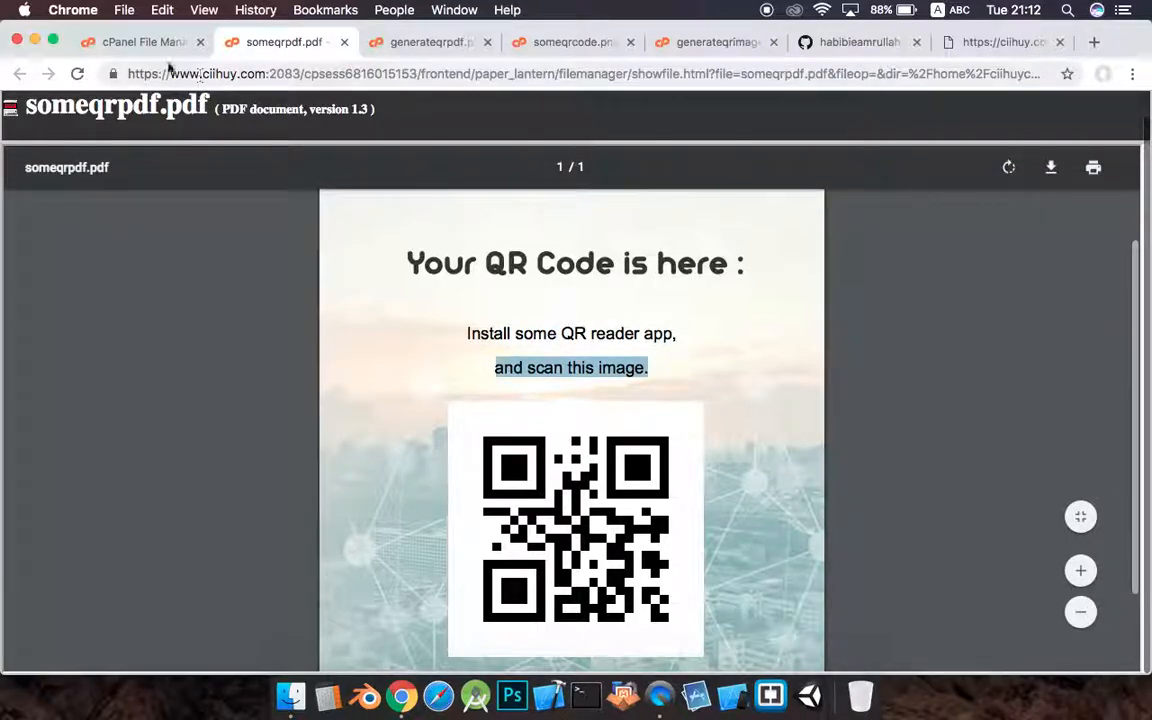
pyautogui.click(140, 42)
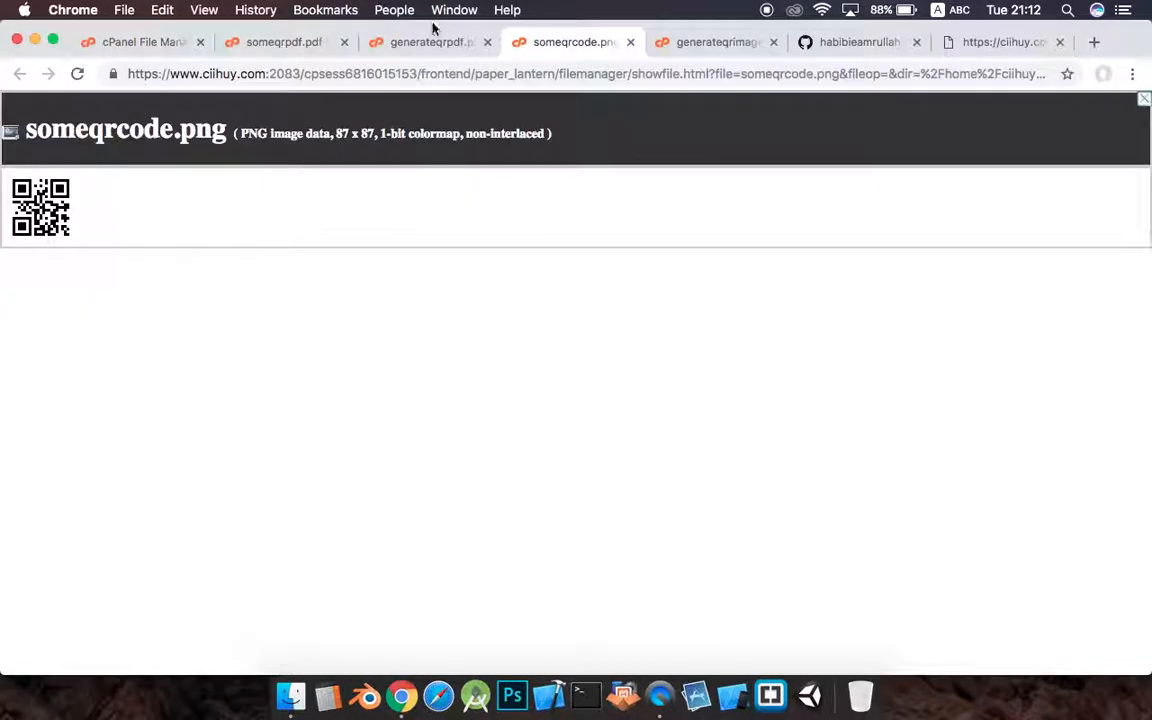
# - Highlight QRCodeTemplate in generateqrpdf.php, then go up from pdfqrcodes and select generateqrpdf.php
pyautogui.click(428, 42)
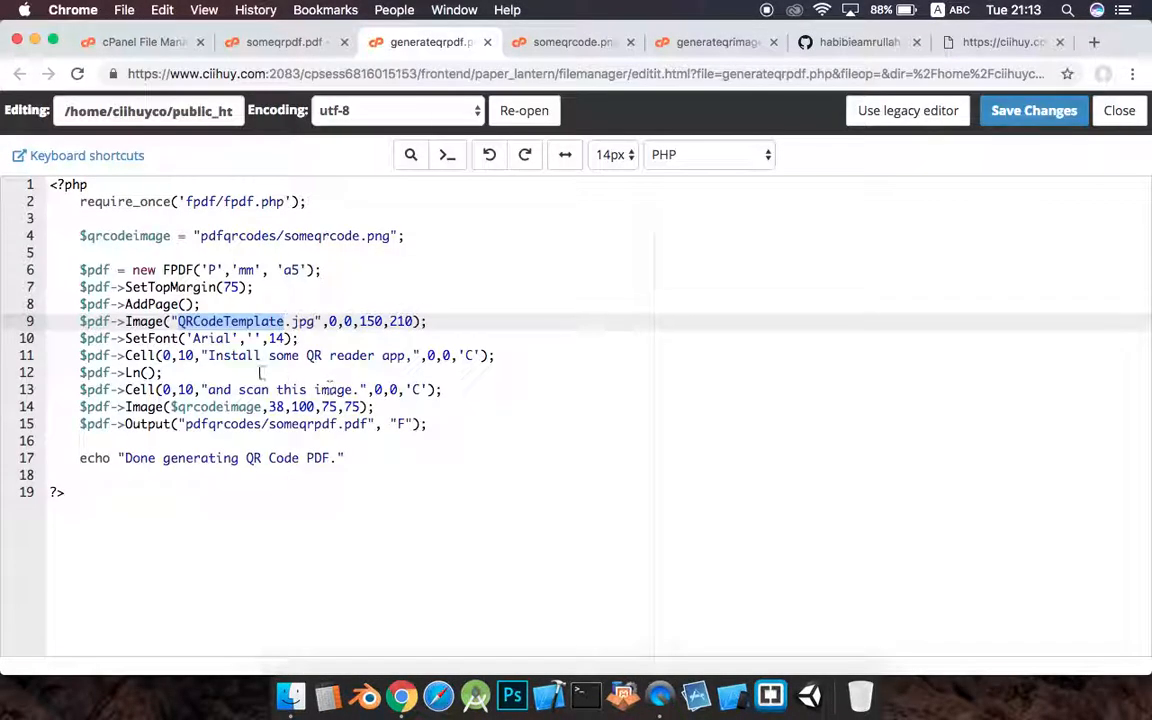
pyautogui.doubleClick(233, 355)
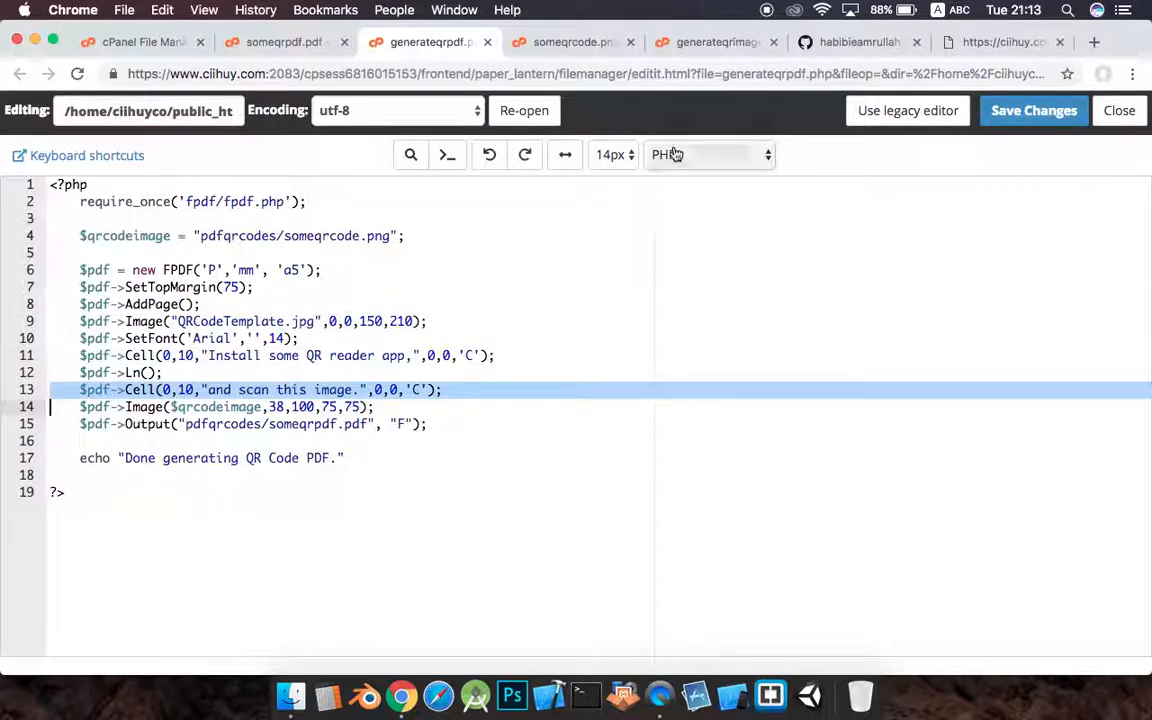
pyautogui.click(1119, 110)
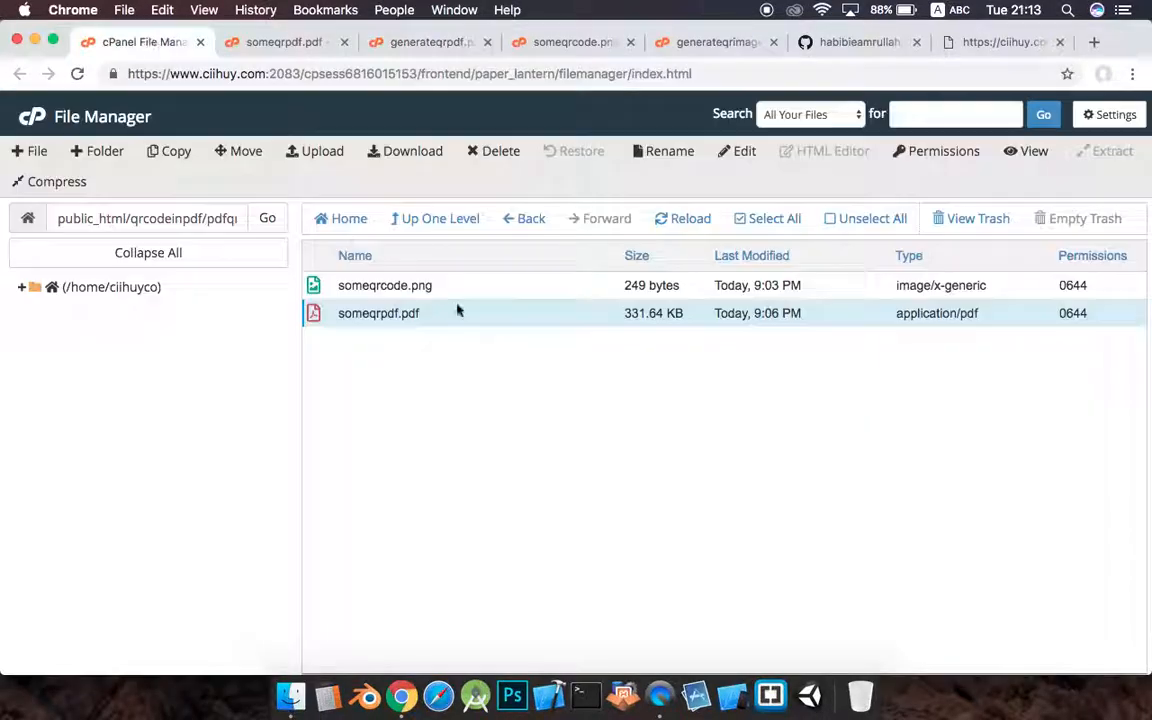
pyautogui.click(385, 285)
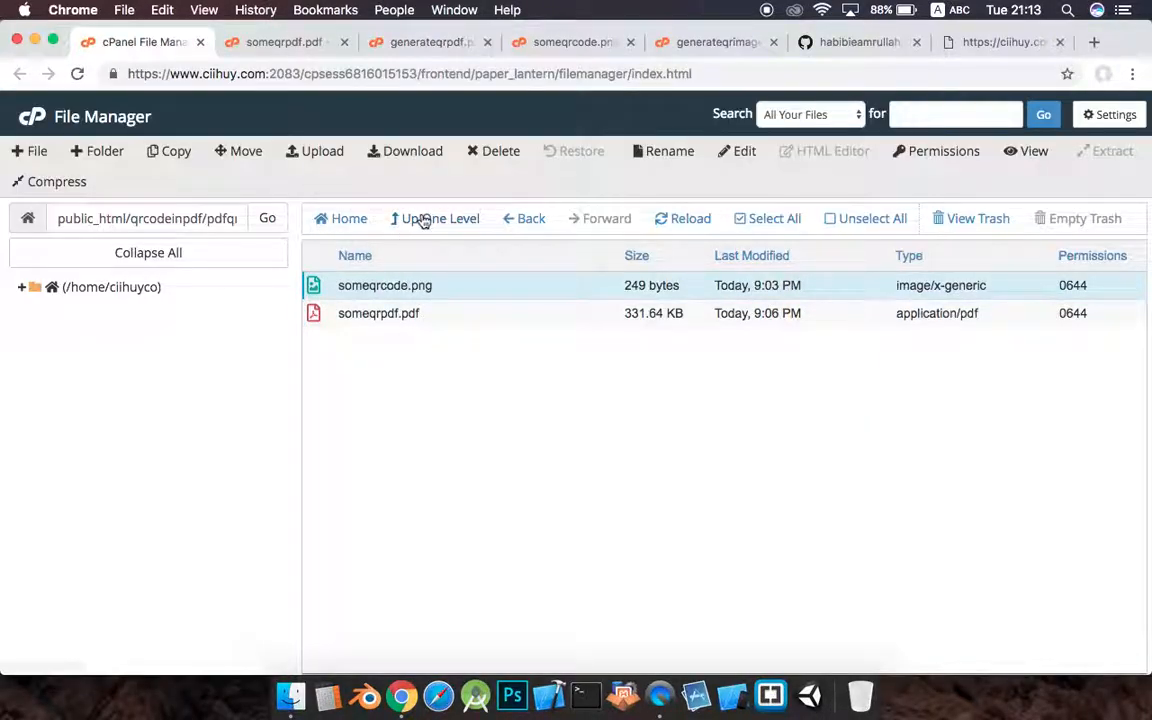
pyautogui.click(441, 218)
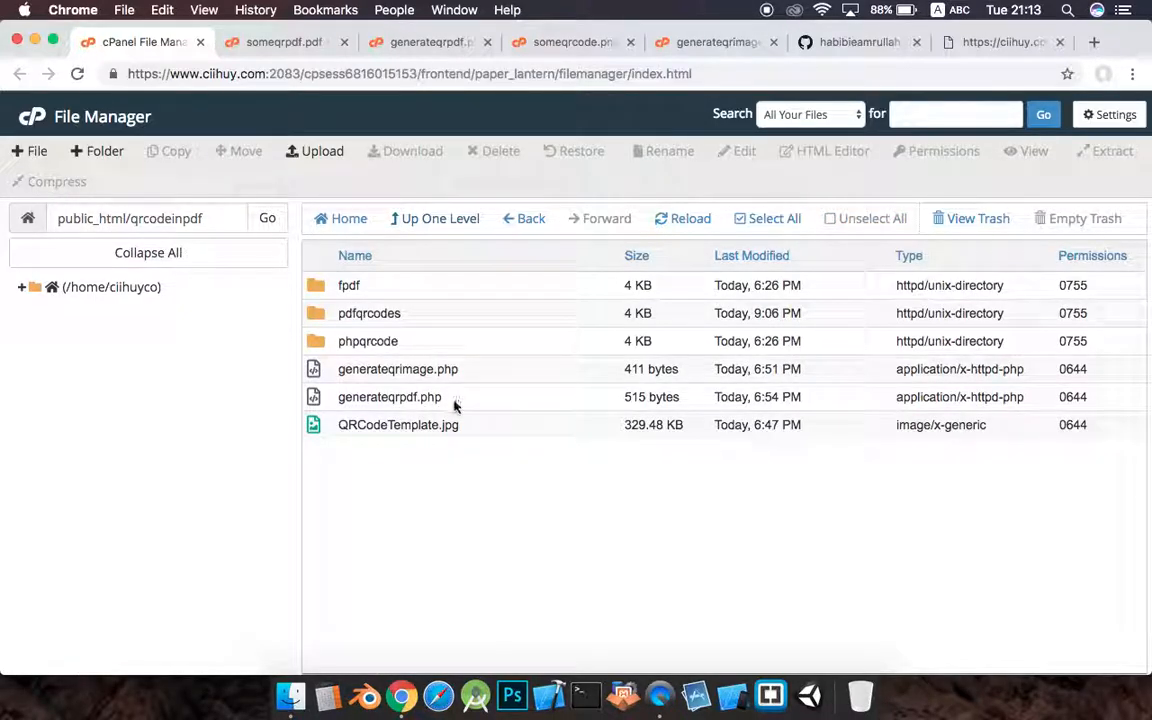
pyautogui.click(389, 397)
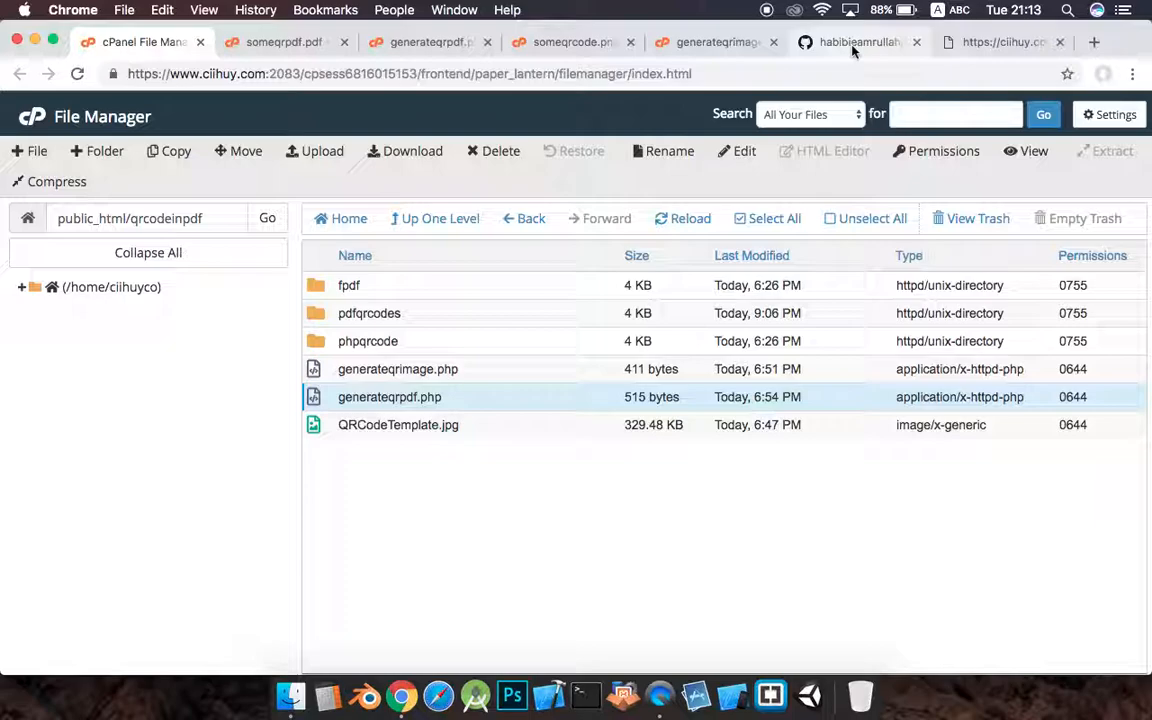
# - Browse the QR-Code-in-PDF GitHub repository's files and commits, ending back on the qrcodeinpdf listing
pyautogui.click(857, 42)
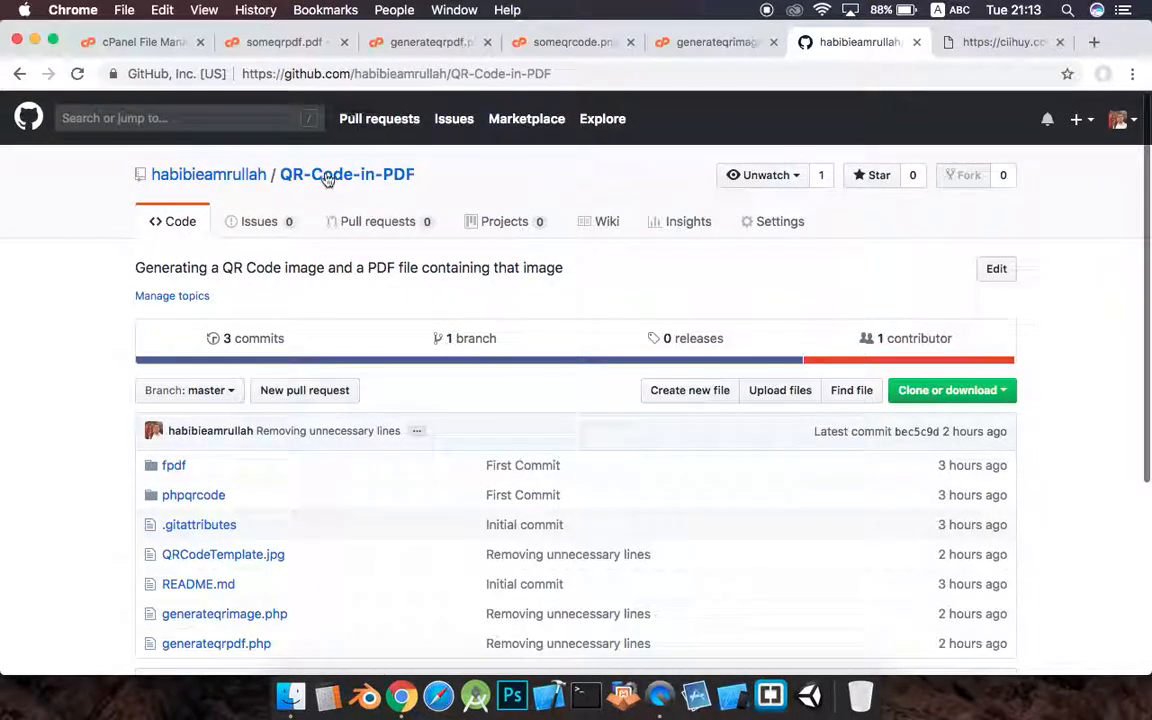
pyautogui.scroll(-3)
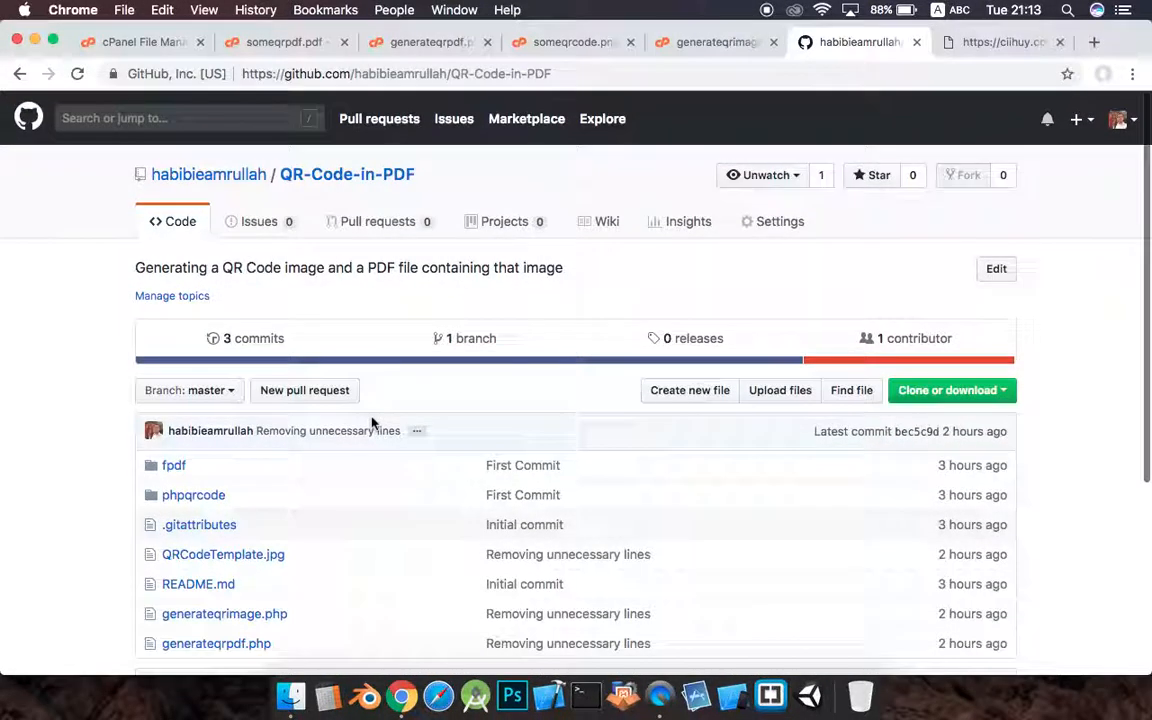
pyautogui.scroll(-3)
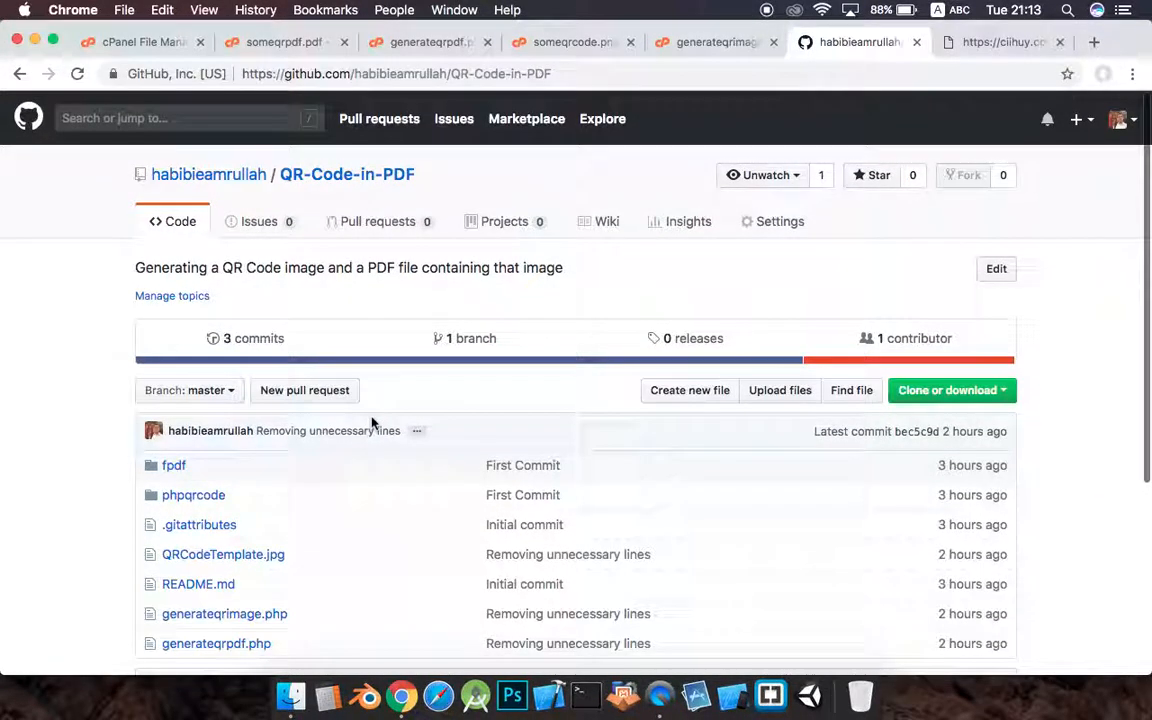
pyautogui.moveTo(314, 200)
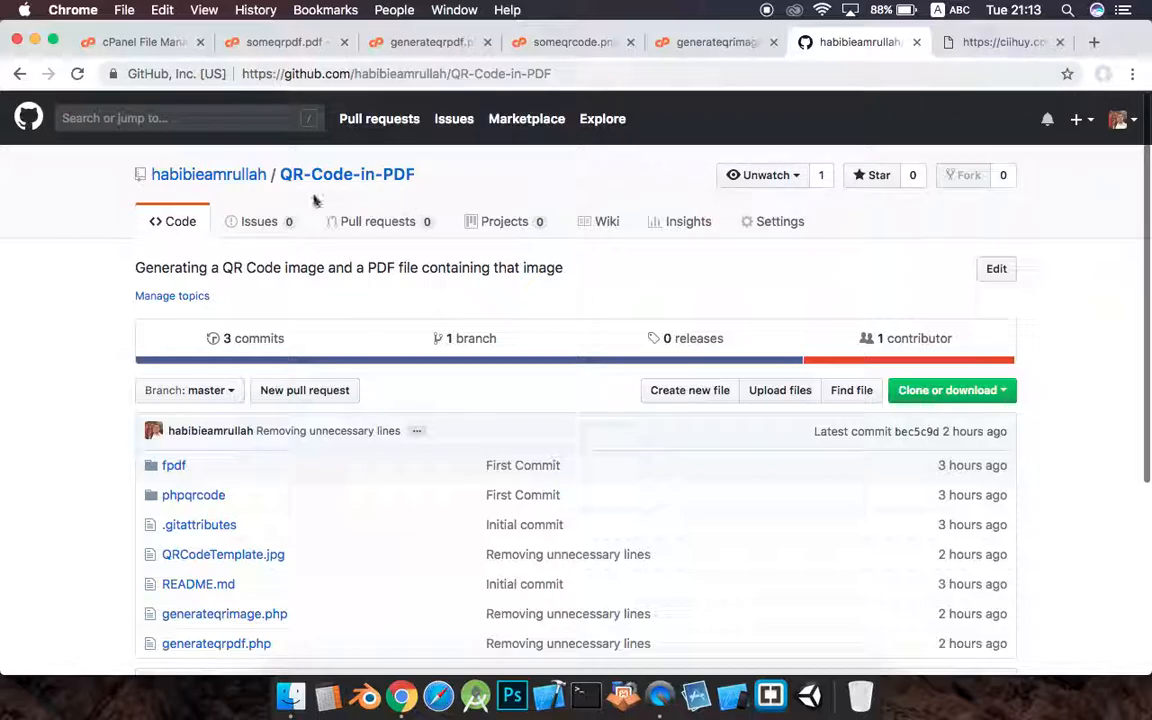
pyautogui.scroll(-3)
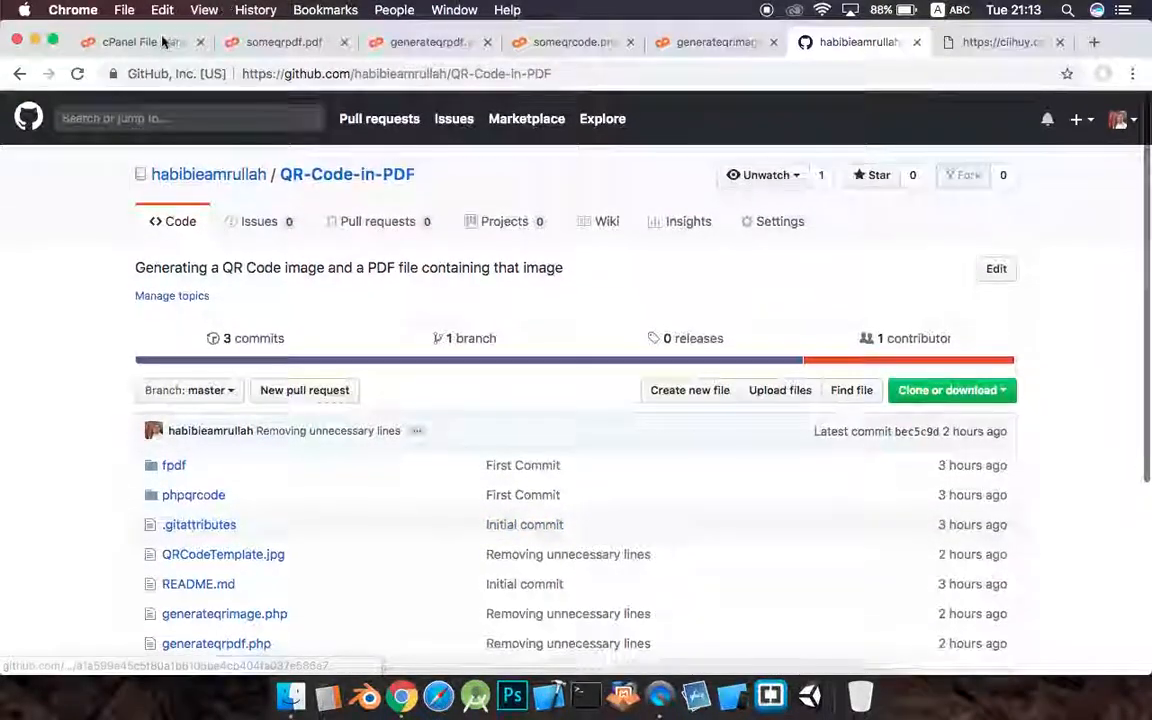
pyautogui.click(140, 42)
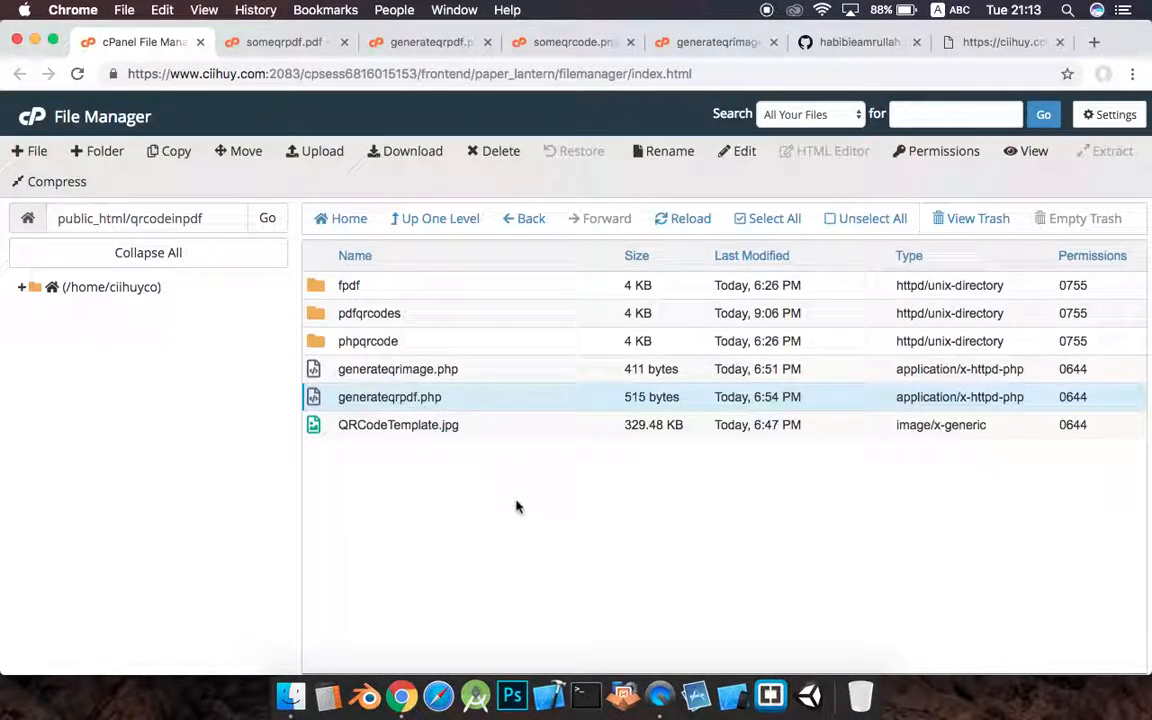
pyautogui.click(860, 42)
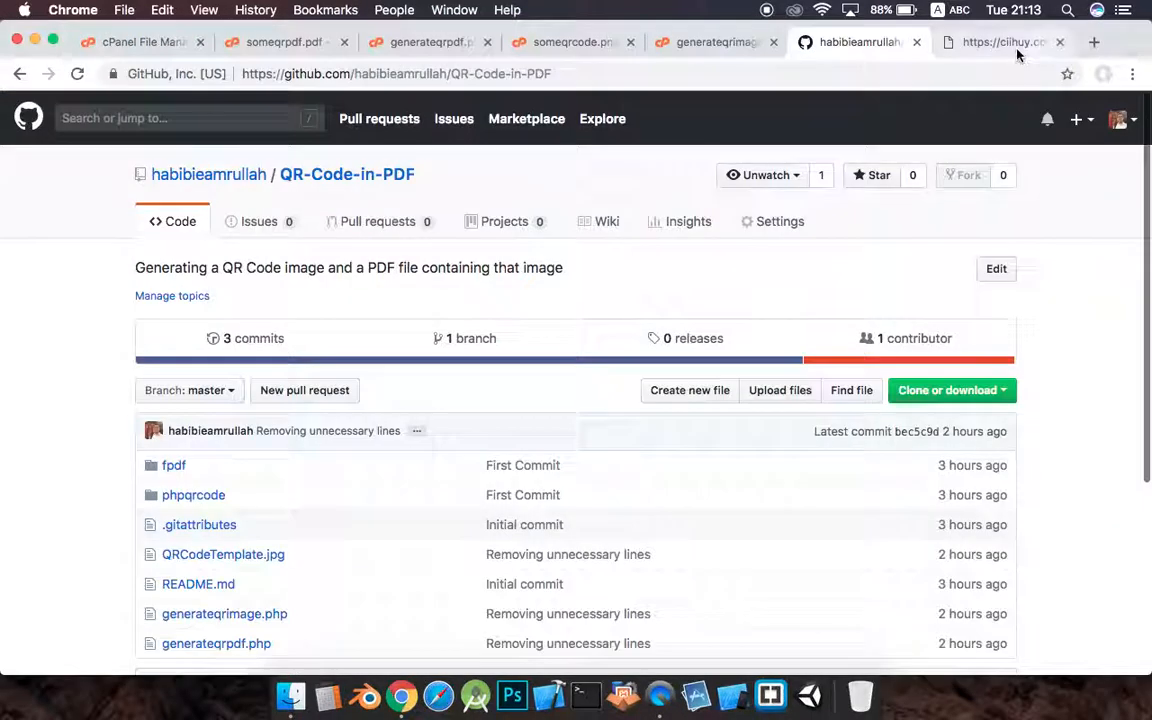
pyautogui.click(140, 42)
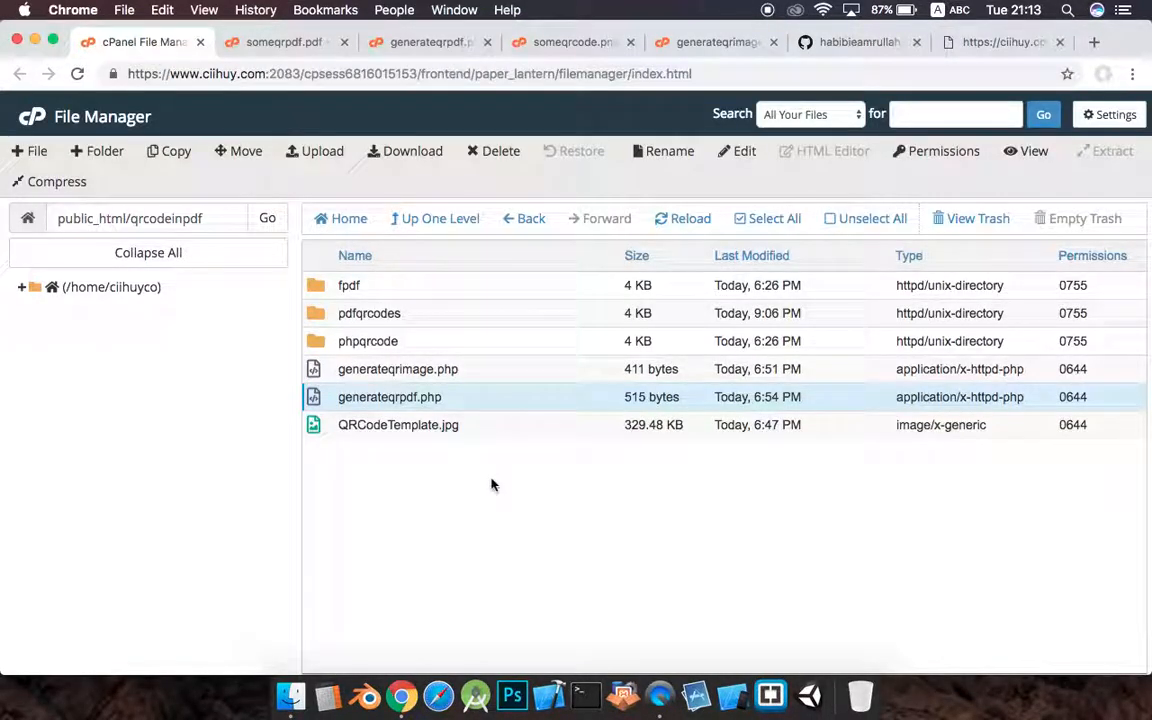